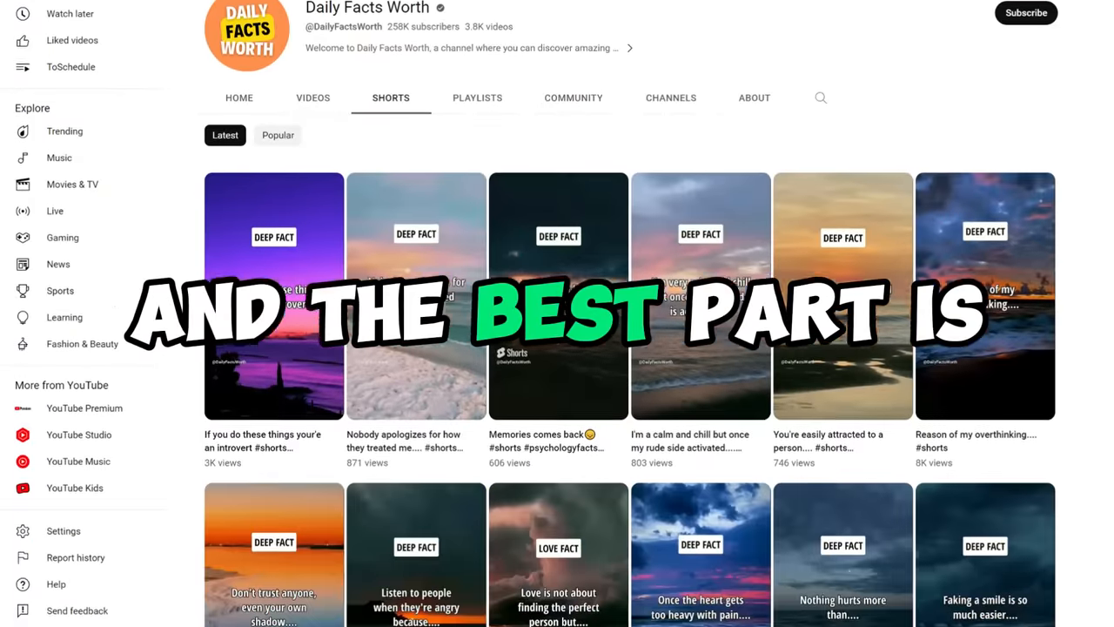
Review the pasted prompt asking for 50 non-repeating facts in a Topic, Part 1, Part 2 table
{"action": "scroll", "scroll_direction": "down", "scroll_amount": 3}
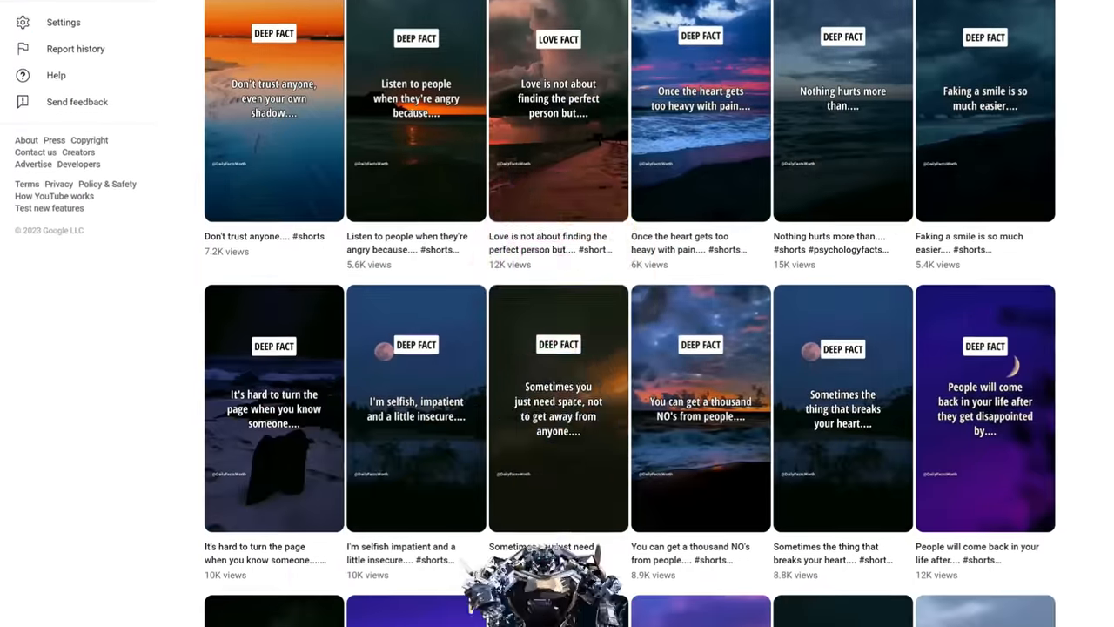
{"action": "scroll", "scroll_direction": "down", "scroll_amount": 3}
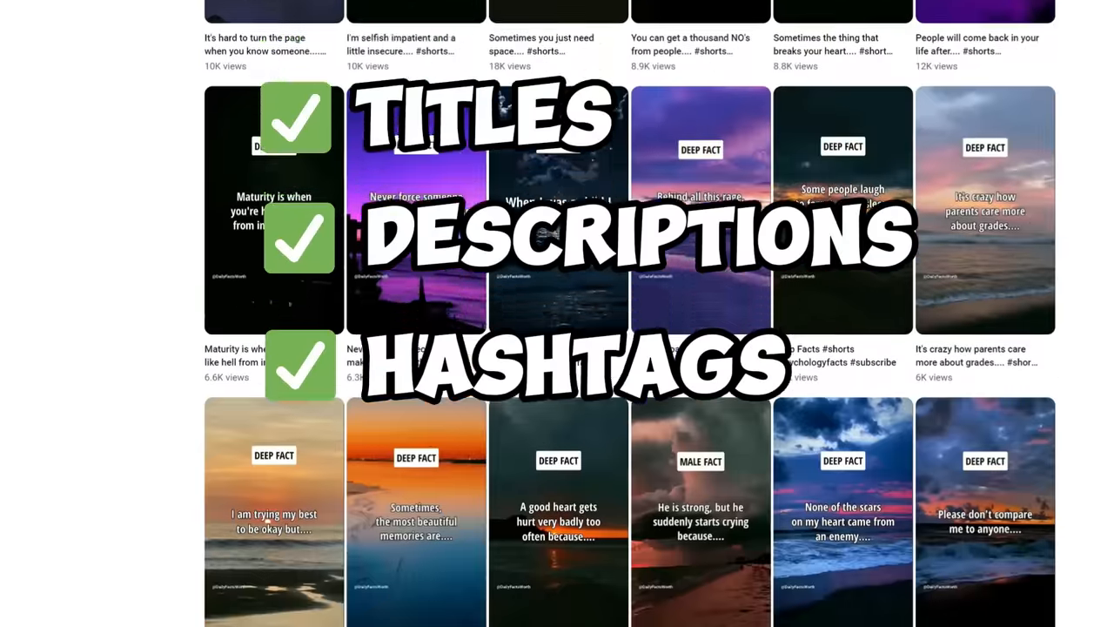
{"action": "scroll", "scroll_direction": "down", "scroll_amount": 3}
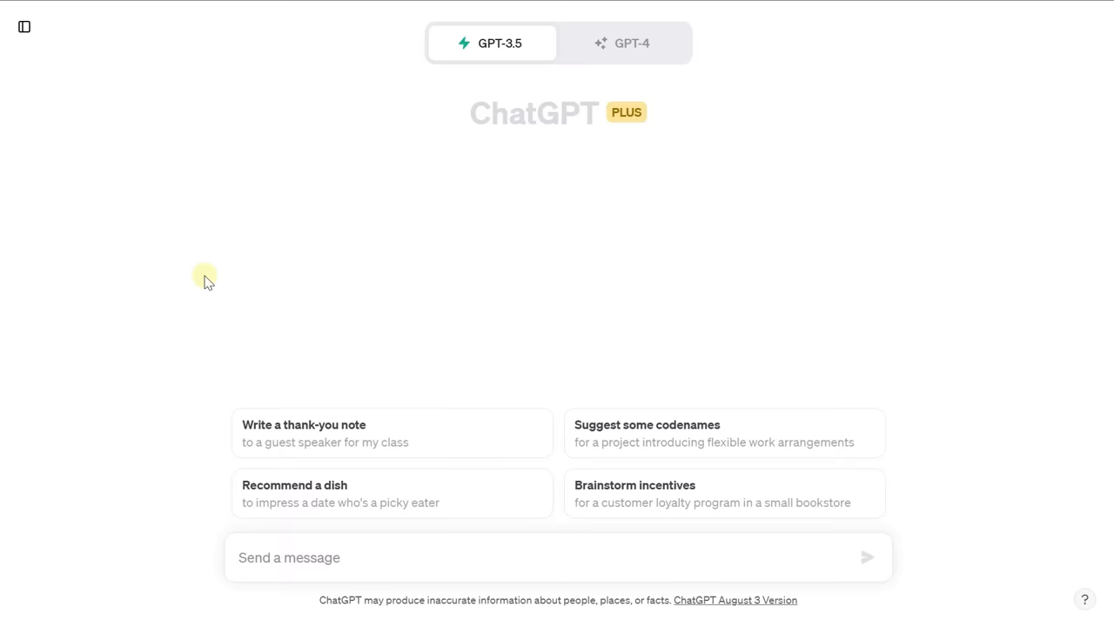
{"action": "mouse_move", "coordinate": [794, 329]}
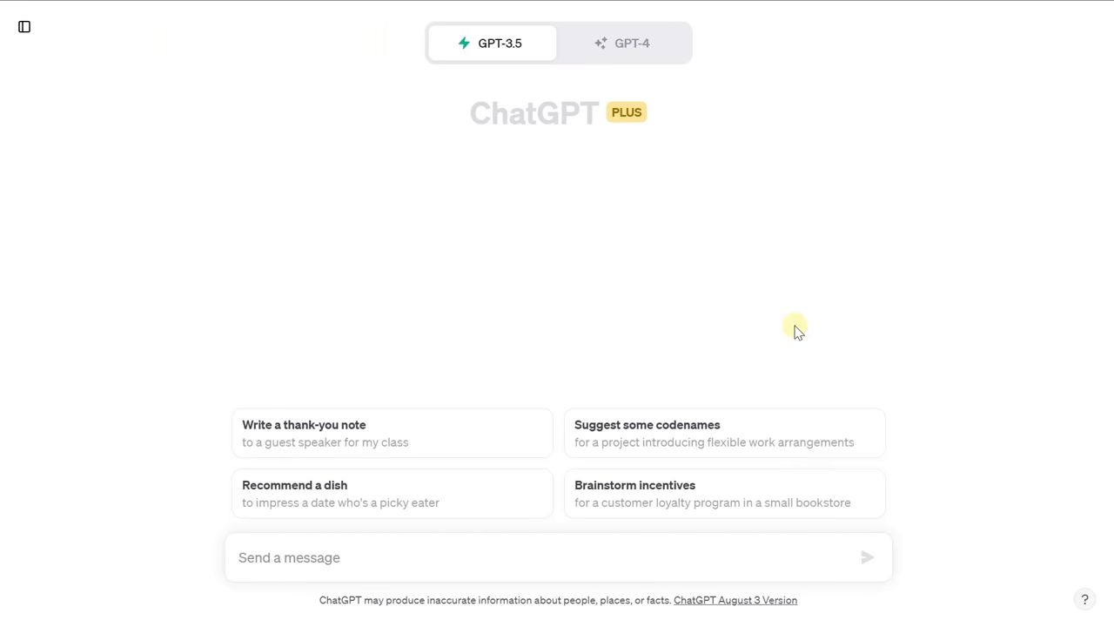
{"action": "mouse_move", "coordinate": [671, 174]}
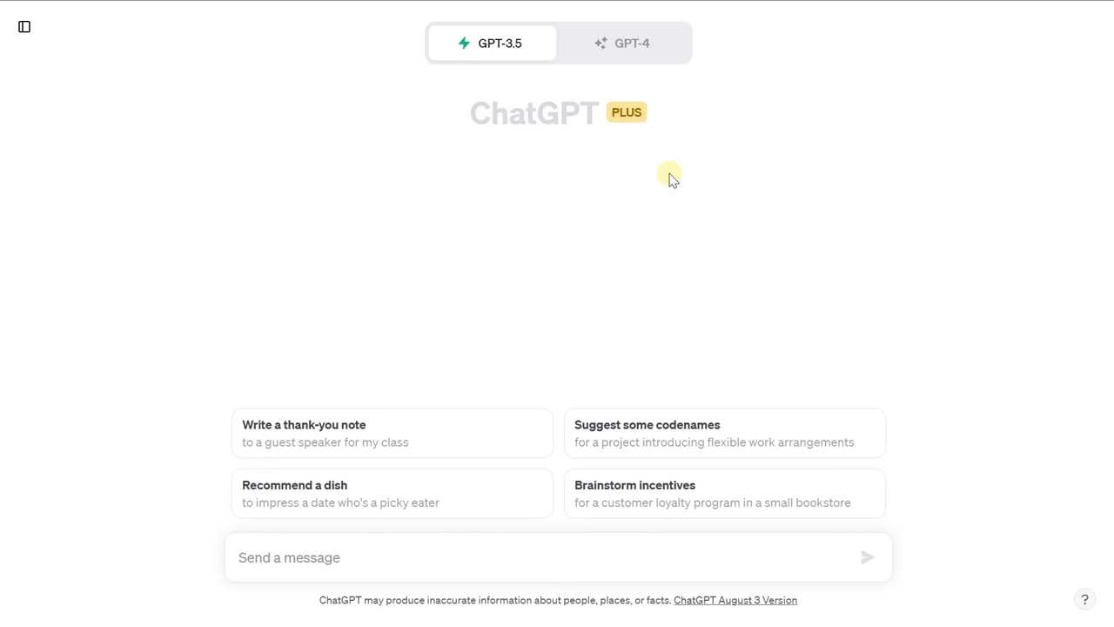
{"action": "mouse_move", "coordinate": [527, 143]}
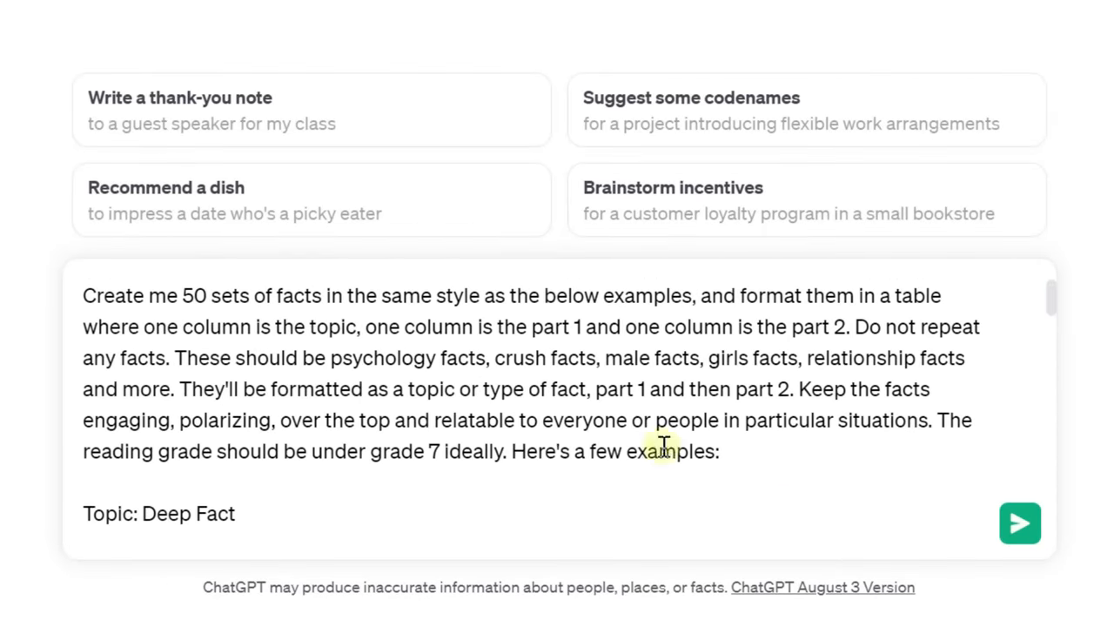
{"action": "mouse_move", "coordinate": [87, 292]}
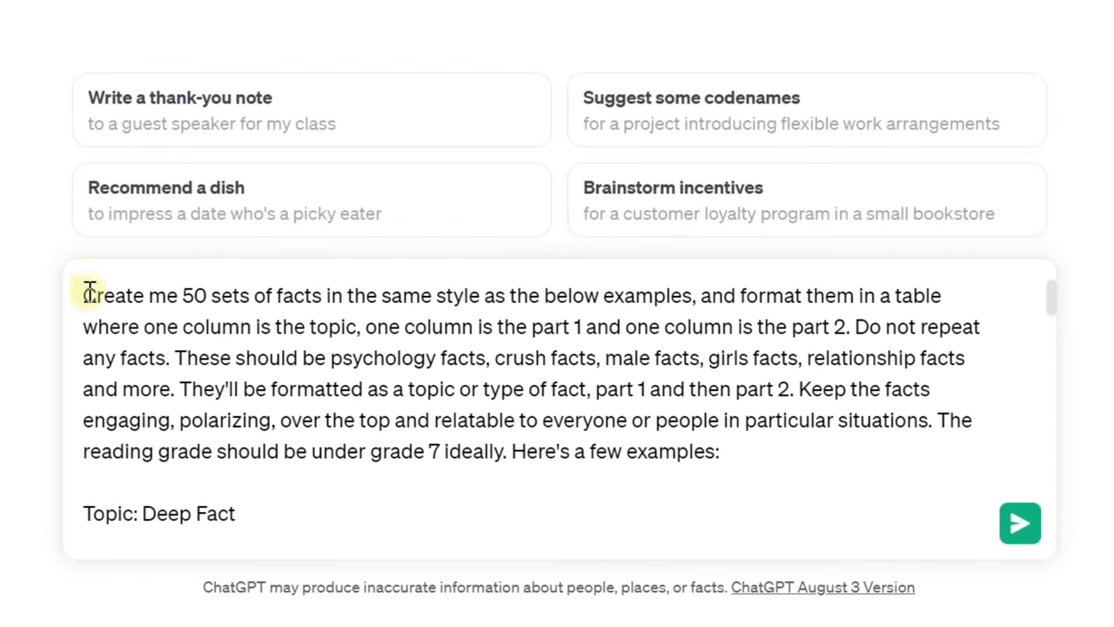
{"action": "left_click_drag", "start_coordinate": [83, 295], "coordinate": [200, 295]}
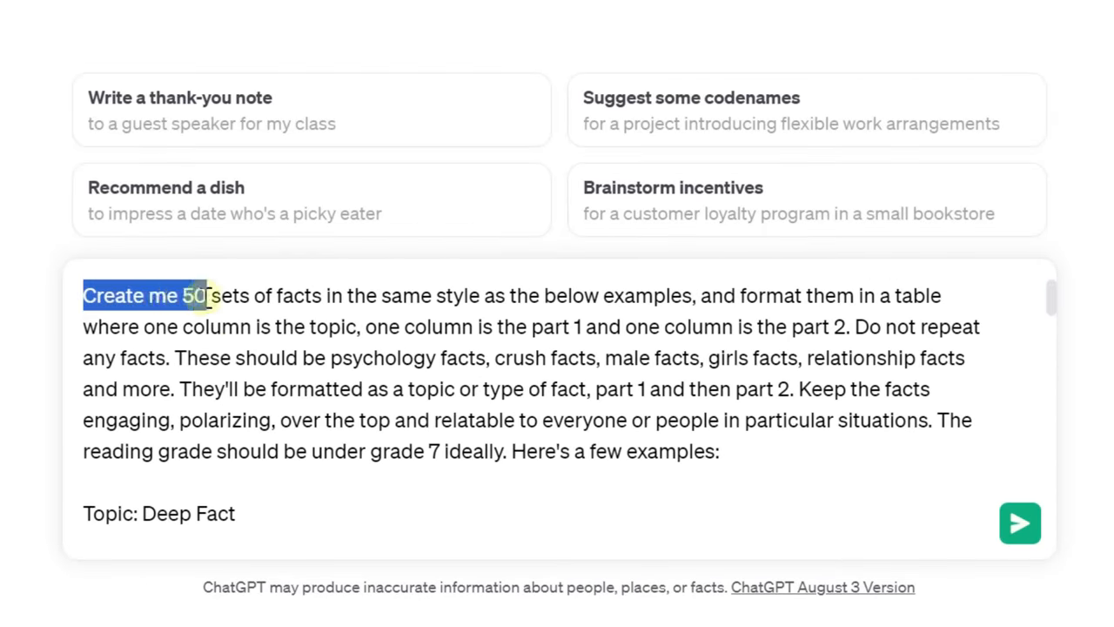
{"action": "left_click", "coordinate": [256, 300]}
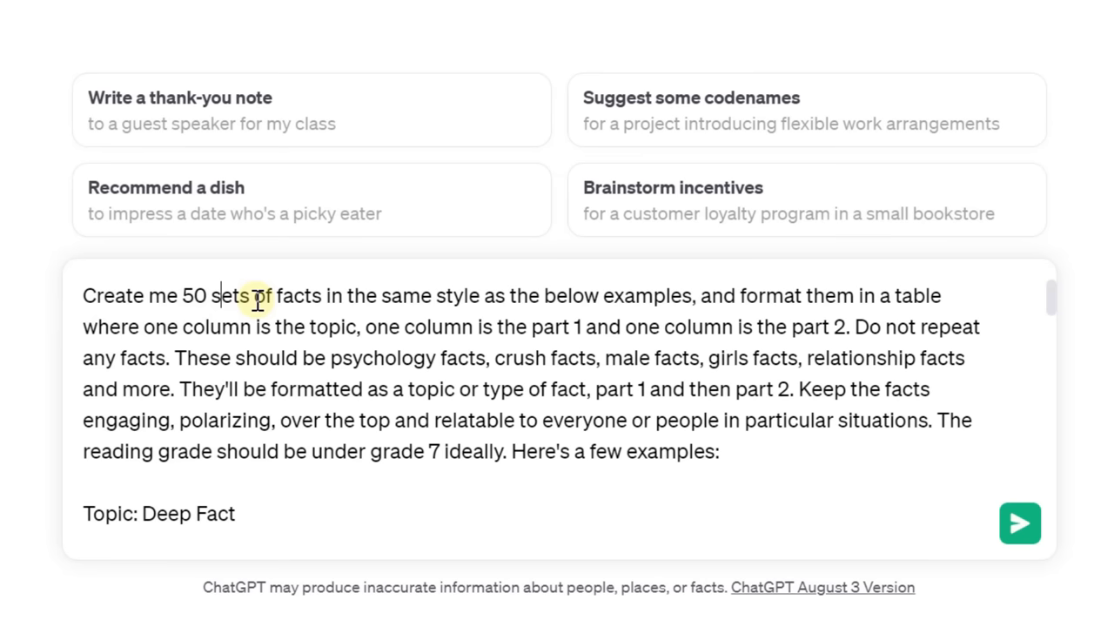
{"action": "mouse_move", "coordinate": [204, 465]}
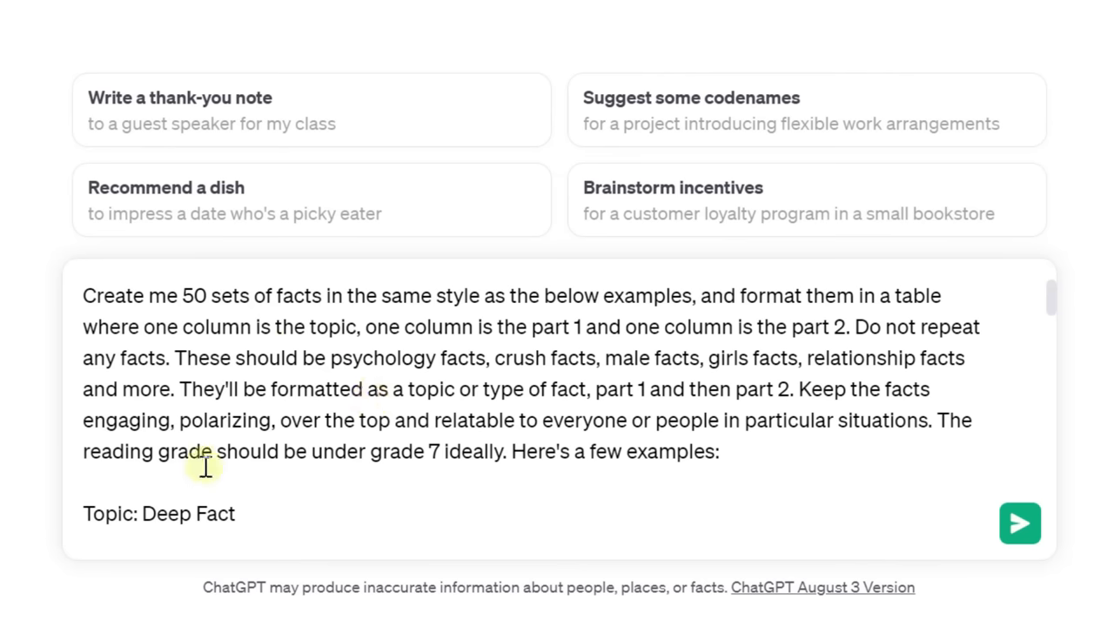
{"action": "mouse_move", "coordinate": [557, 507]}
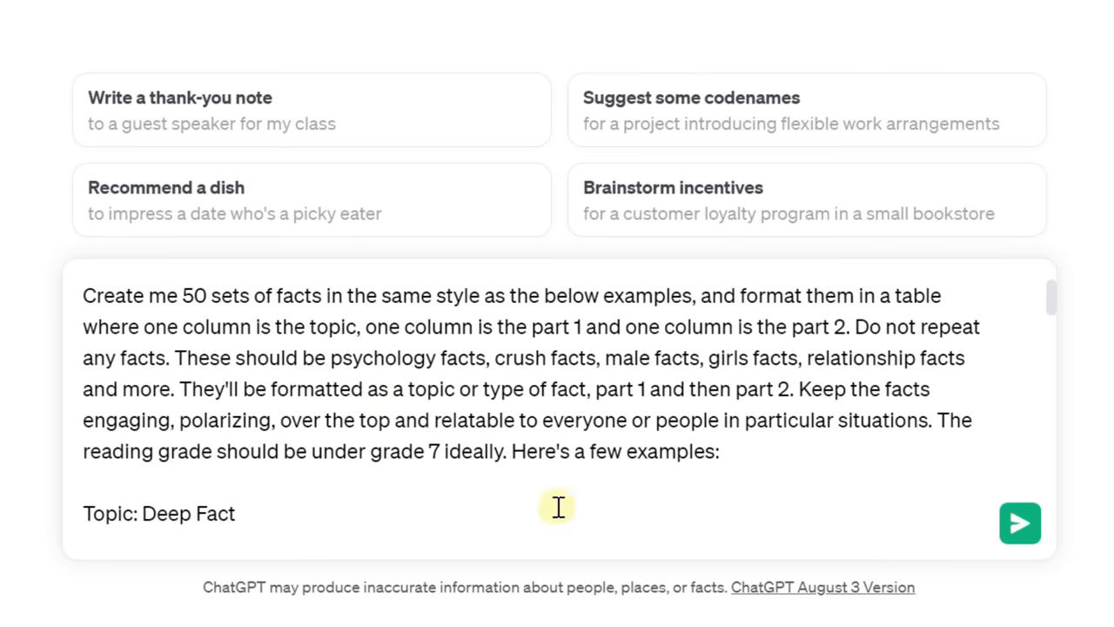
{"action": "mouse_move", "coordinate": [645, 326]}
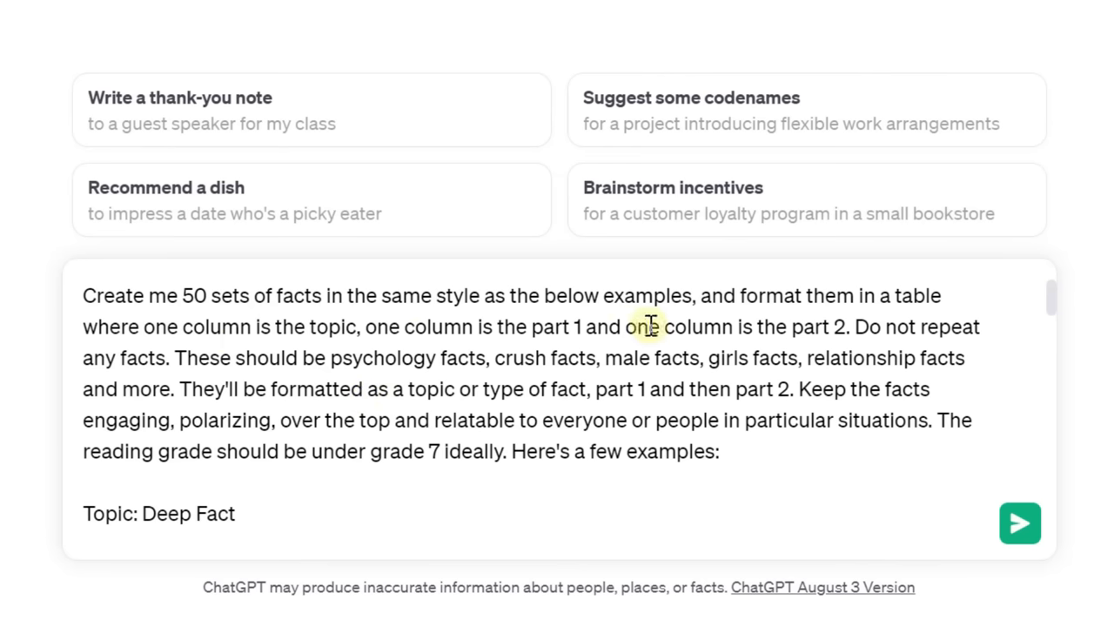
{"action": "mouse_move", "coordinate": [657, 320]}
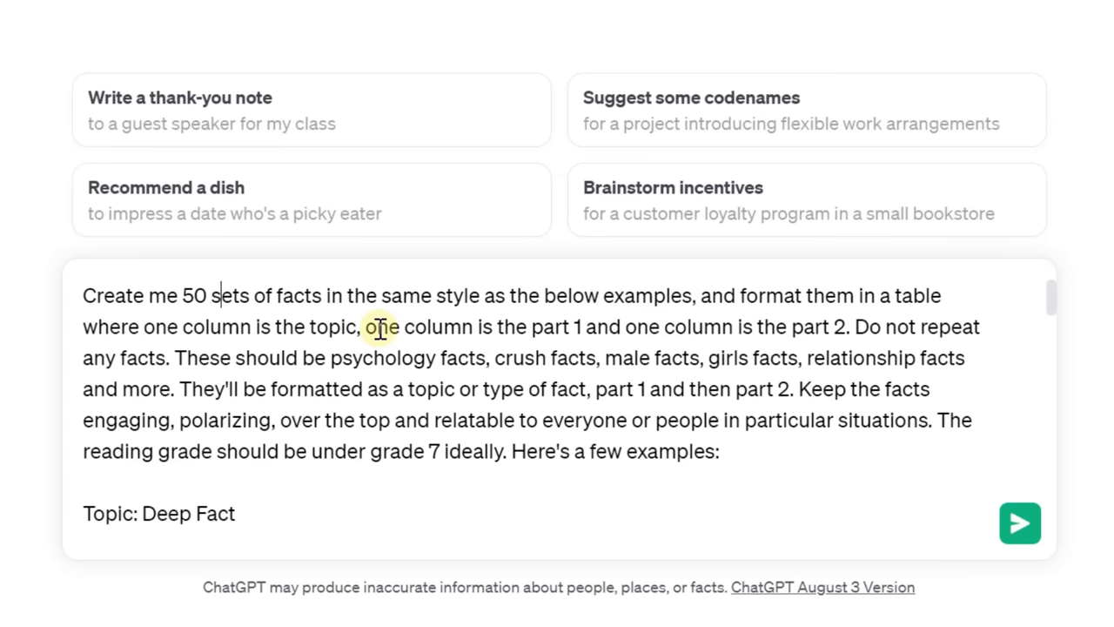
{"action": "mouse_move", "coordinate": [329, 358]}
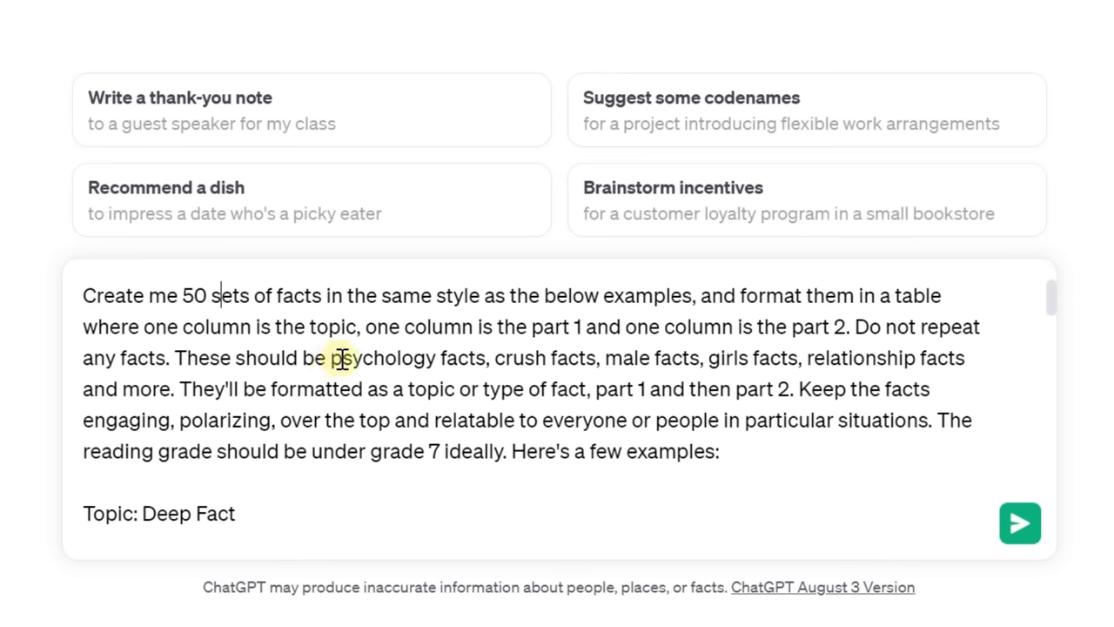
{"action": "mouse_move", "coordinate": [803, 393]}
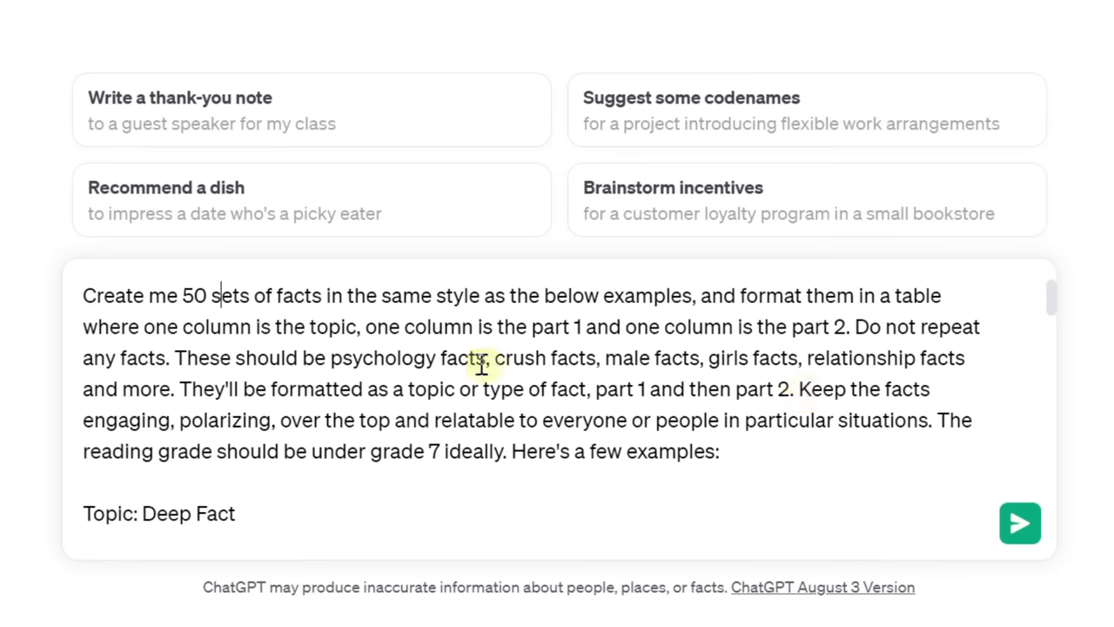
{"action": "mouse_move", "coordinate": [773, 436]}
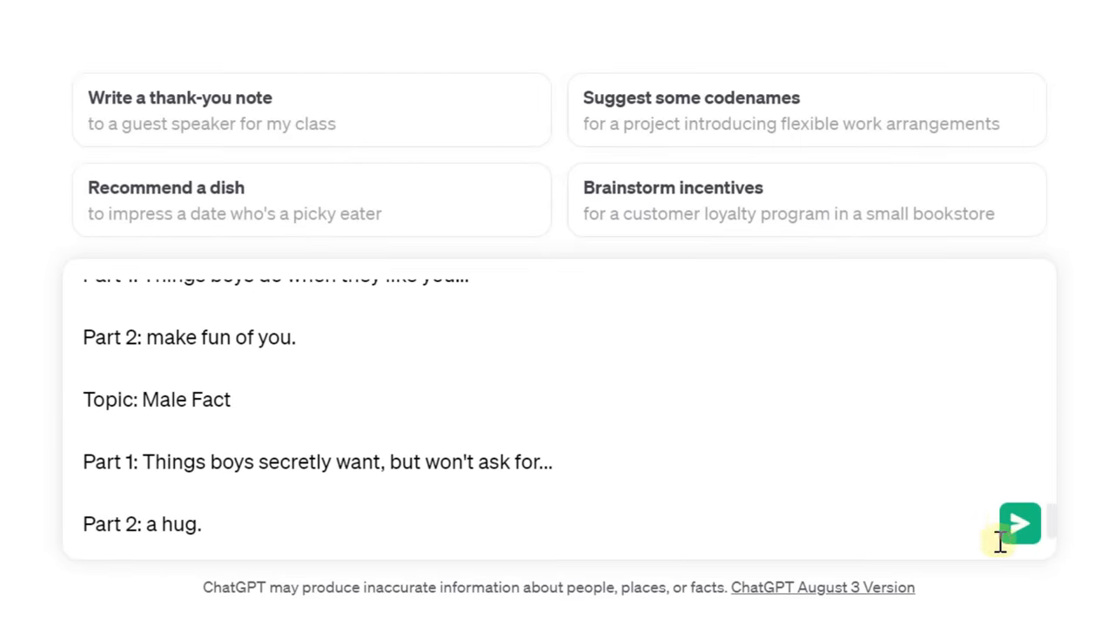
{"action": "mouse_move", "coordinate": [463, 534]}
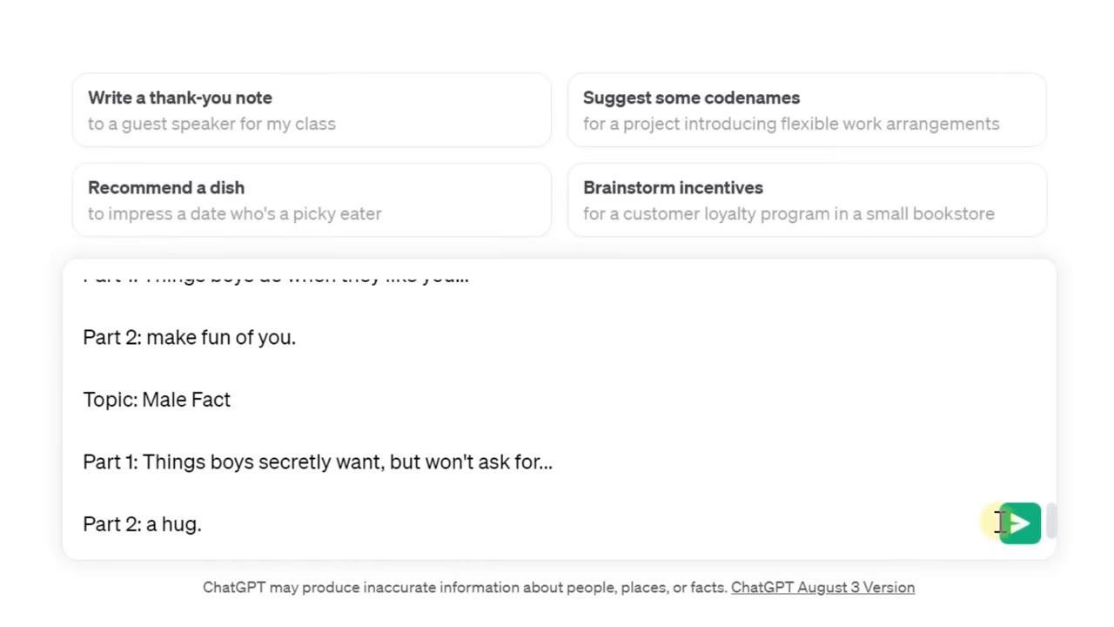
Send the prompt and read through the generated 50-row fact table to the reading-level note
{"action": "left_click", "coordinate": [1020, 522]}
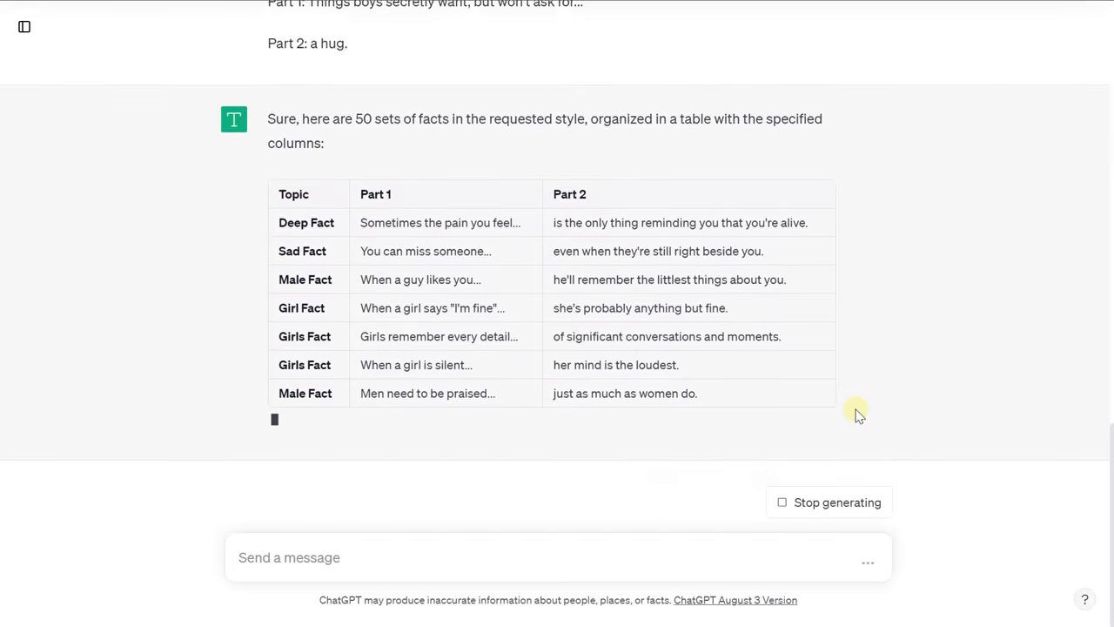
{"action": "scroll", "scroll_direction": "down", "scroll_amount": 3}
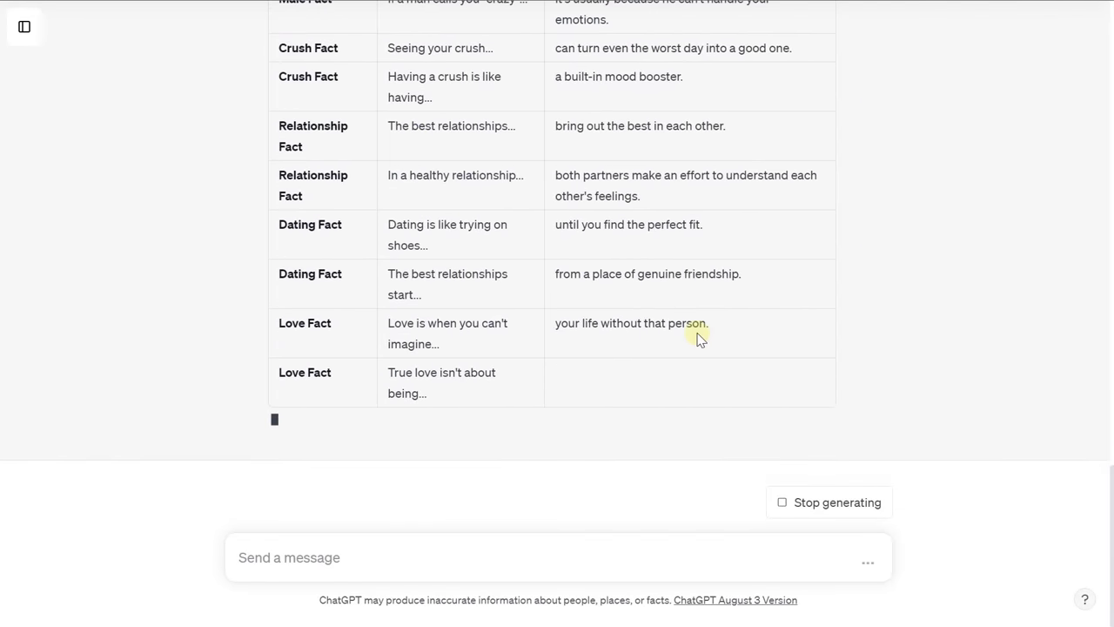
{"action": "scroll", "scroll_direction": "down", "scroll_amount": 3}
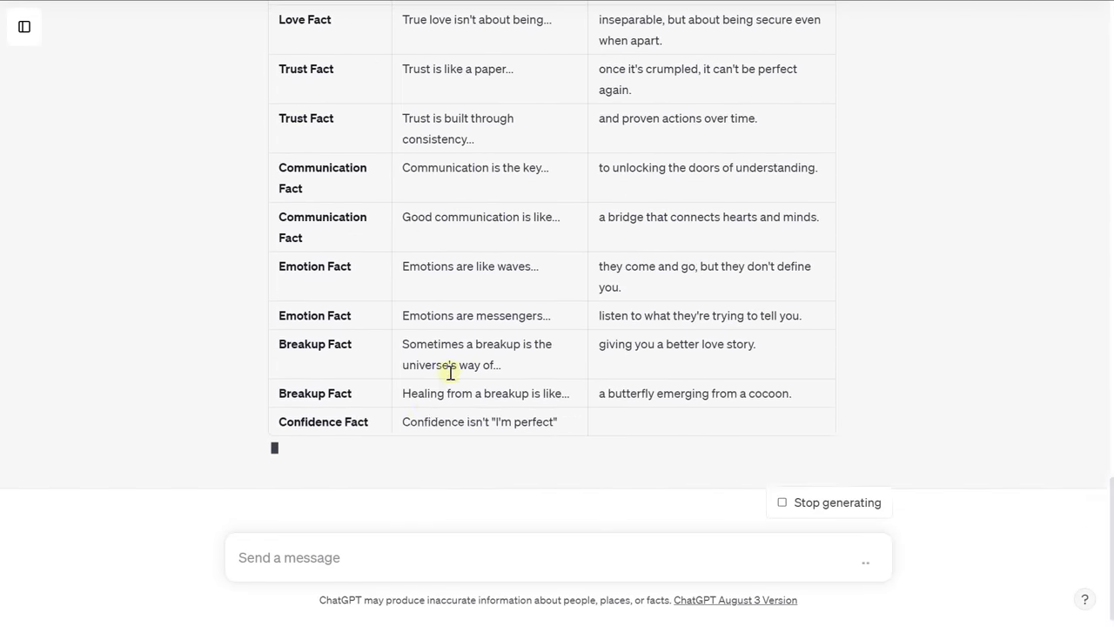
{"action": "scroll", "scroll_direction": "down", "scroll_amount": 3}
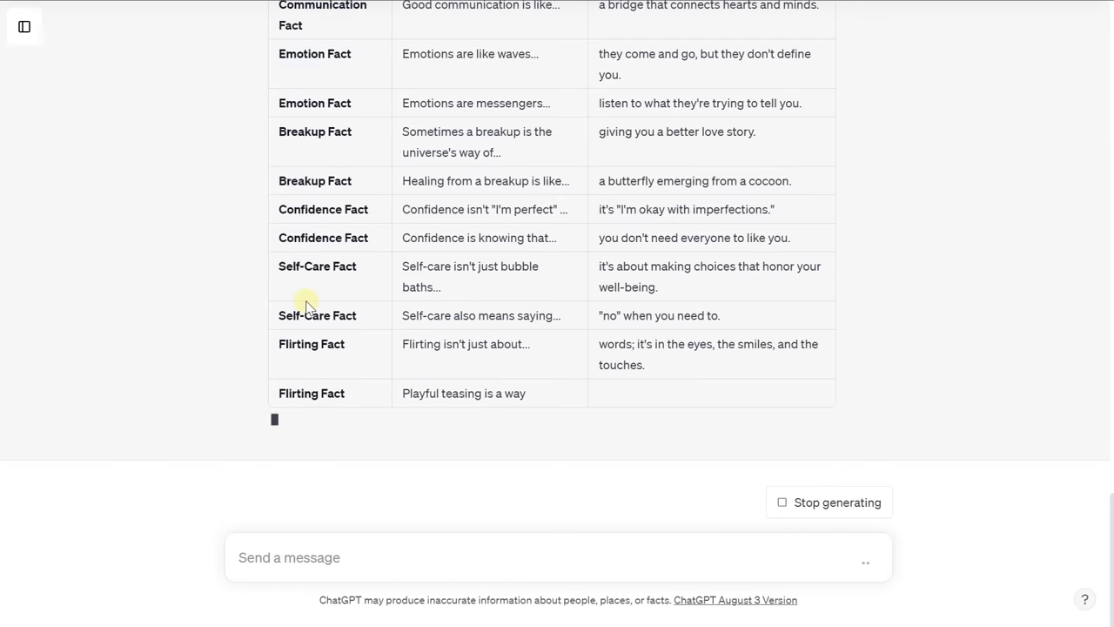
{"action": "scroll", "scroll_direction": "down", "scroll_amount": 3}
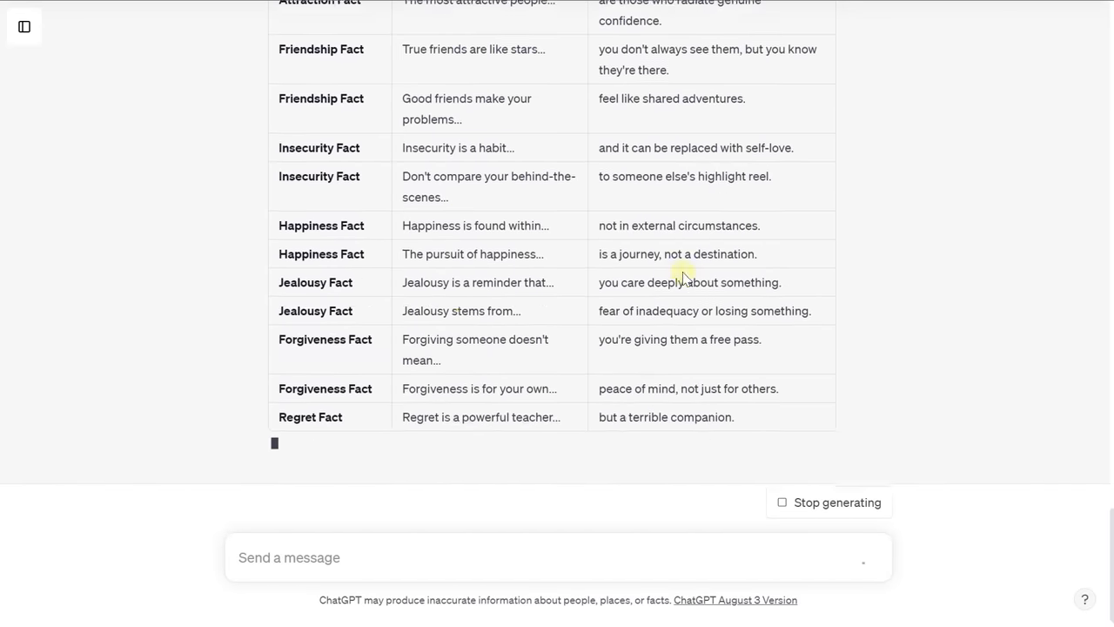
{"action": "scroll", "scroll_direction": "down", "scroll_amount": 3}
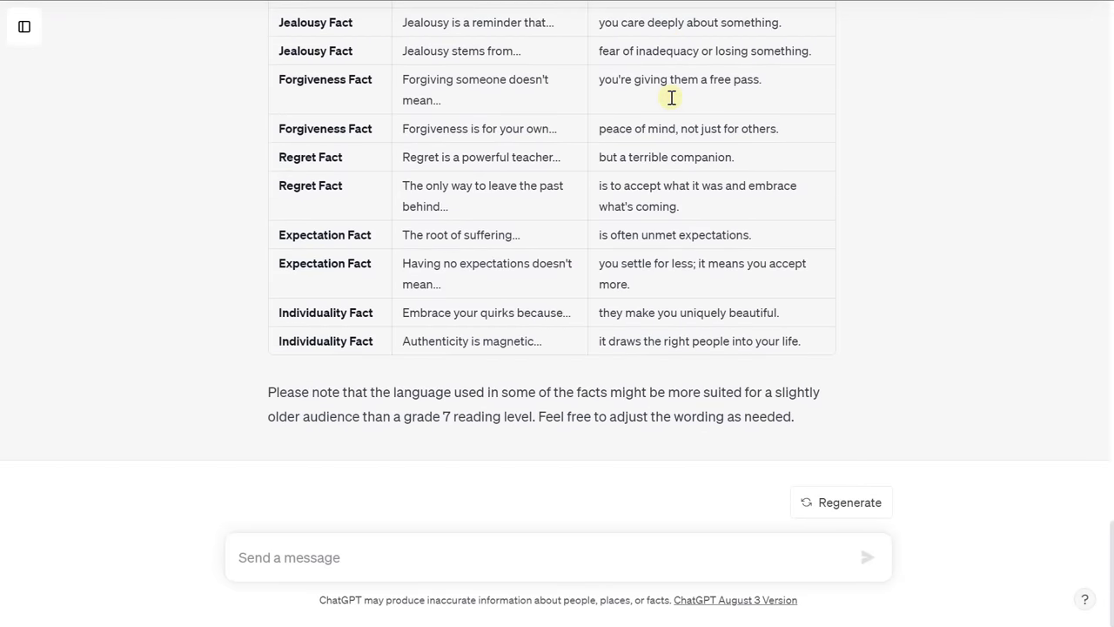
{"action": "mouse_move", "coordinate": [827, 370]}
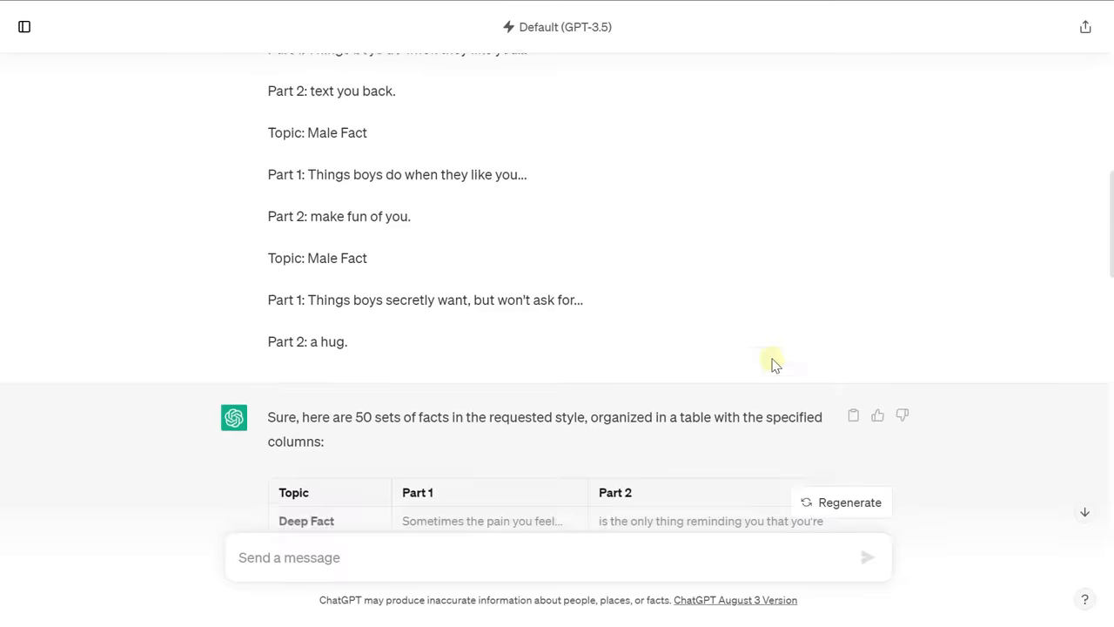
{"action": "scroll", "scroll_direction": "down", "scroll_amount": 3}
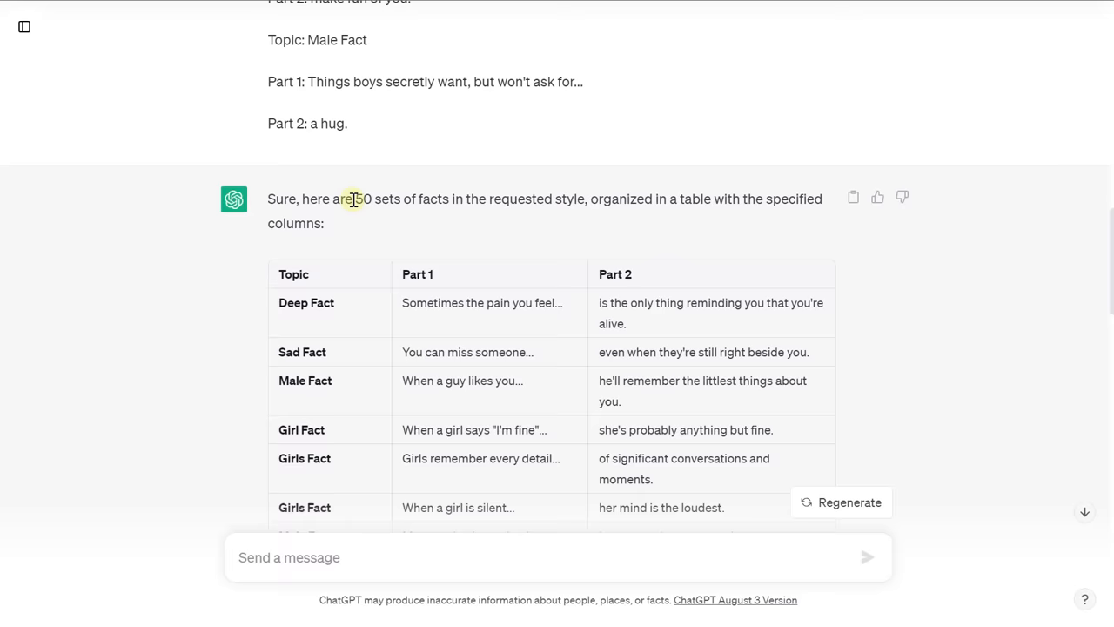
{"action": "mouse_move", "coordinate": [492, 296]}
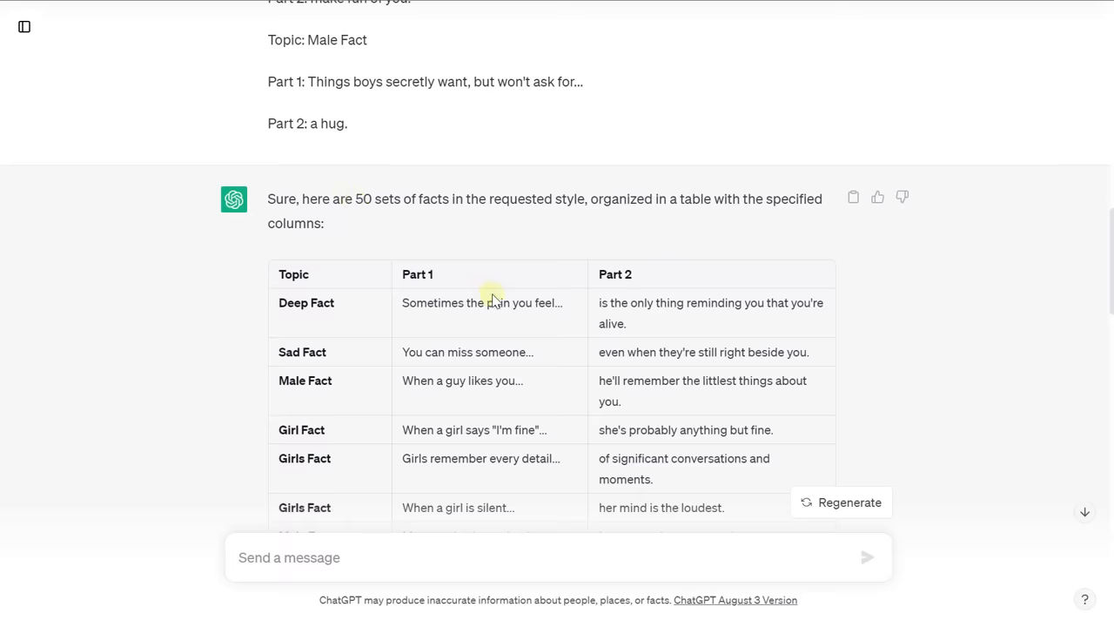
{"action": "scroll", "scroll_direction": "down", "scroll_amount": 3}
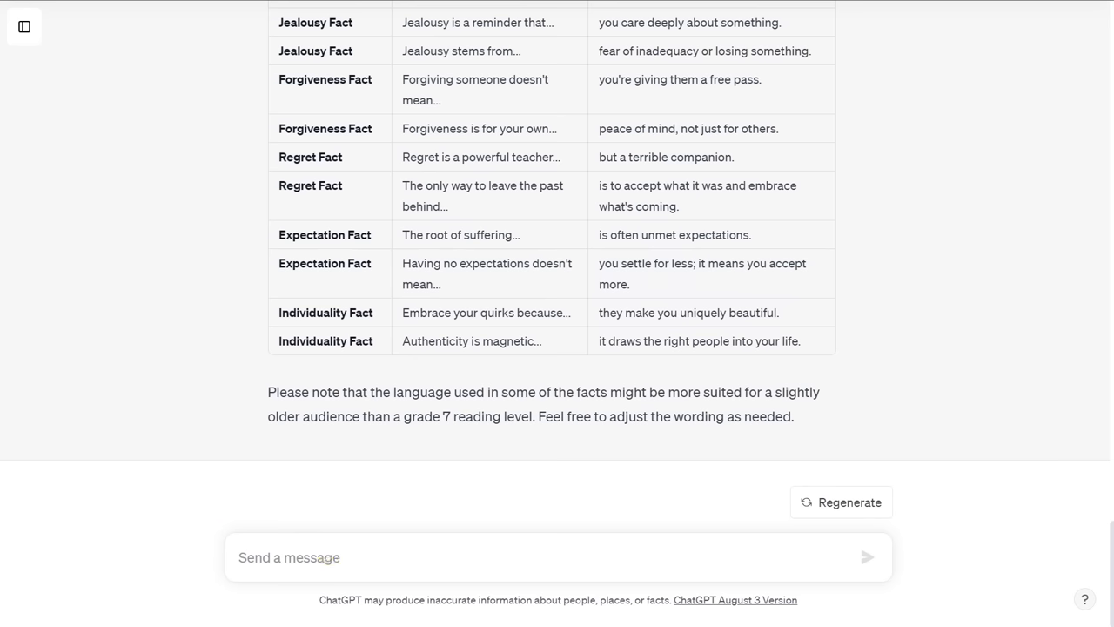
Ask ChatGPT for 50 more facts with the same specifications and no repeats of previous ones
{"action": "type", "text": "Come up with 50 more using the same specifications, don't repeat previous ones."}
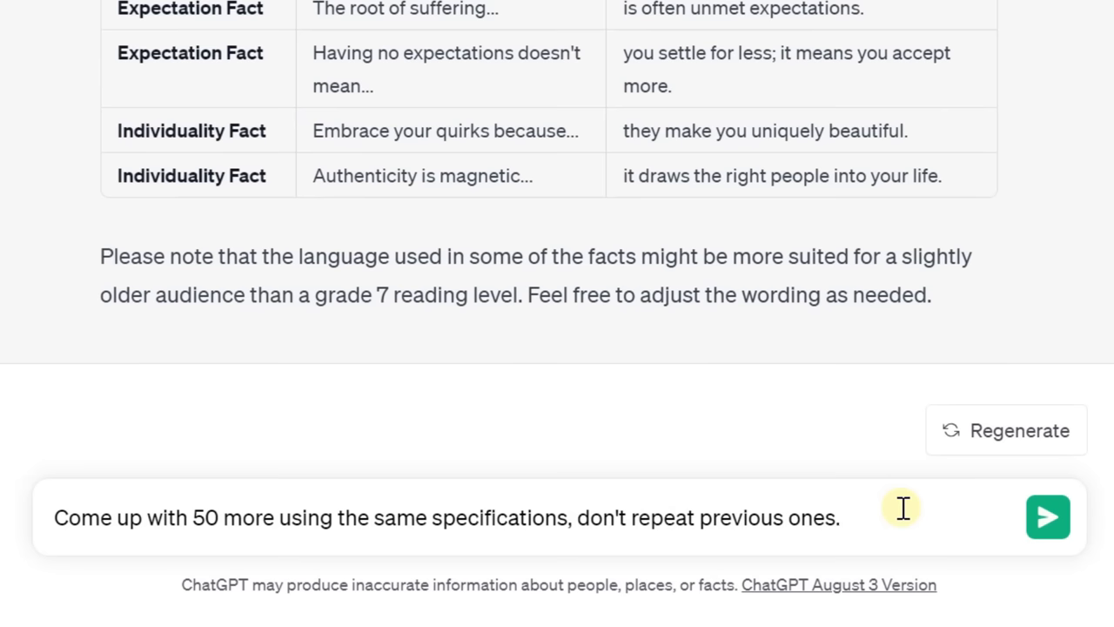
{"action": "left_click", "coordinate": [840, 517]}
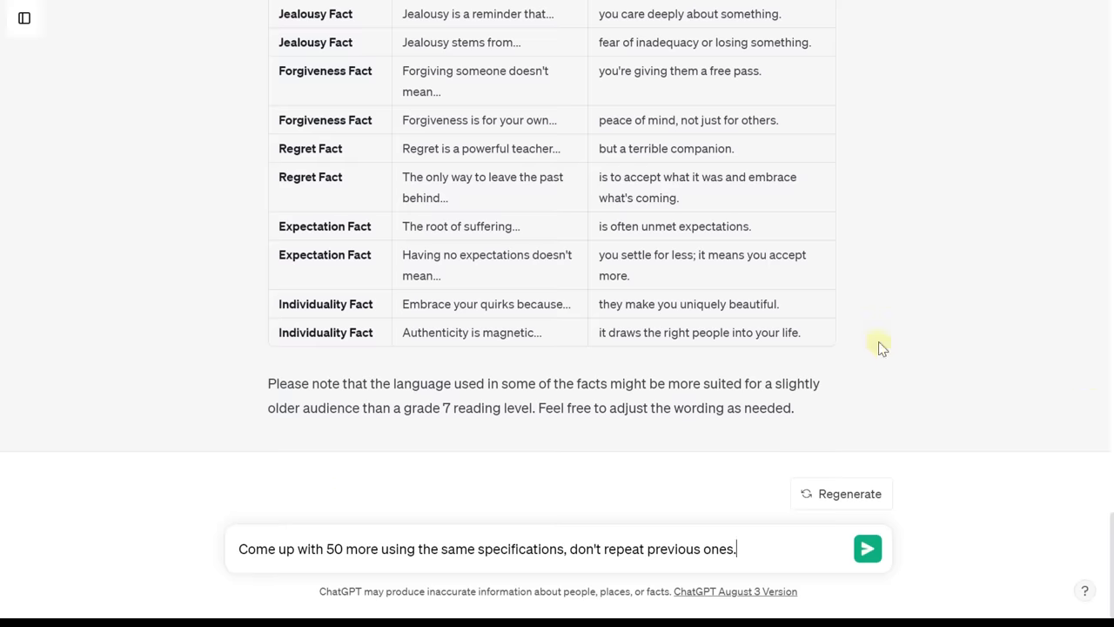
Select the facts table from header to the last Individuality Fact row and copy it
{"action": "left_click_drag", "start_coordinate": [296, 225], "coordinate": [801, 331]}
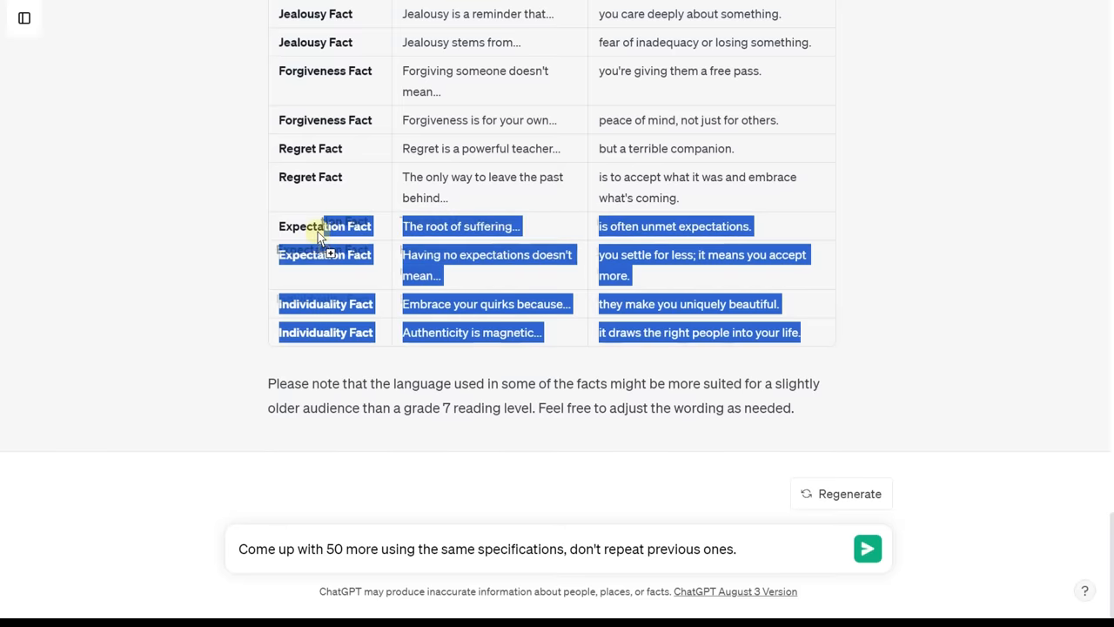
{"action": "scroll", "scroll_direction": "down", "scroll_amount": 3}
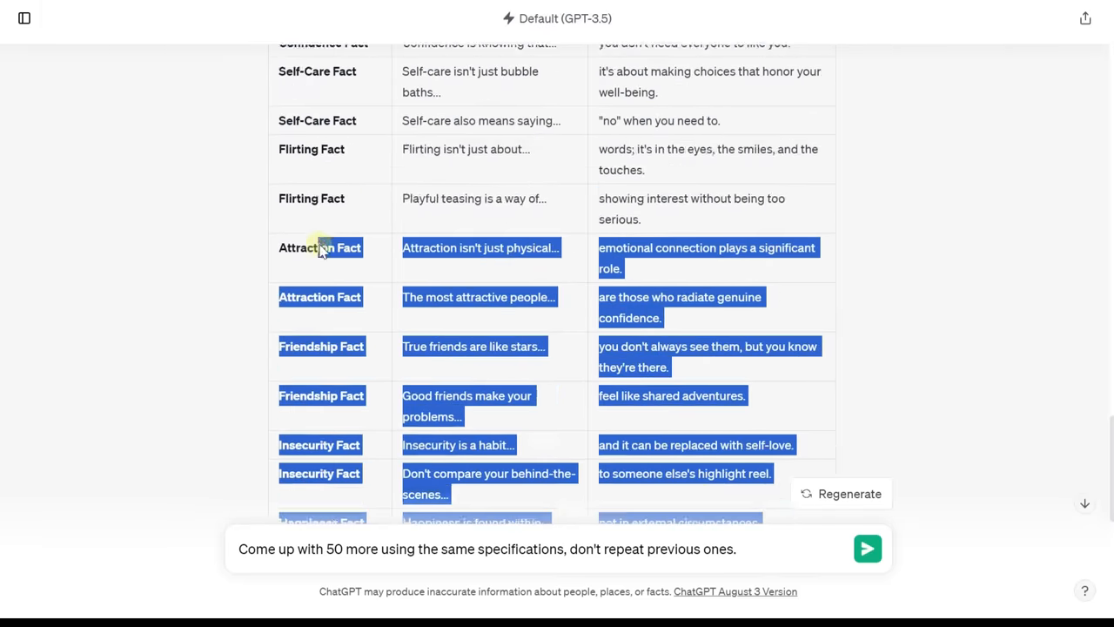
{"action": "scroll", "scroll_direction": "down", "scroll_amount": 3}
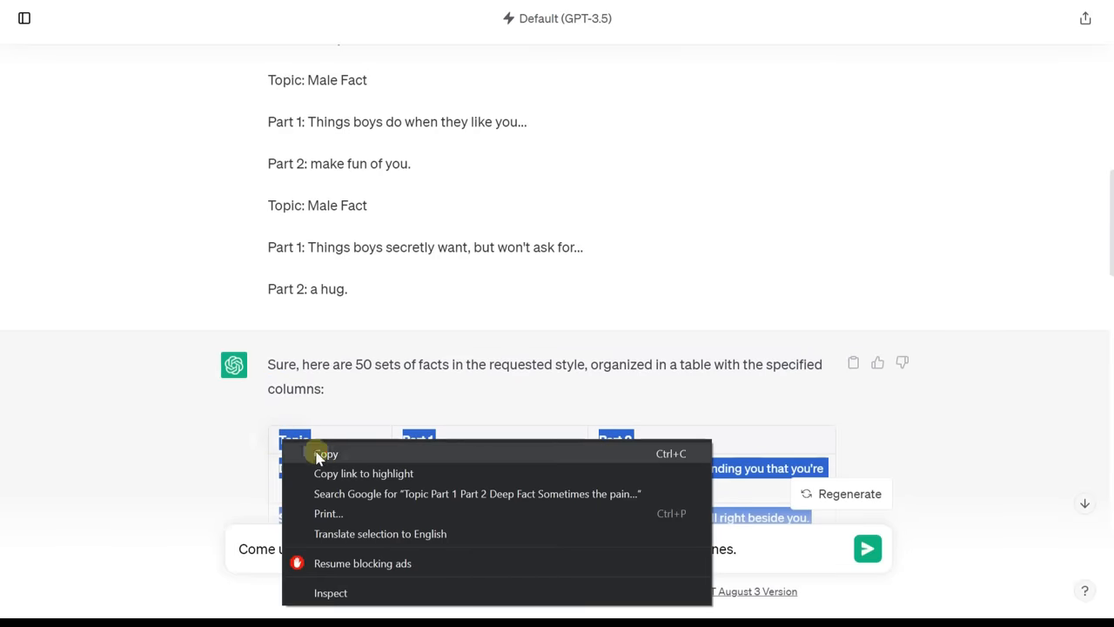
{"action": "left_click", "coordinate": [348, 435]}
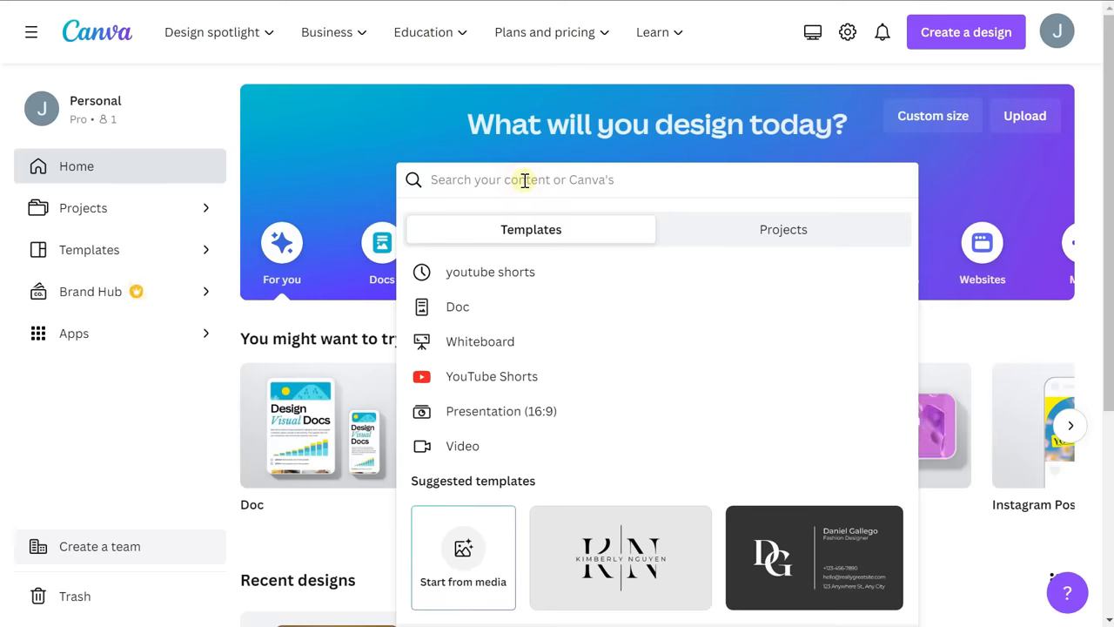
Search Canva for 'youtube shorts' to start a blank vertical Mobile Video design
{"action": "type", "text": "youtube shorts"}
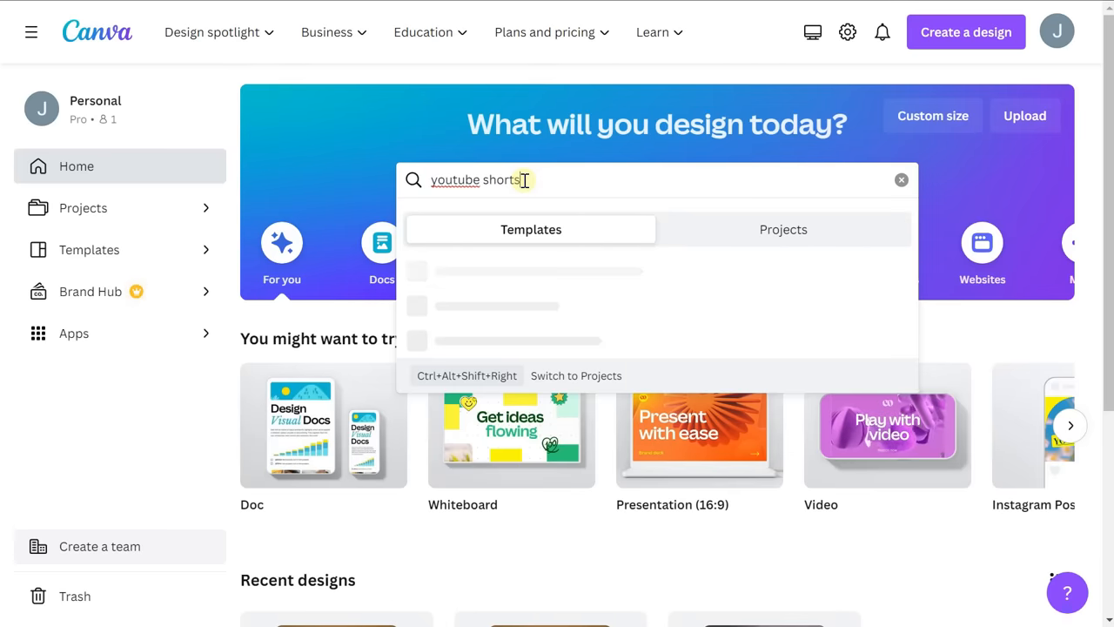
{"action": "type", "text": "youtube shorts"}
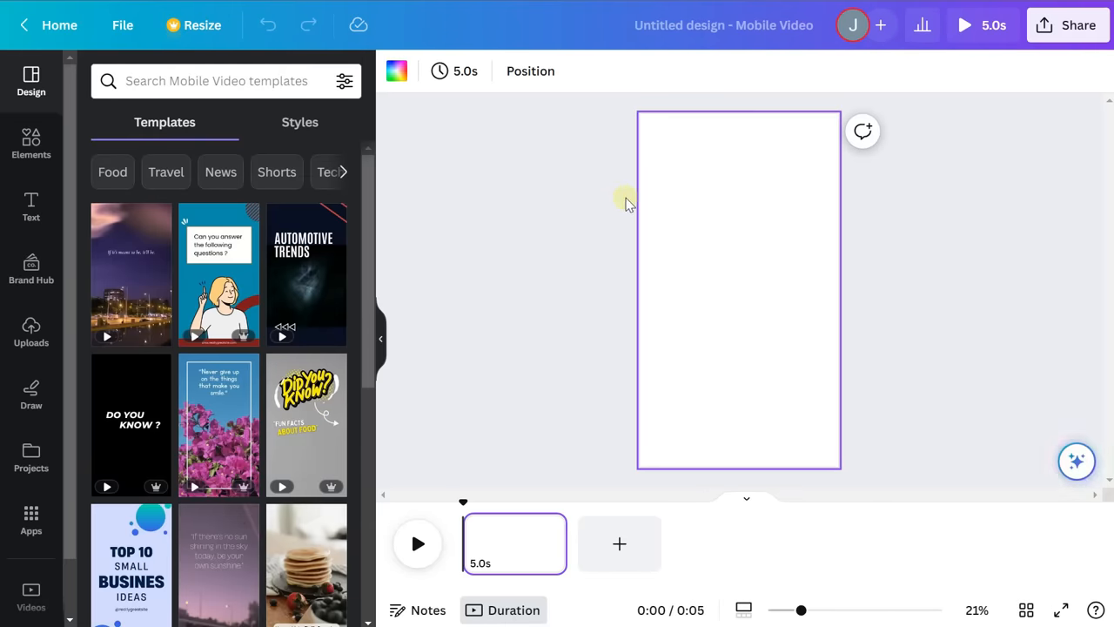
{"action": "mouse_move", "coordinate": [620, 200]}
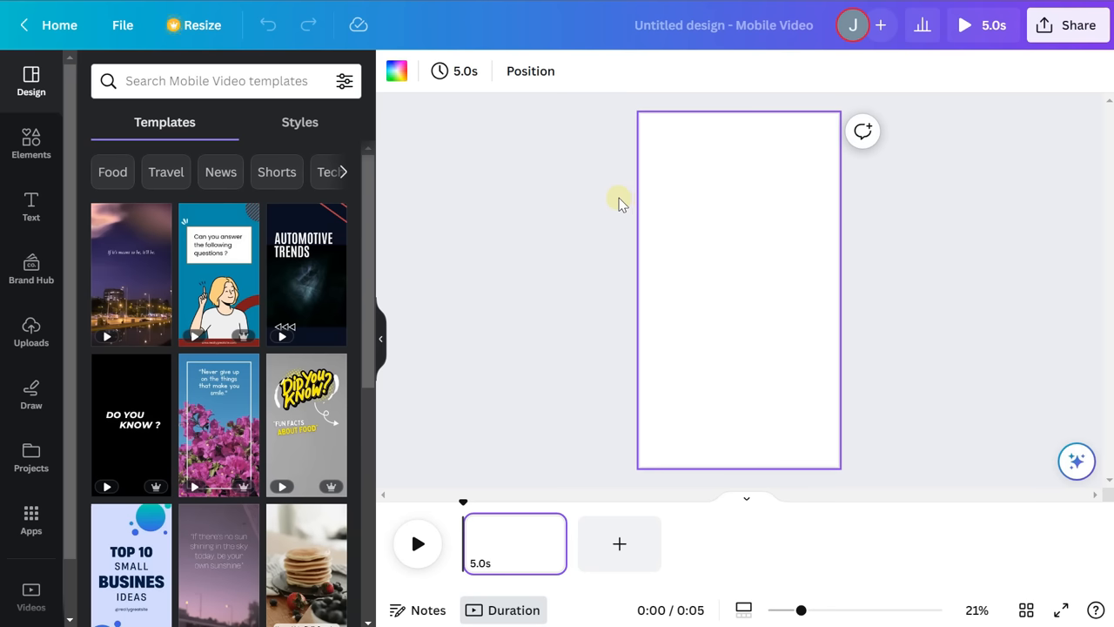
{"action": "mouse_move", "coordinate": [617, 201]}
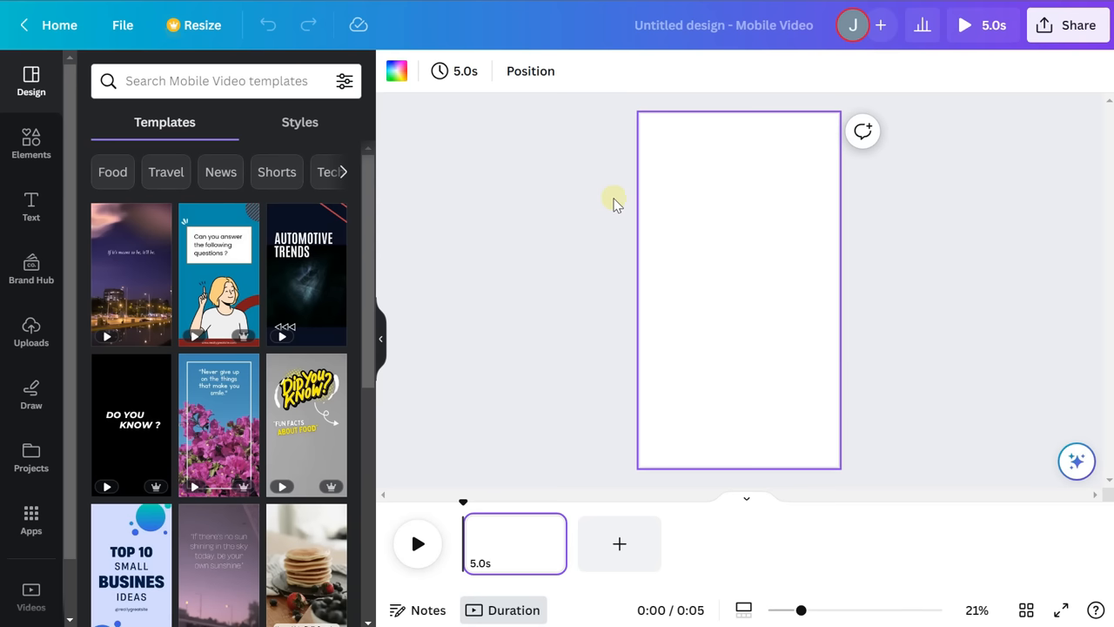
{"action": "mouse_move", "coordinate": [570, 227]}
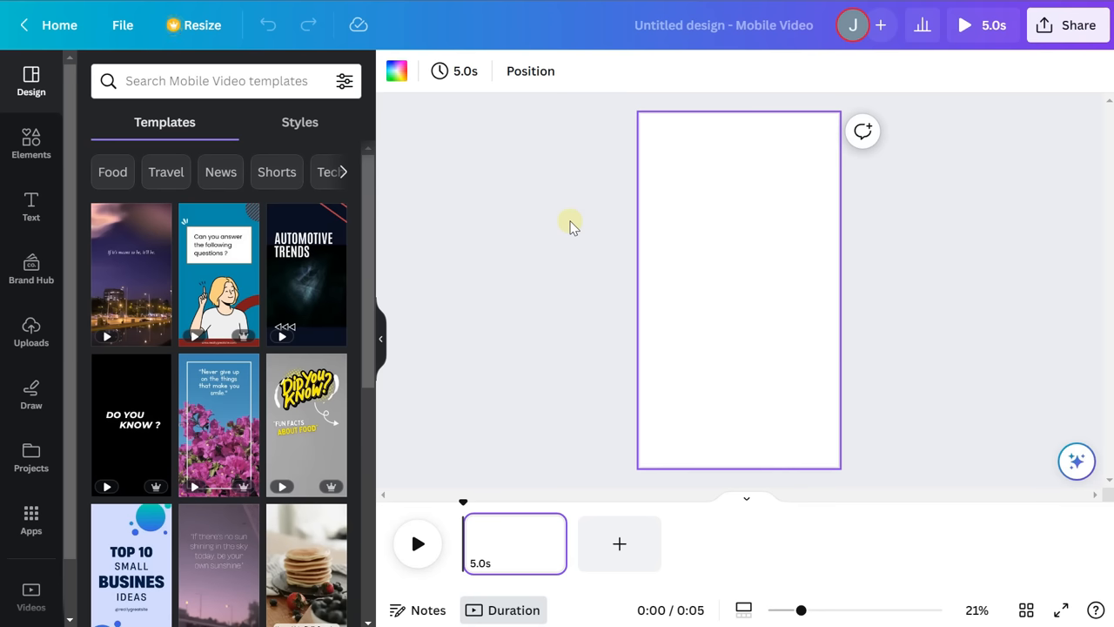
{"action": "mouse_move", "coordinate": [544, 219]}
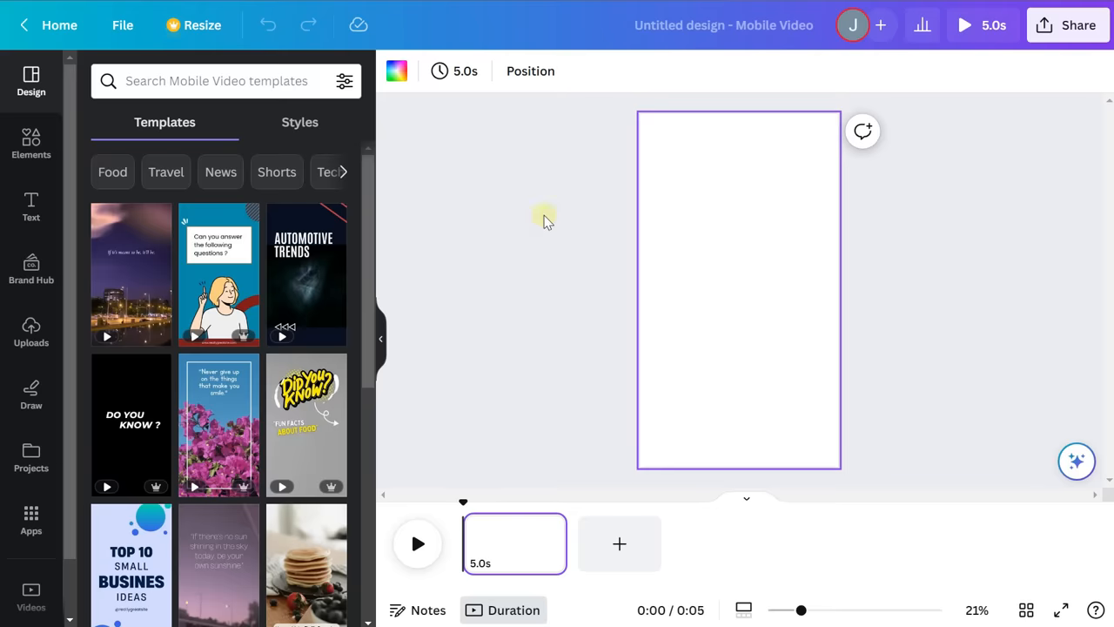
{"action": "mouse_move", "coordinate": [709, 245]}
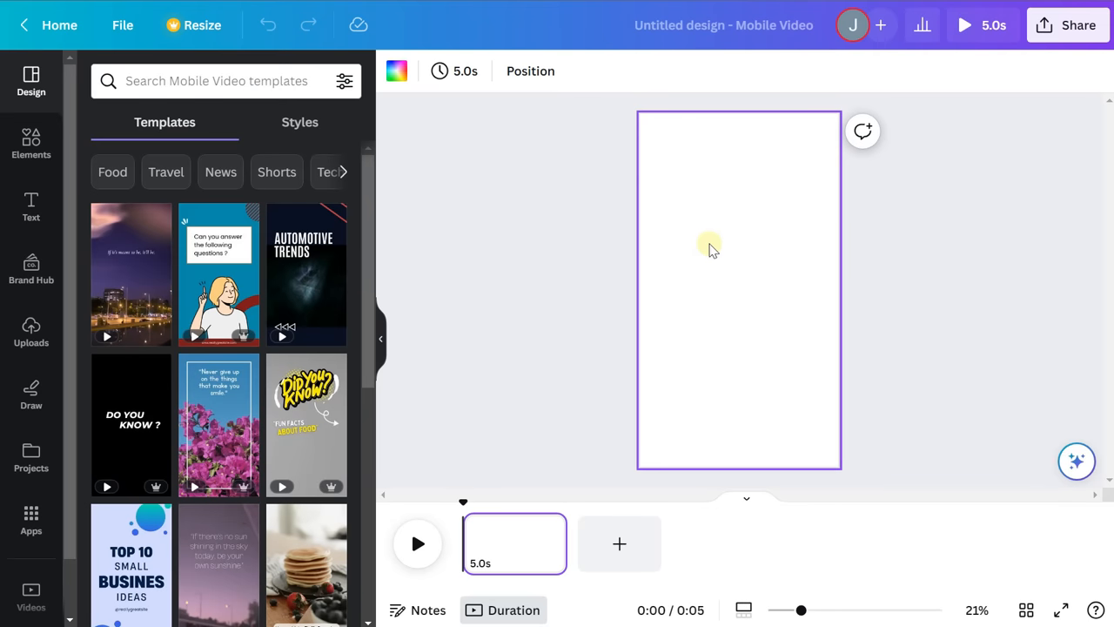
{"action": "mouse_move", "coordinate": [792, 217]}
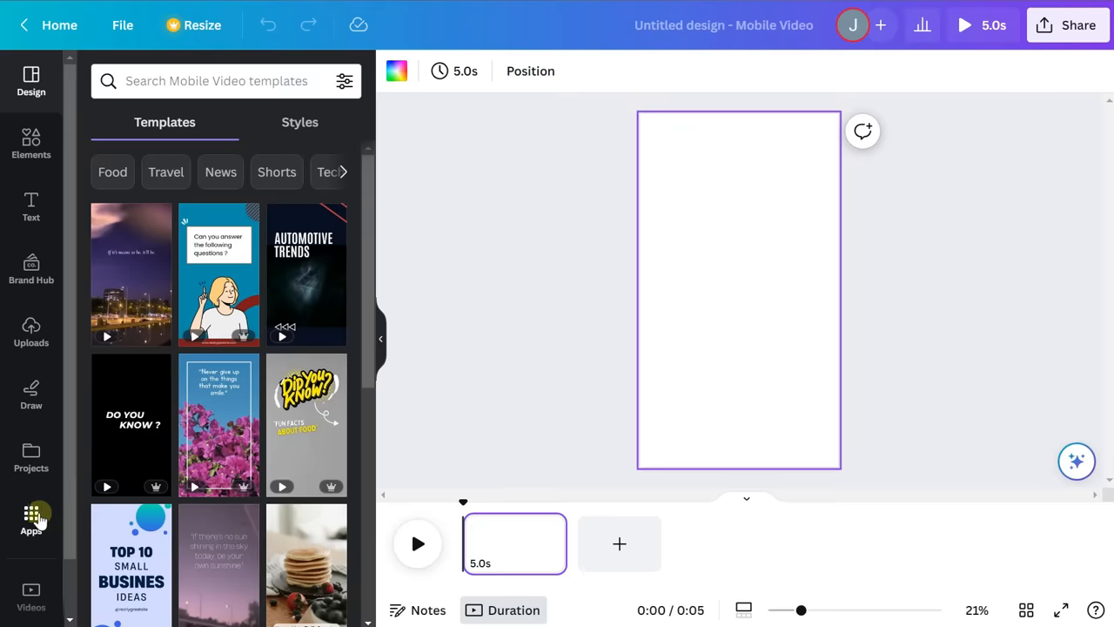
From Apps, find More from Canva and bring up the stock Videos library
{"action": "left_click", "coordinate": [30, 518]}
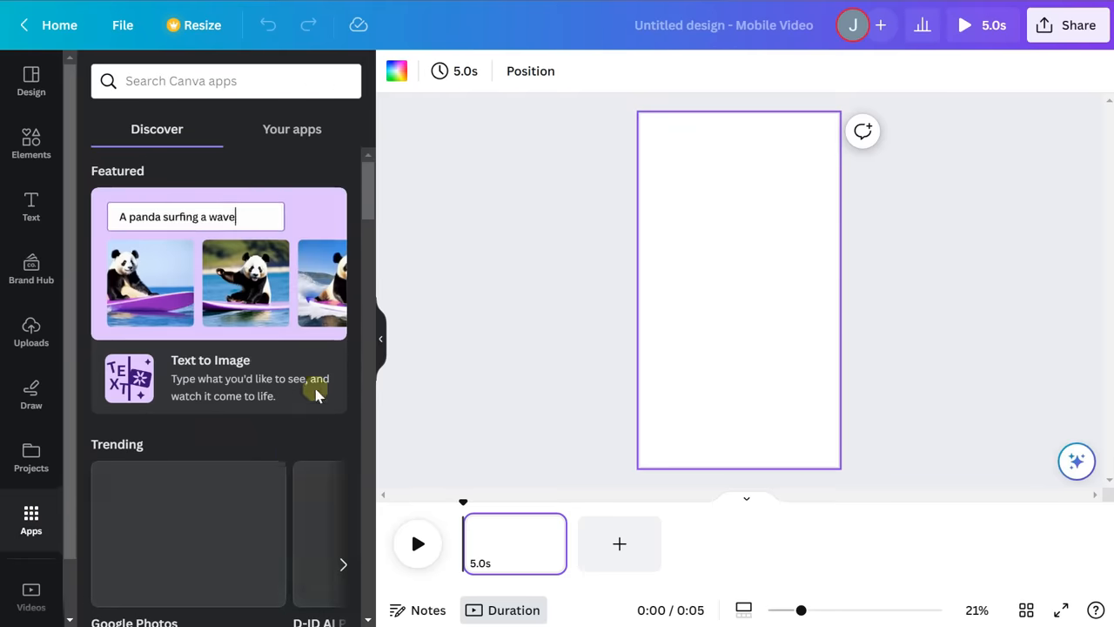
{"action": "scroll", "scroll_direction": "down", "scroll_amount": 3}
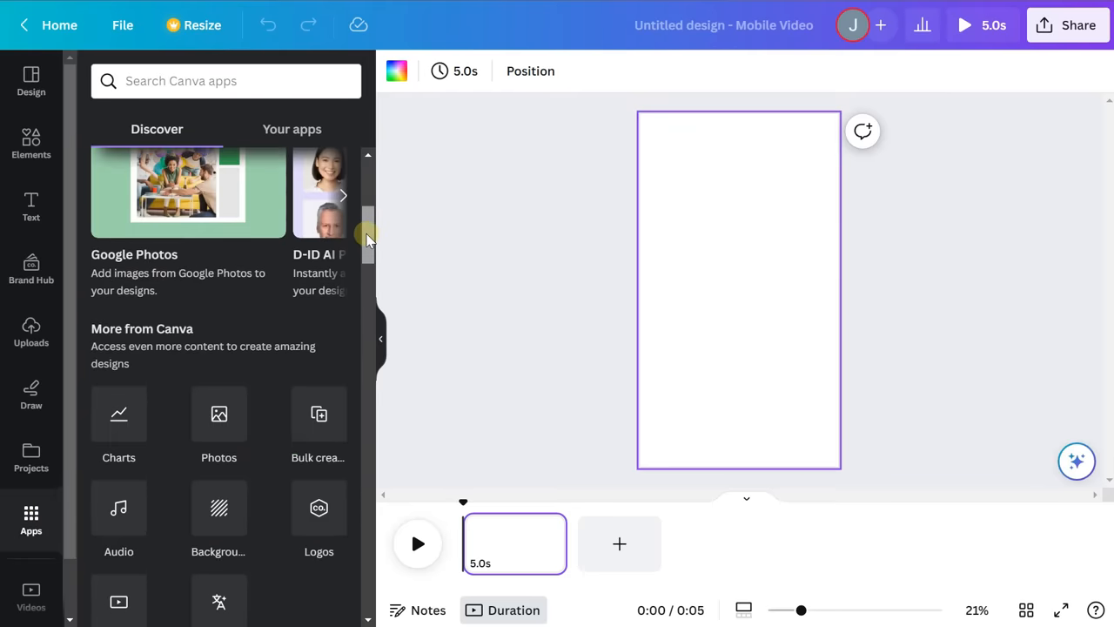
{"action": "scroll", "scroll_direction": "down", "scroll_amount": 3}
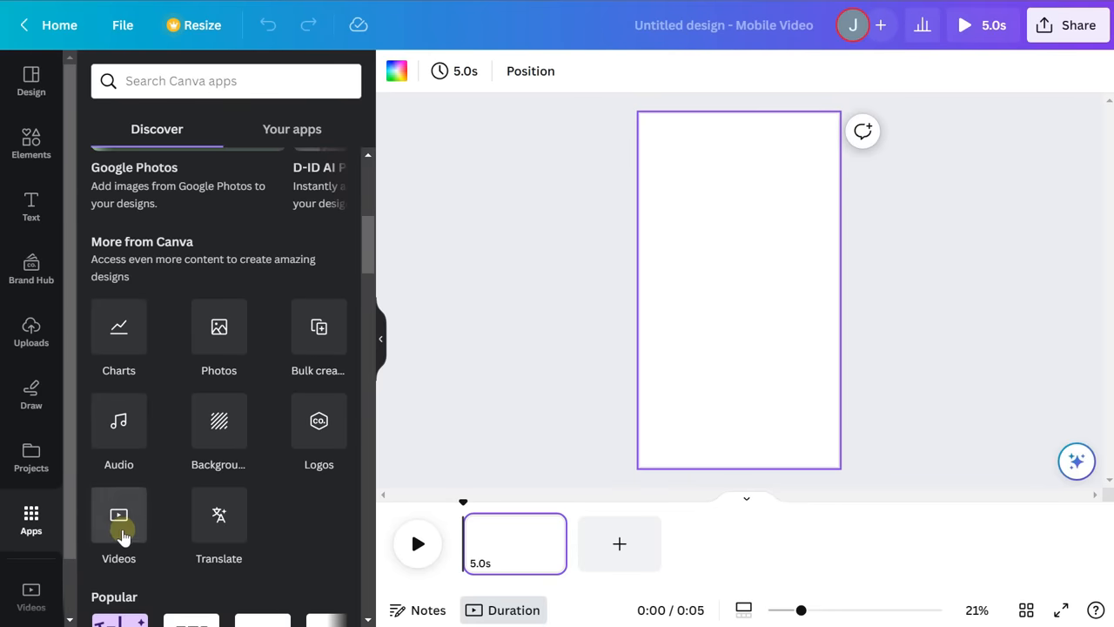
{"action": "left_click", "coordinate": [118, 523]}
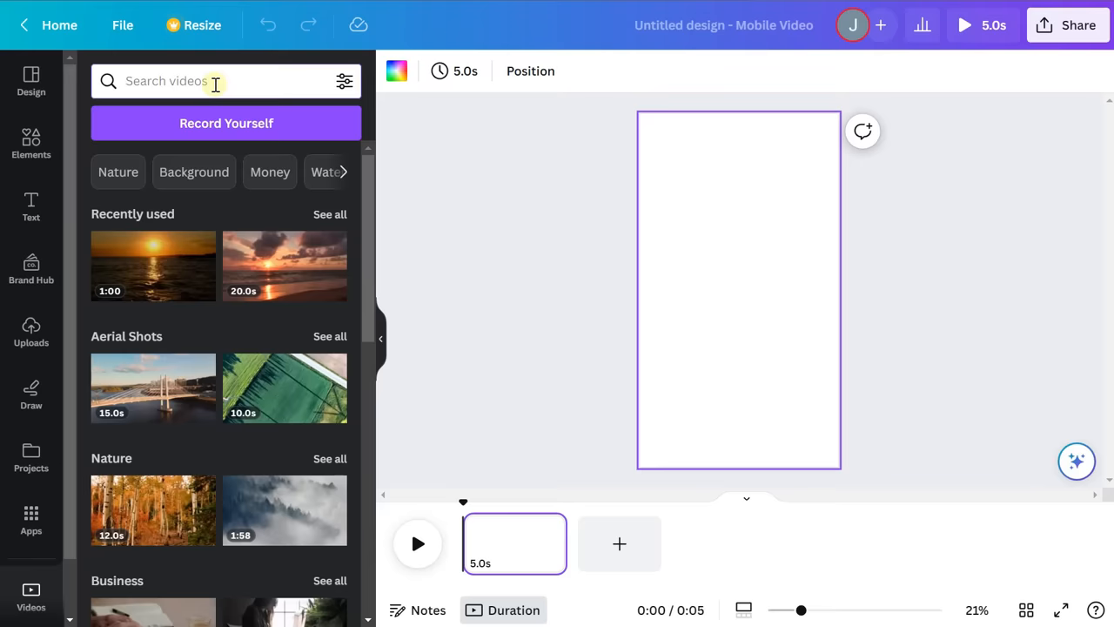
Search the video library for 'sunset' clips
{"action": "type", "text": "sunset"}
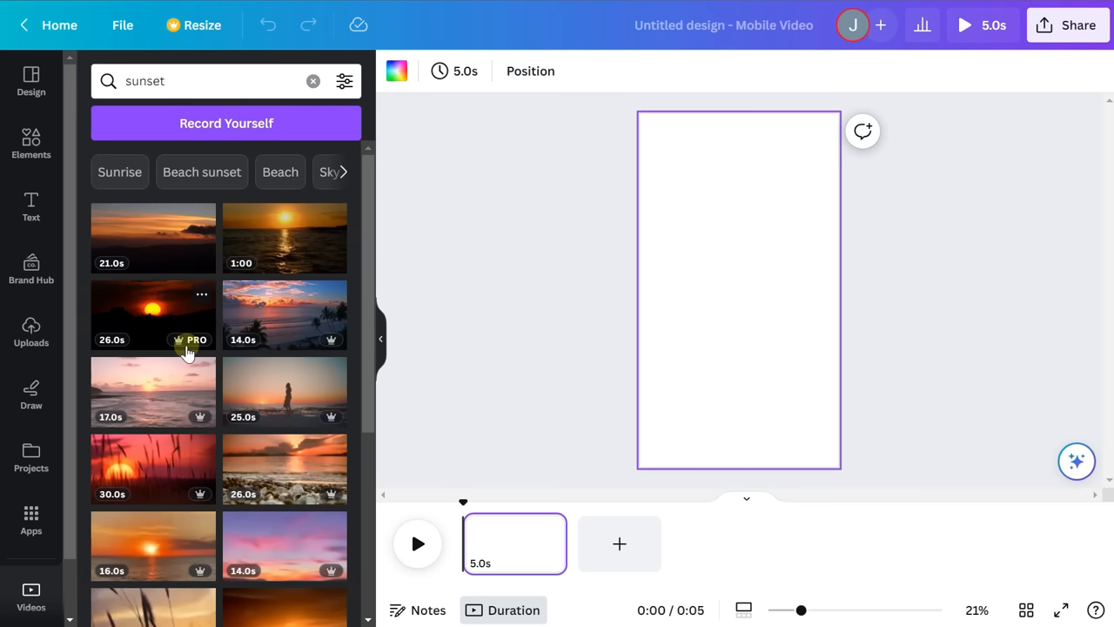
{"action": "mouse_move", "coordinate": [153, 314]}
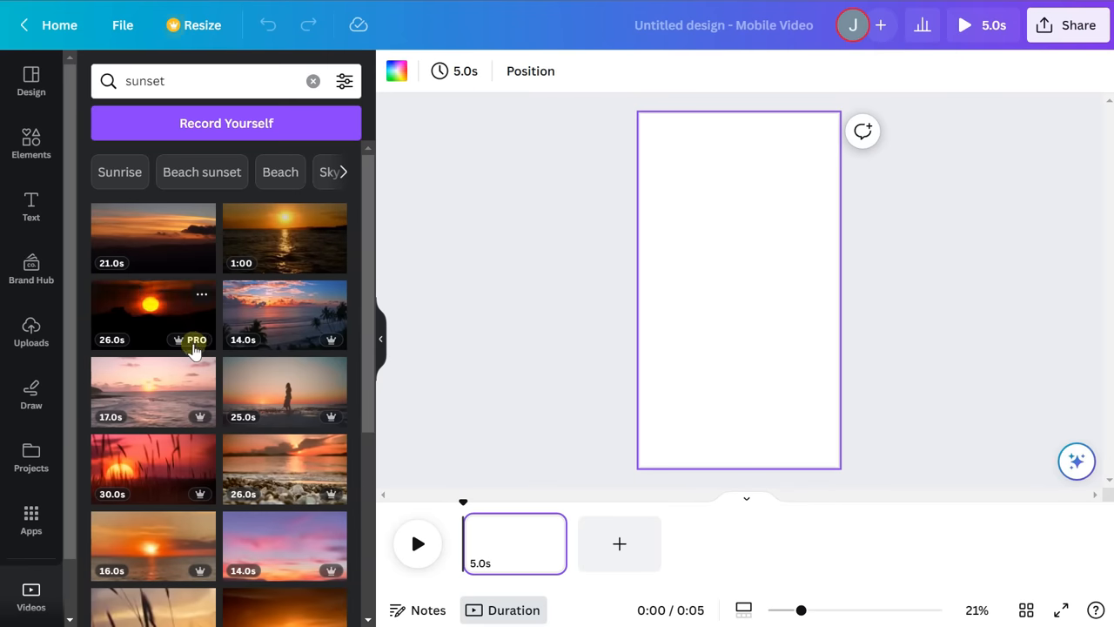
{"action": "mouse_move", "coordinate": [227, 278]}
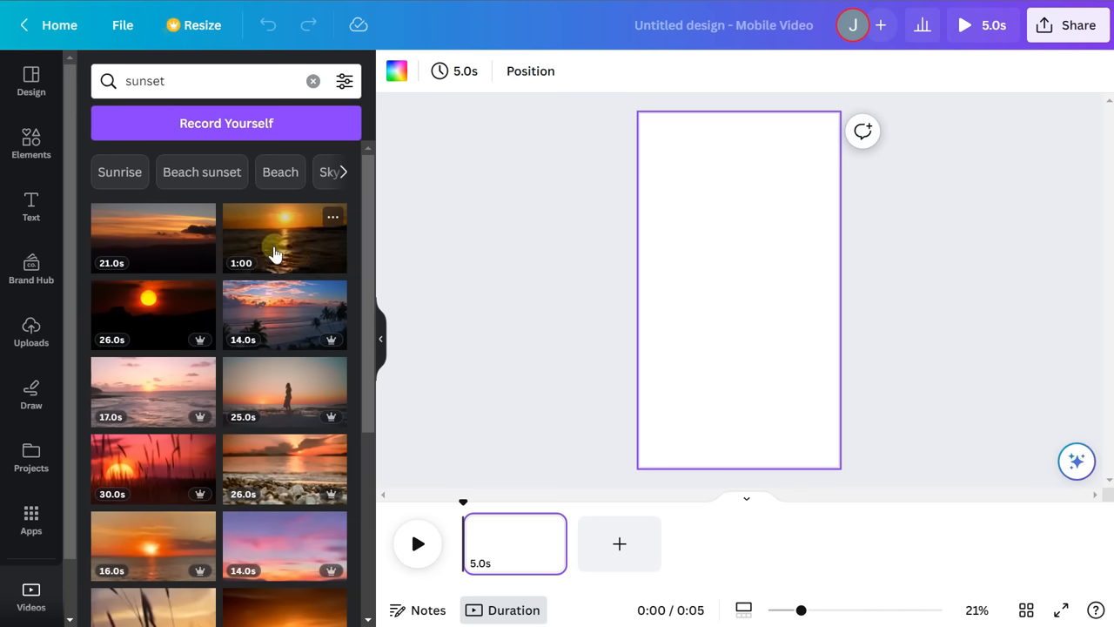
{"action": "mouse_move", "coordinate": [276, 253]}
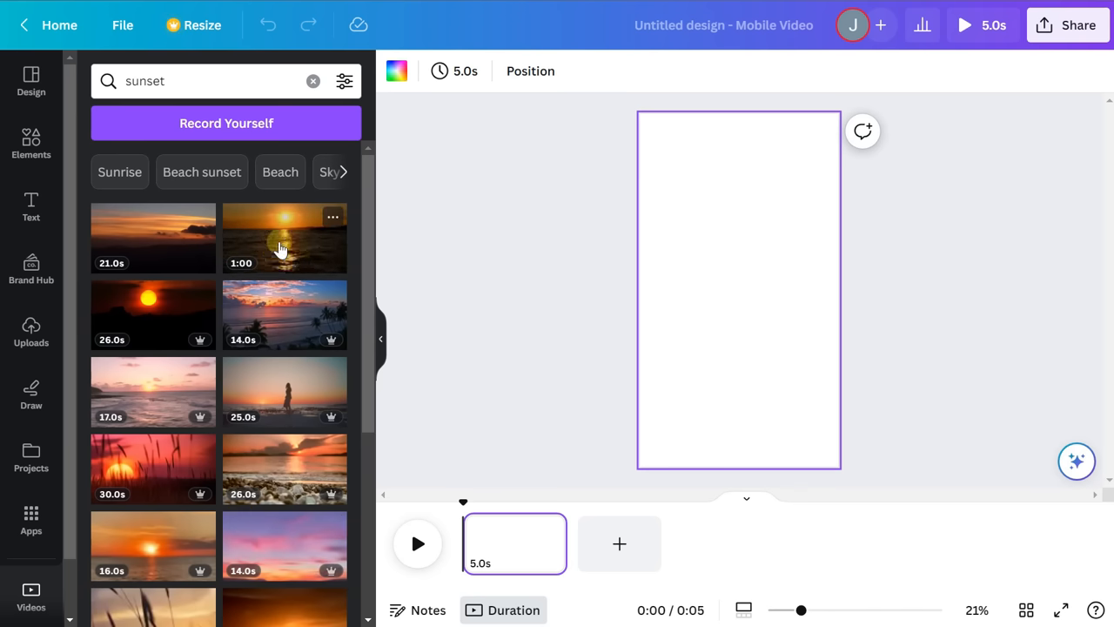
{"action": "mouse_move", "coordinate": [153, 547]}
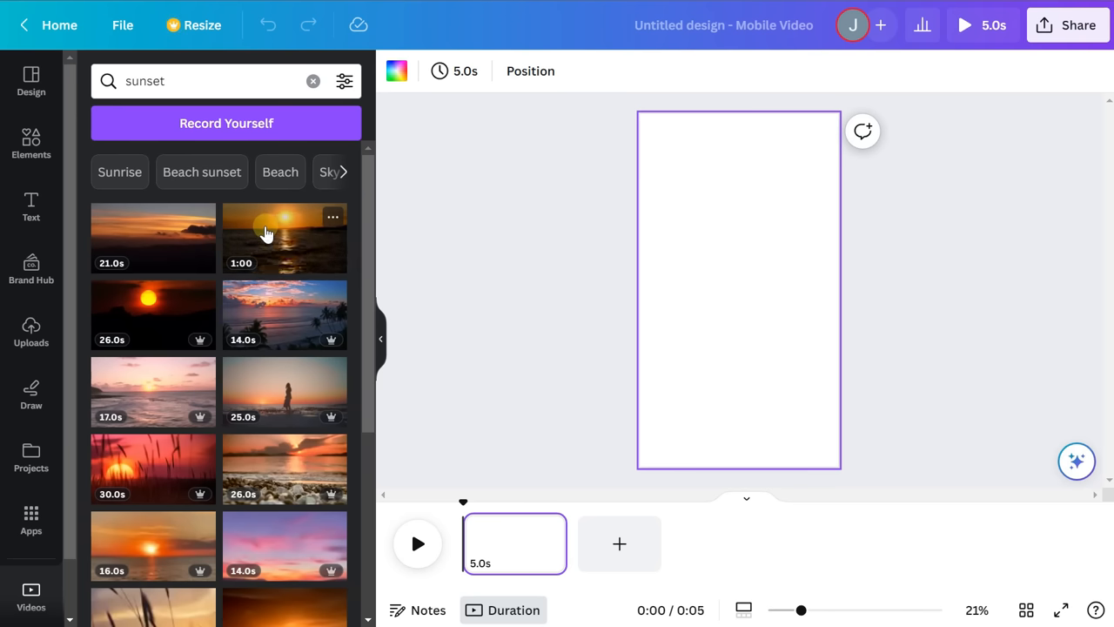
{"action": "mouse_move", "coordinate": [270, 235]}
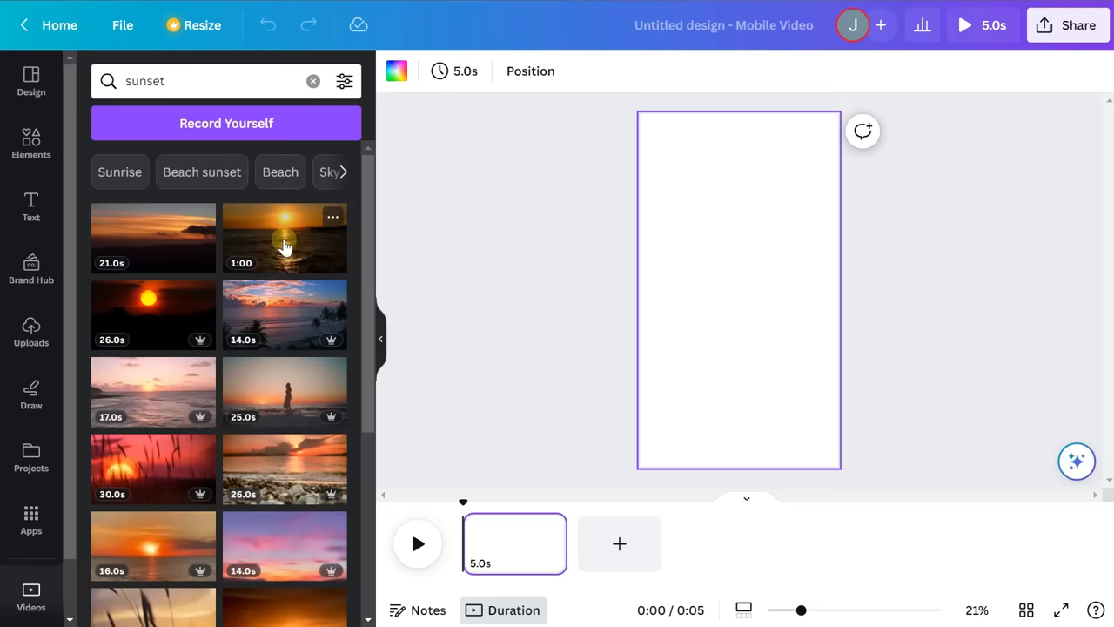
Place the 1:00 ocean sunset clip so it fills the vertical page frame
{"action": "left_click_drag", "start_coordinate": [284, 238], "coordinate": [552, 281]}
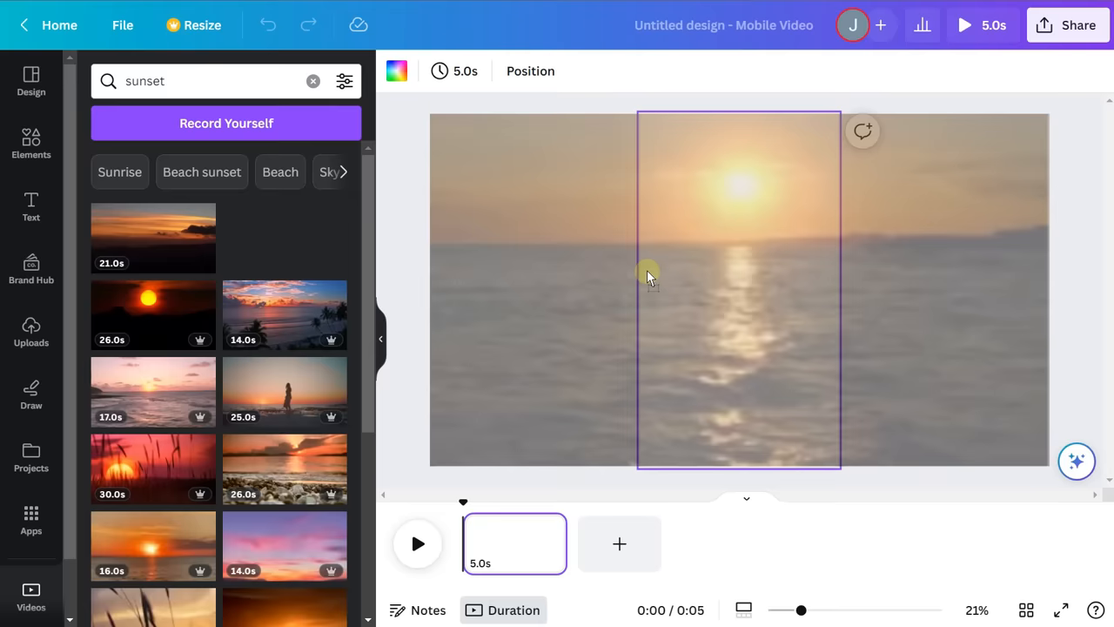
{"action": "left_click", "coordinate": [285, 238]}
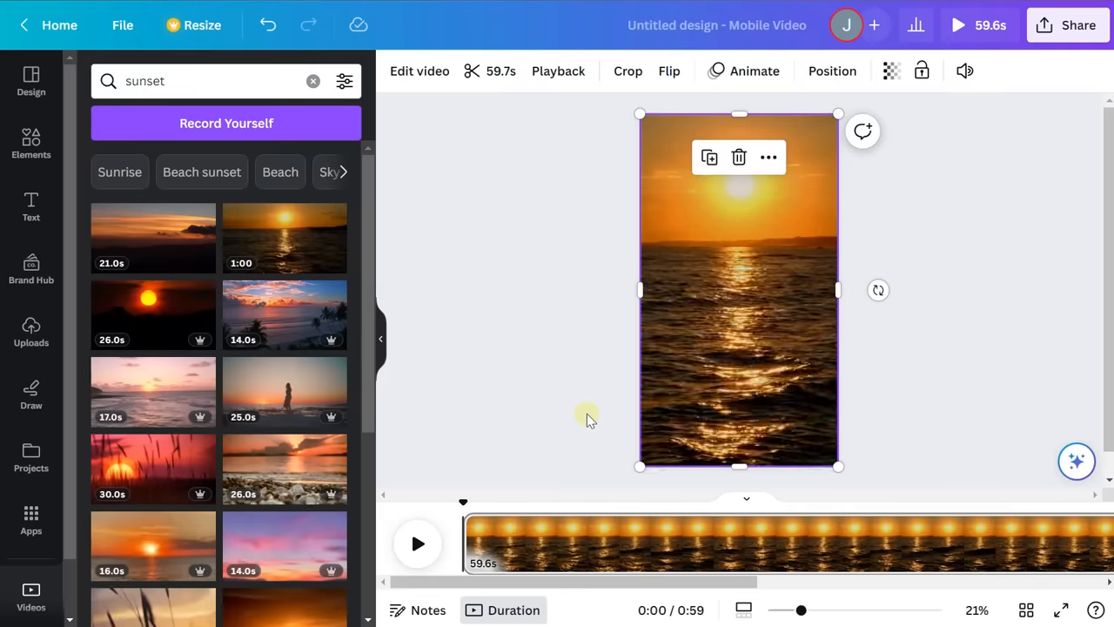
{"action": "left_click", "coordinate": [738, 290]}
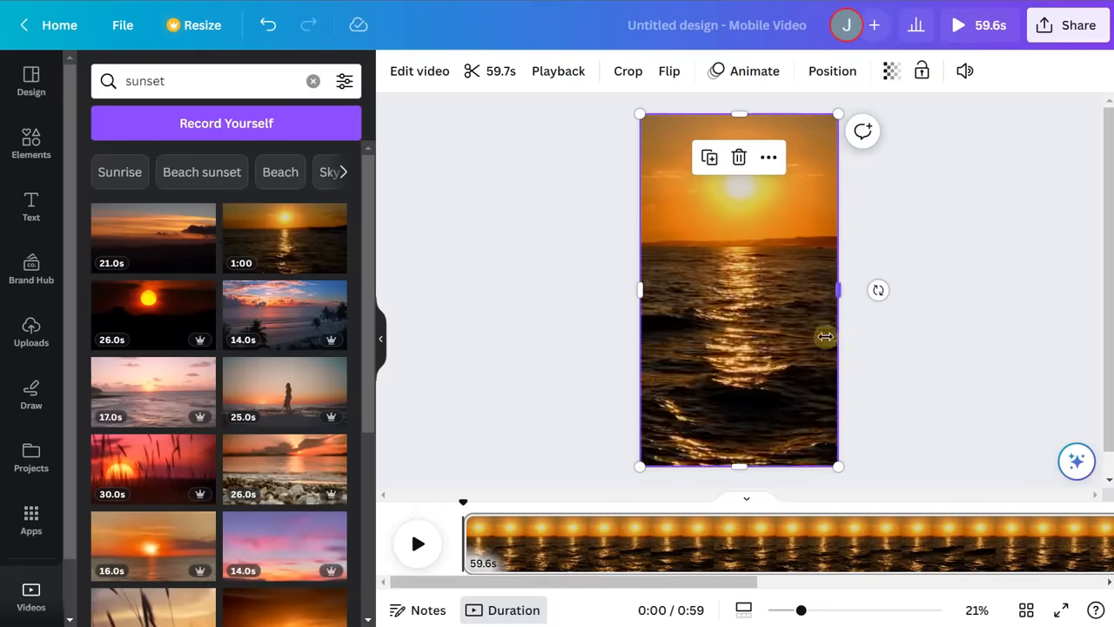
{"action": "left_click", "coordinate": [739, 289]}
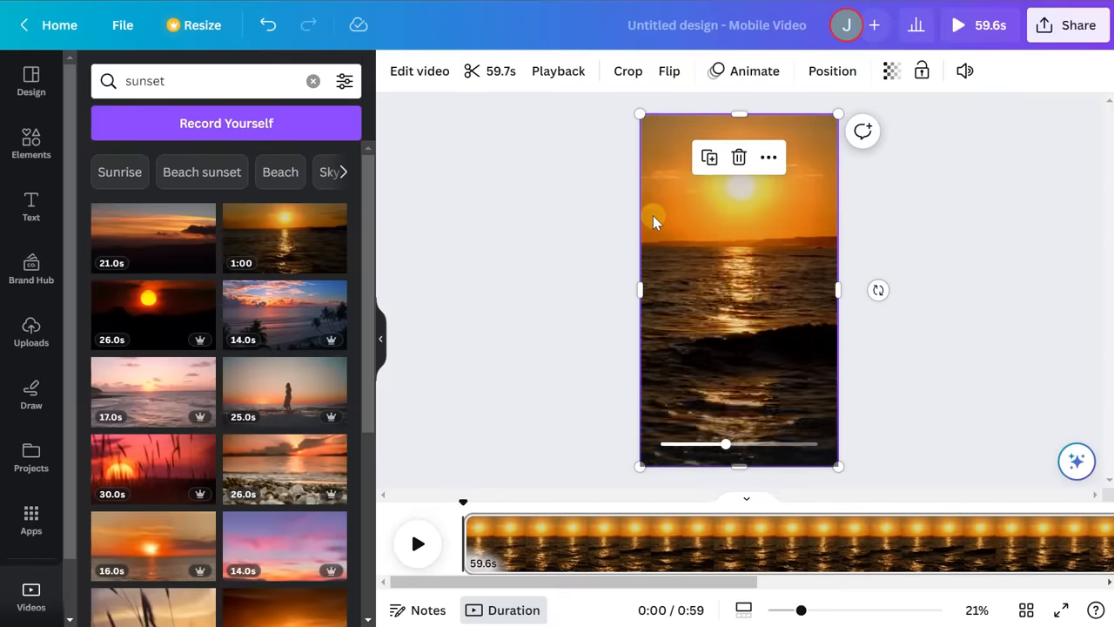
{"action": "left_click", "coordinate": [738, 290]}
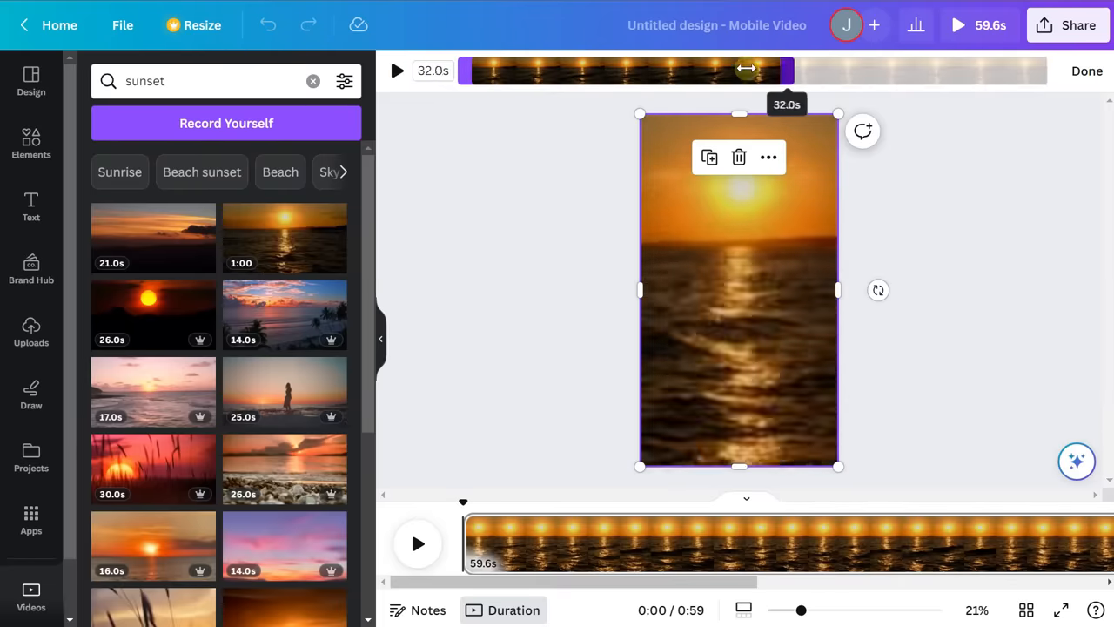
Trim the sunset clip to a 6.0-second length and confirm
{"action": "left_click_drag", "start_coordinate": [784, 71], "coordinate": [535, 70]}
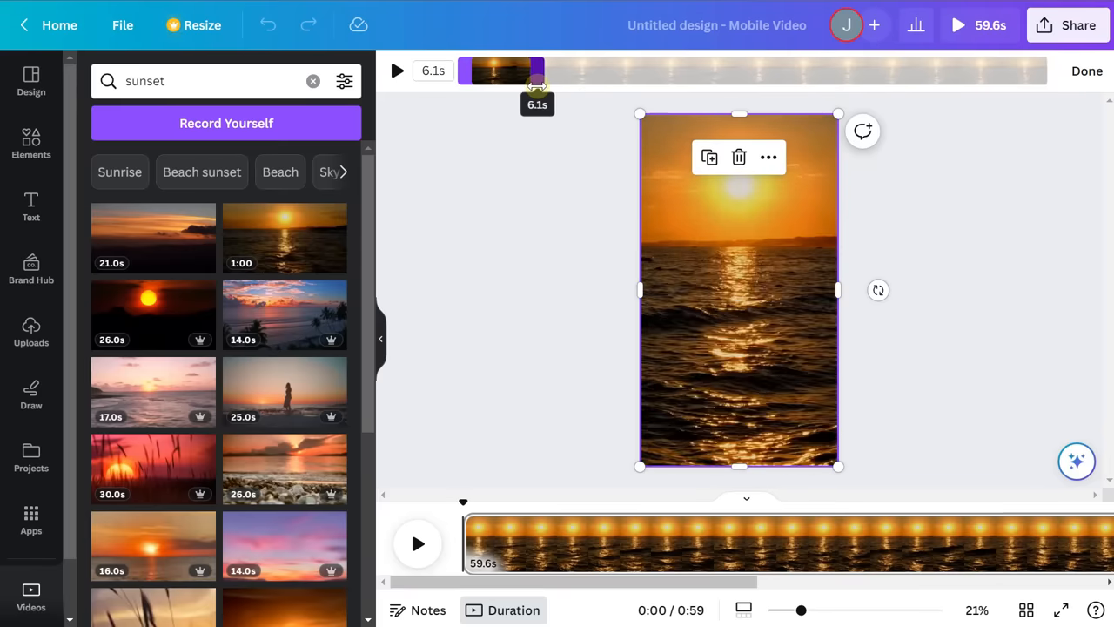
{"action": "left_click", "coordinate": [397, 71]}
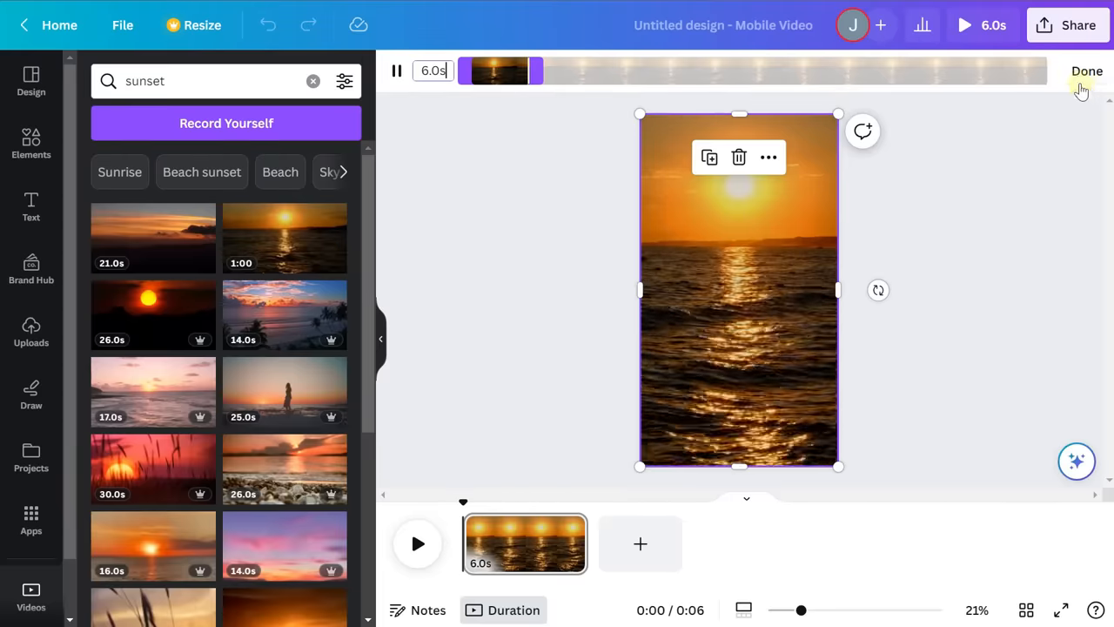
{"action": "left_click", "coordinate": [1087, 71]}
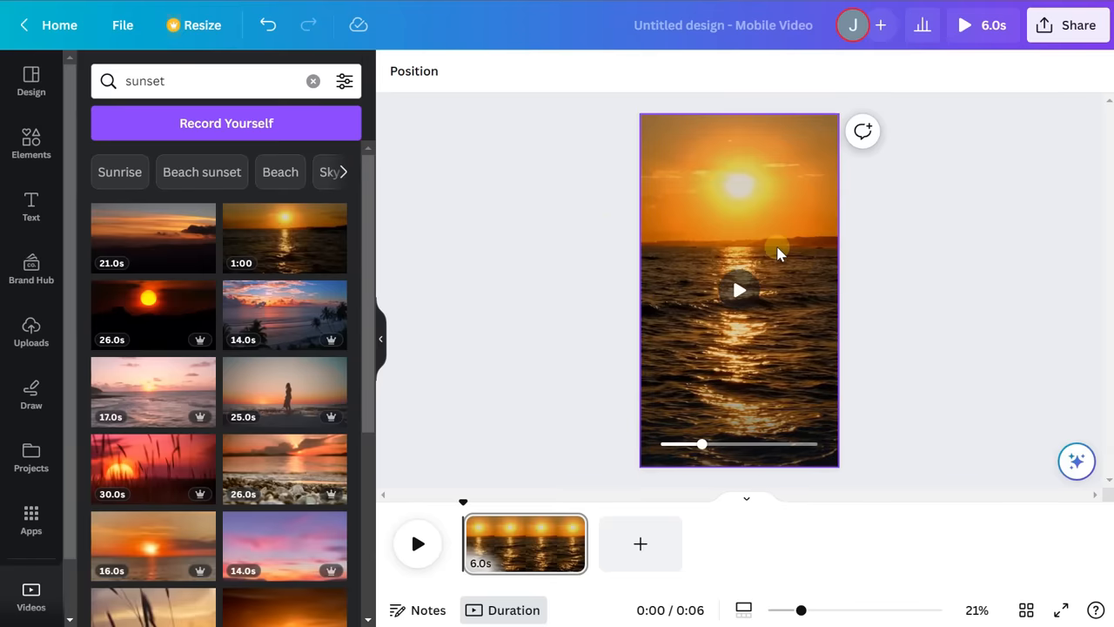
{"action": "mouse_move", "coordinate": [605, 256]}
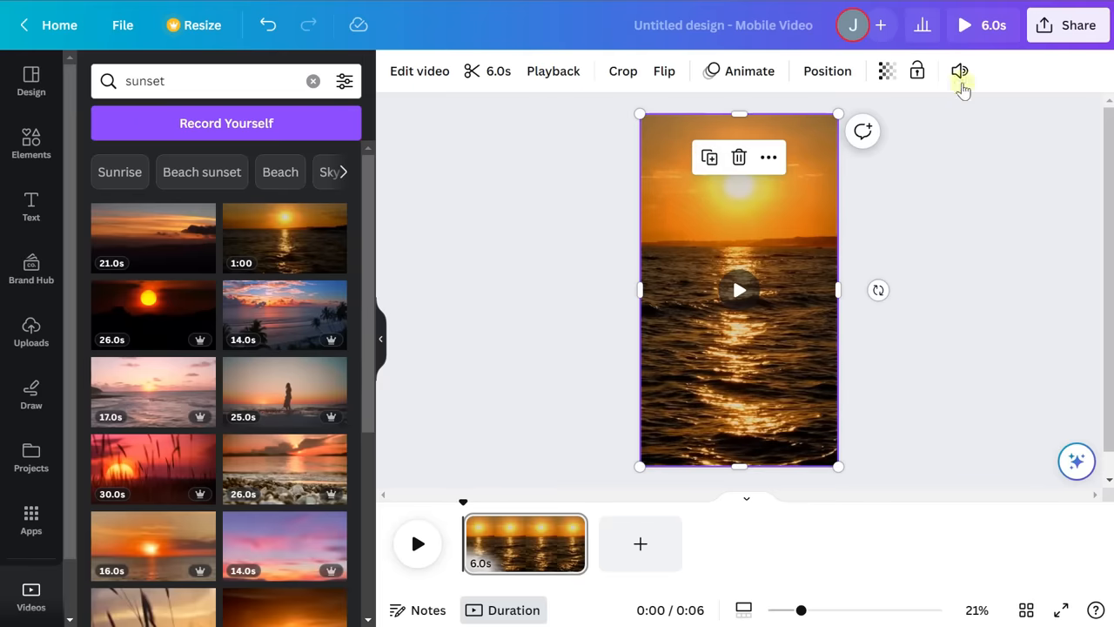
Mute the sunset background video and bring up the text styles panel
{"action": "left_click", "coordinate": [959, 70]}
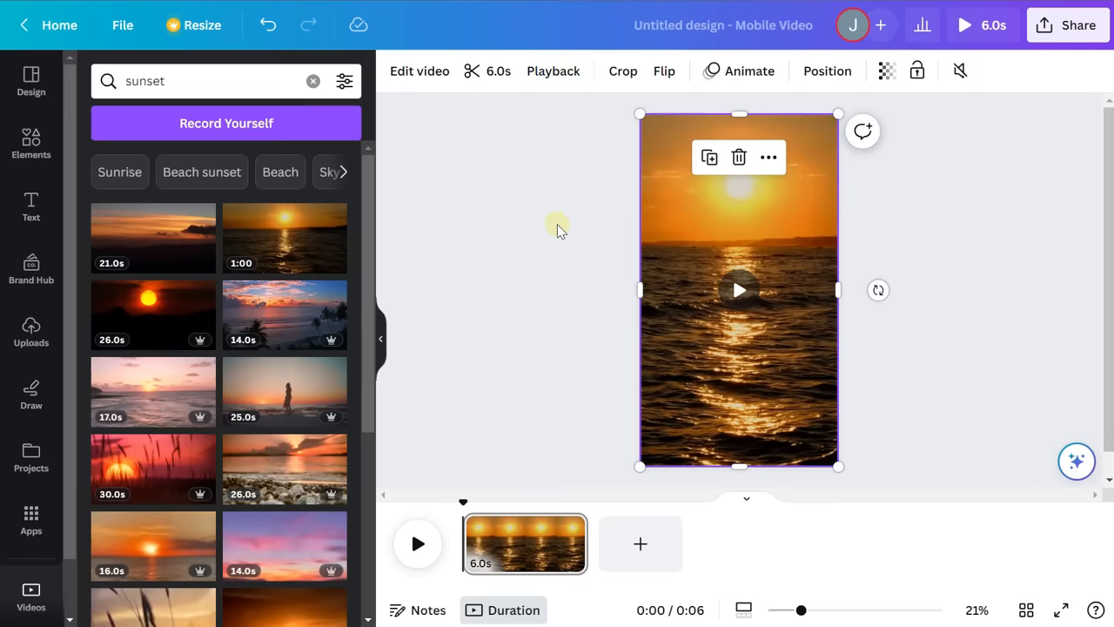
{"action": "mouse_move", "coordinate": [566, 231]}
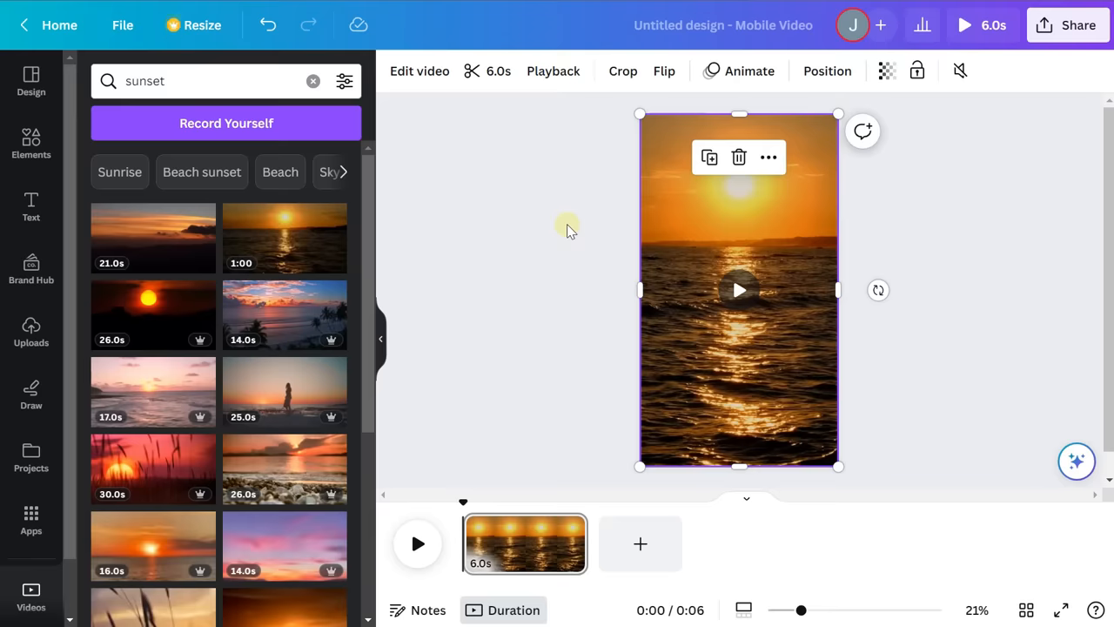
{"action": "mouse_move", "coordinate": [128, 230]}
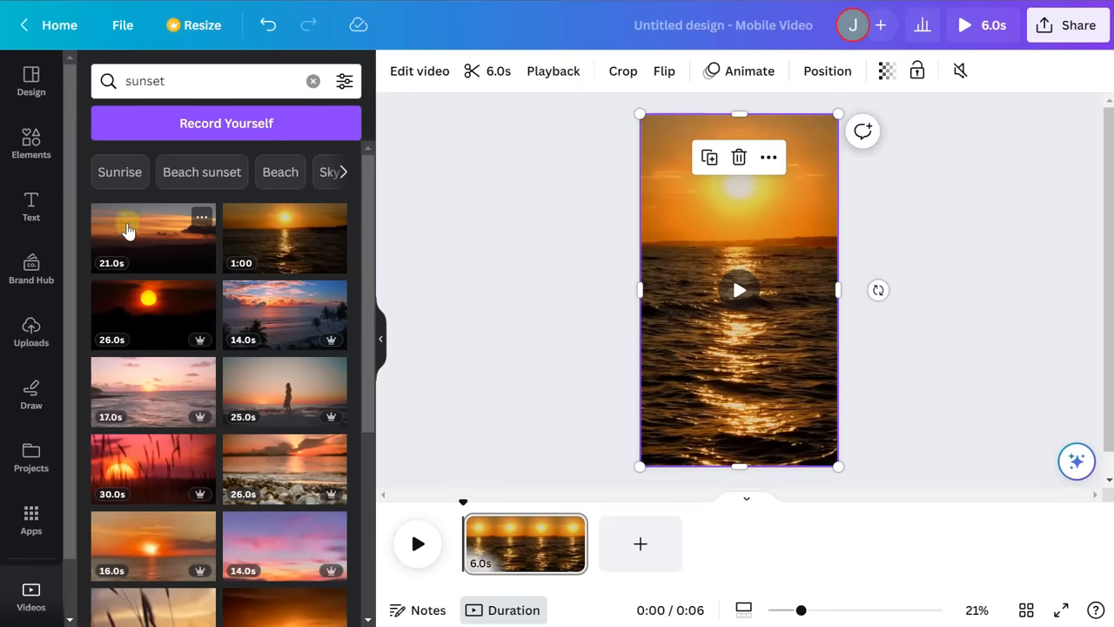
{"action": "left_click", "coordinate": [31, 208]}
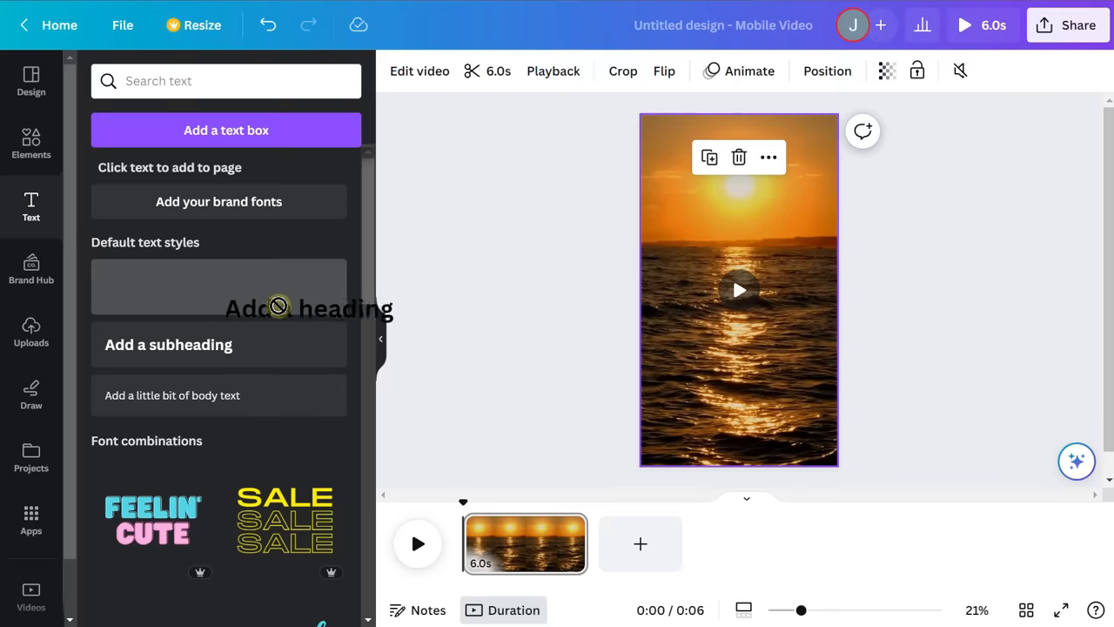
Add a heading reading TOPIC and place it at the top centre of the sunset page
{"action": "left_click", "coordinate": [309, 308]}
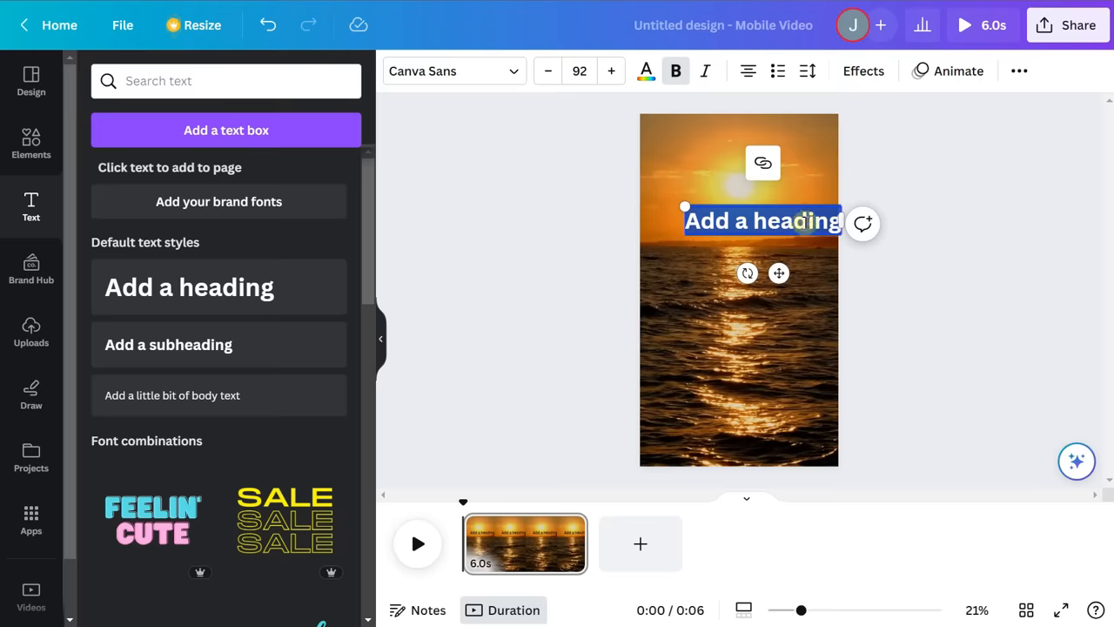
{"action": "type", "text": "Top"}
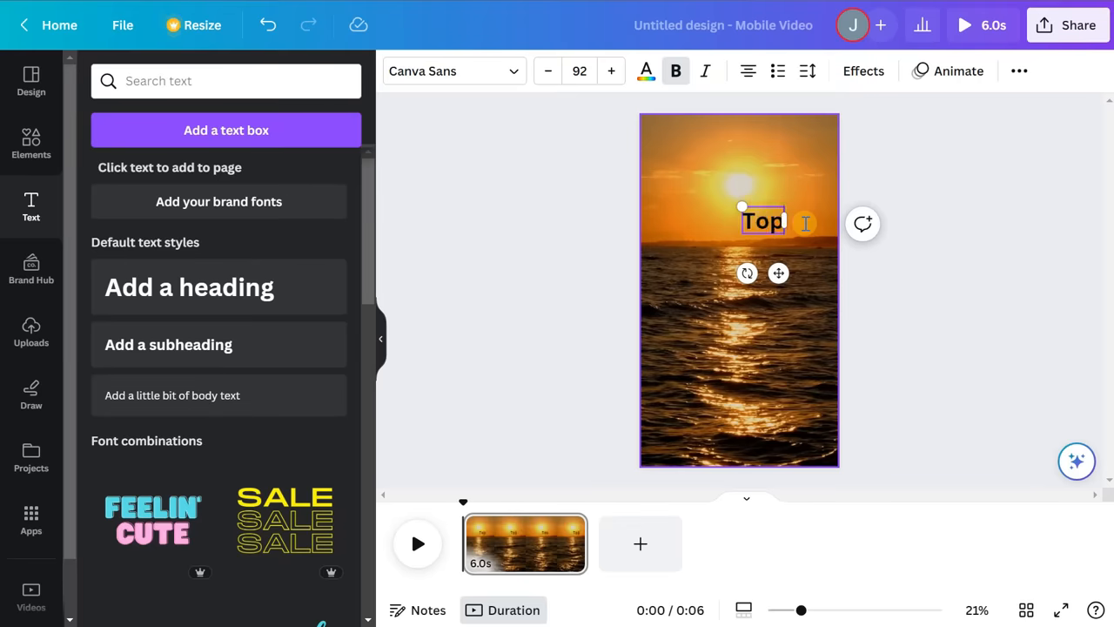
{"action": "type", "text": "TOPIC"}
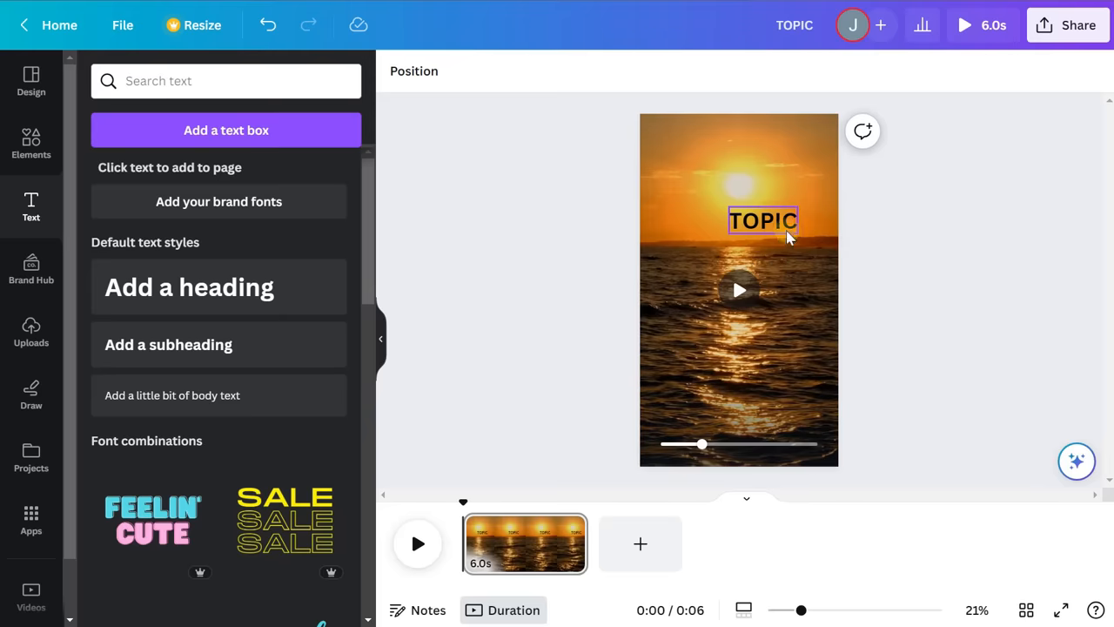
{"action": "left_click_drag", "start_coordinate": [764, 220], "coordinate": [739, 184]}
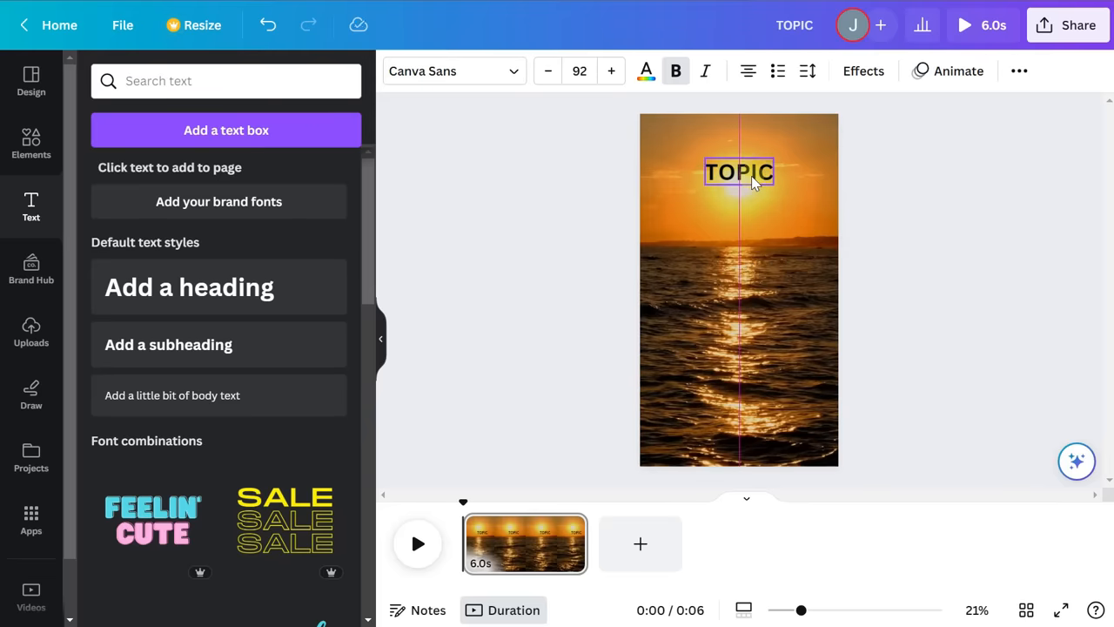
{"action": "left_click", "coordinate": [739, 171]}
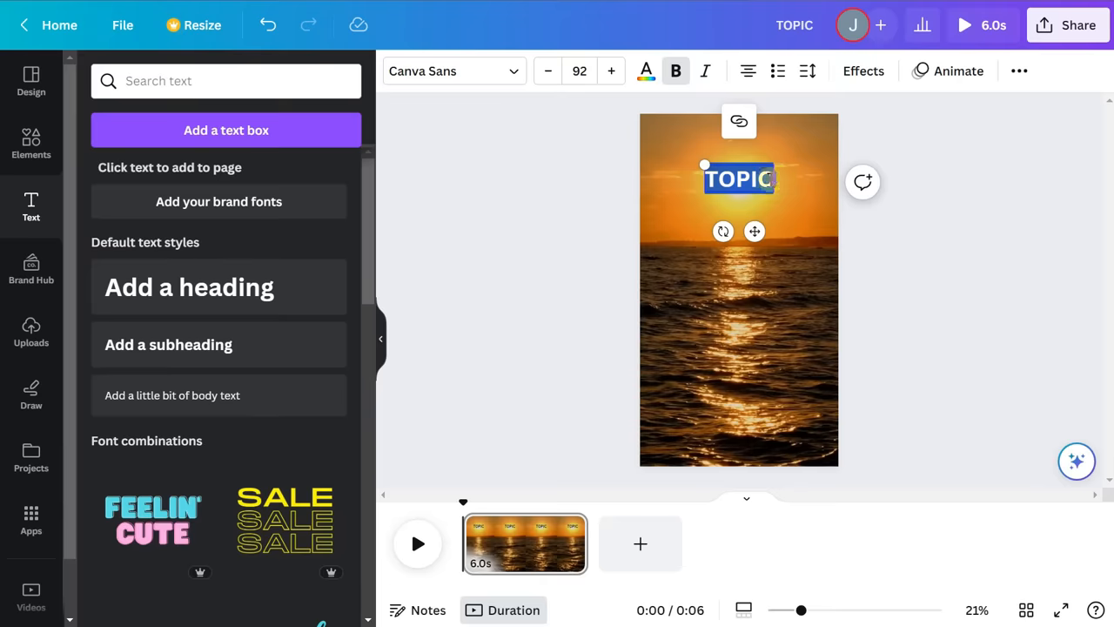
Make the TOPIC text white and give it a black rounded Background effect
{"action": "left_click", "coordinate": [646, 70]}
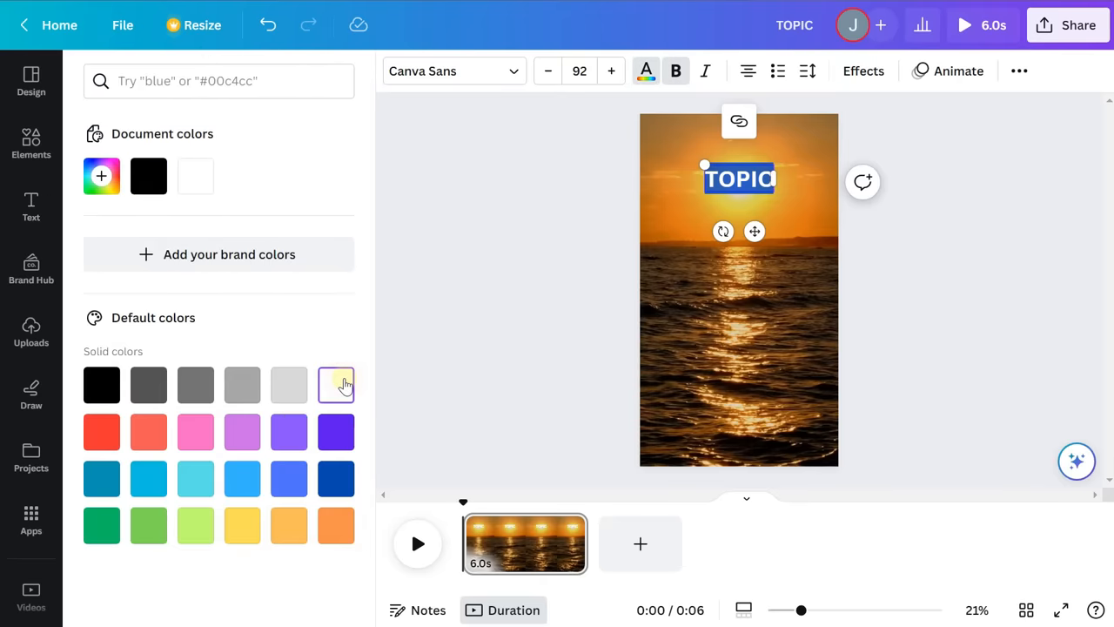
{"action": "left_click", "coordinate": [336, 385]}
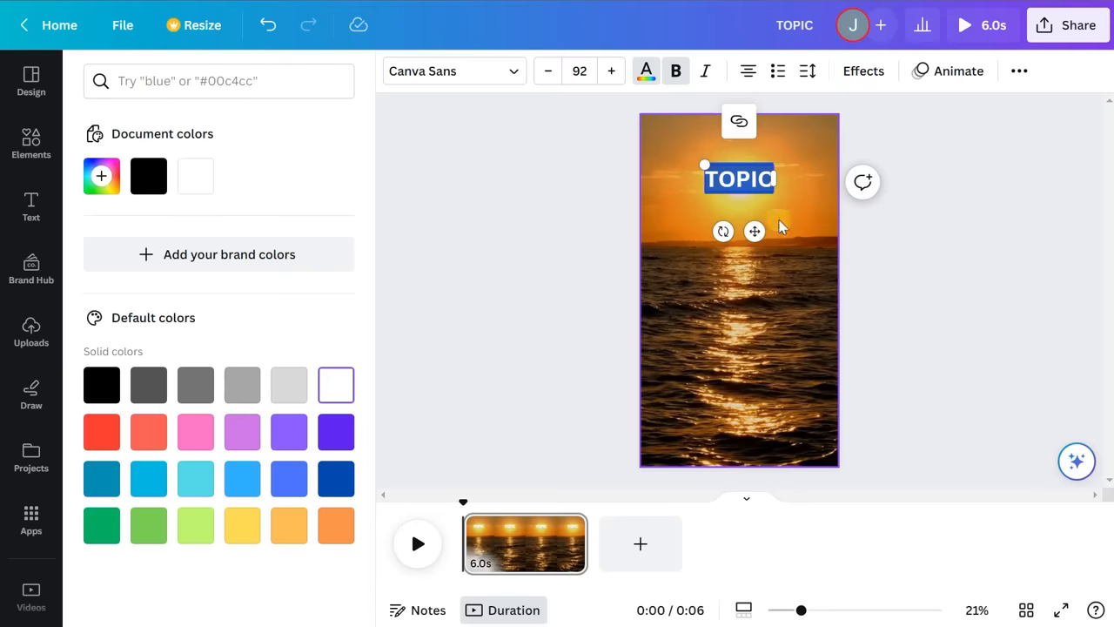
{"action": "left_click", "coordinate": [863, 70]}
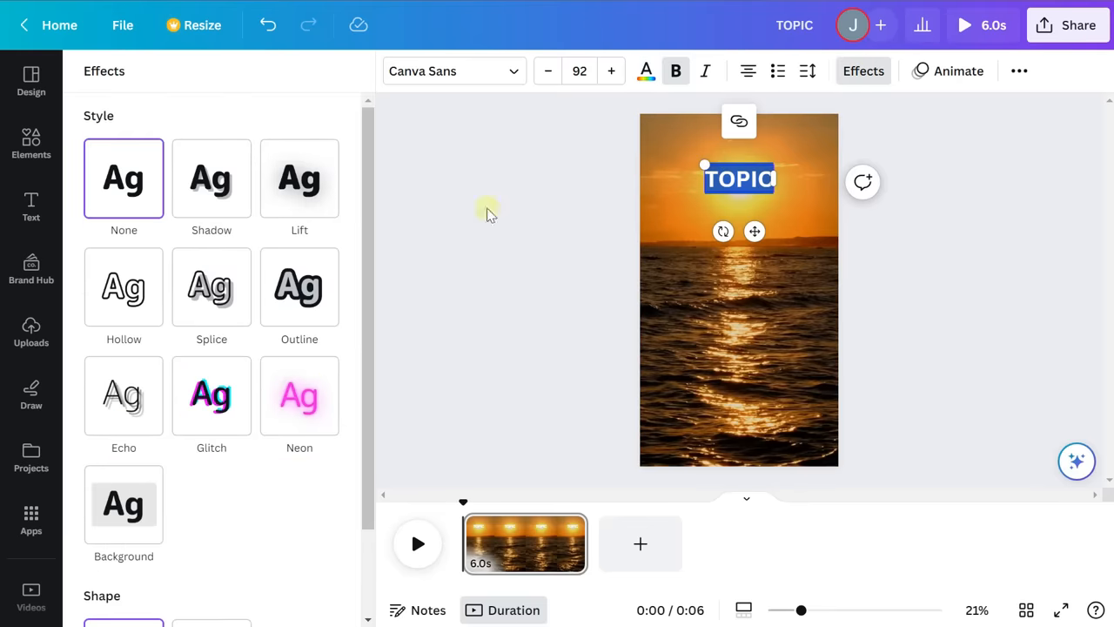
{"action": "left_click", "coordinate": [124, 503]}
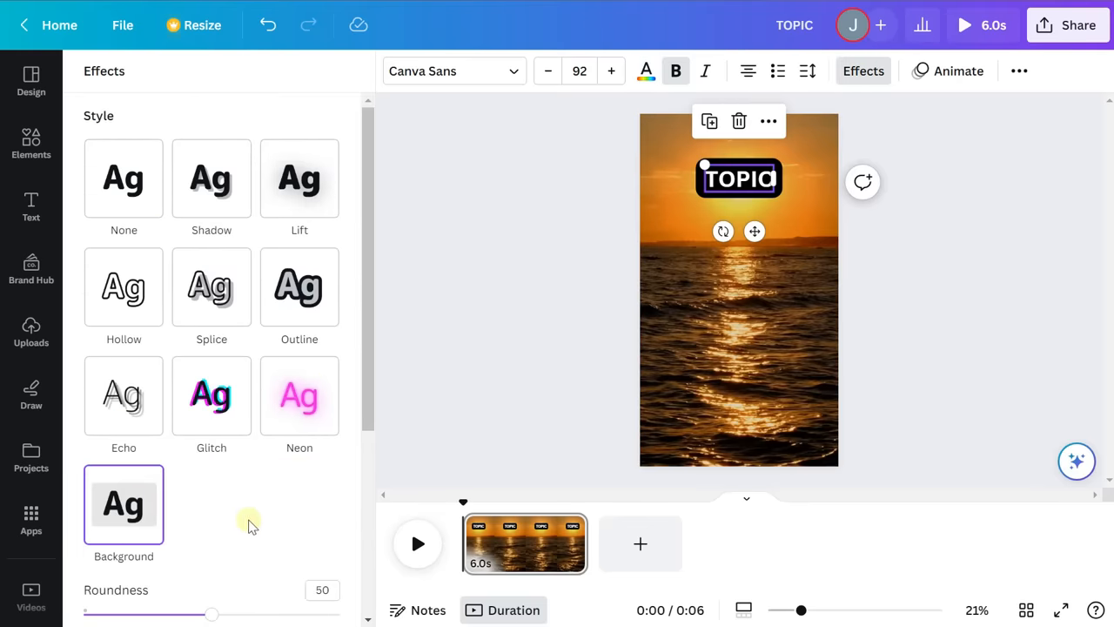
{"action": "scroll", "scroll_direction": "down", "scroll_amount": 3}
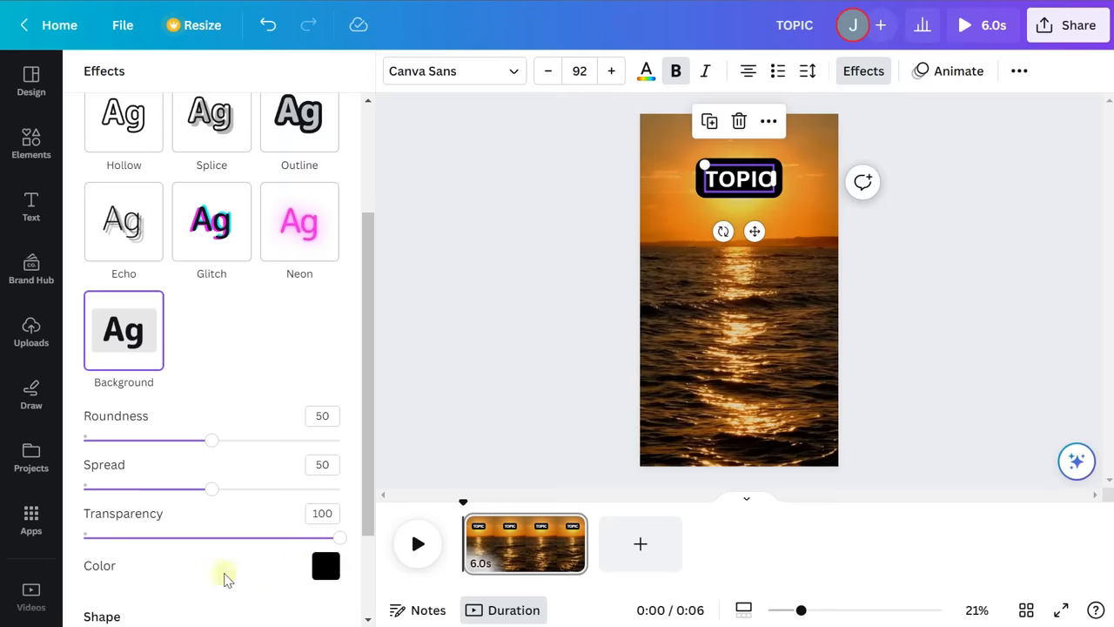
{"action": "left_click", "coordinate": [325, 566]}
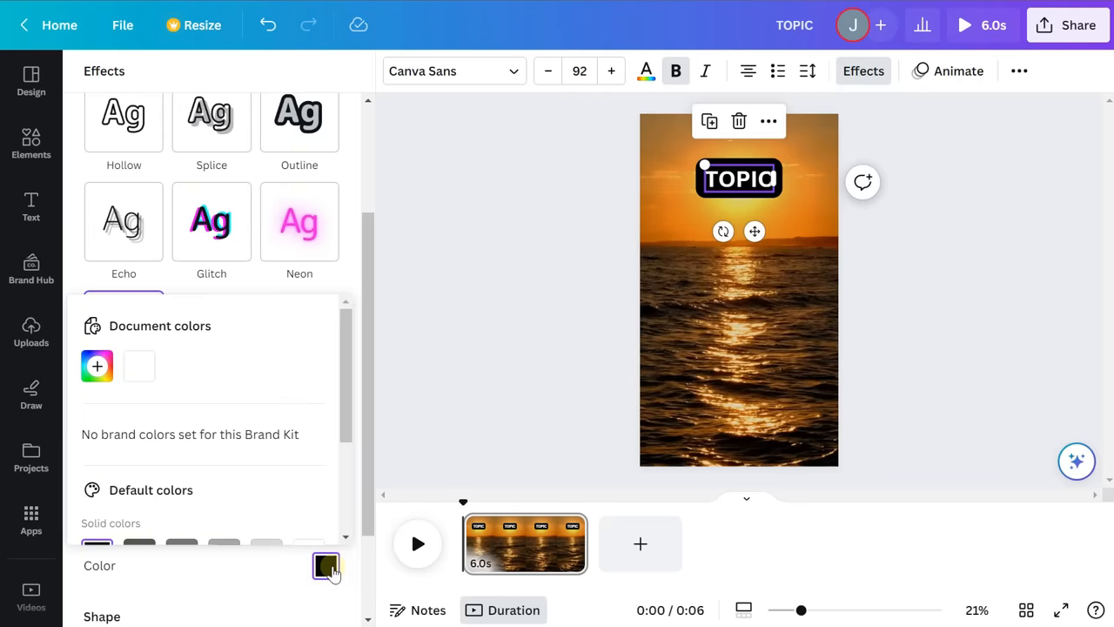
{"action": "left_click", "coordinate": [325, 566]}
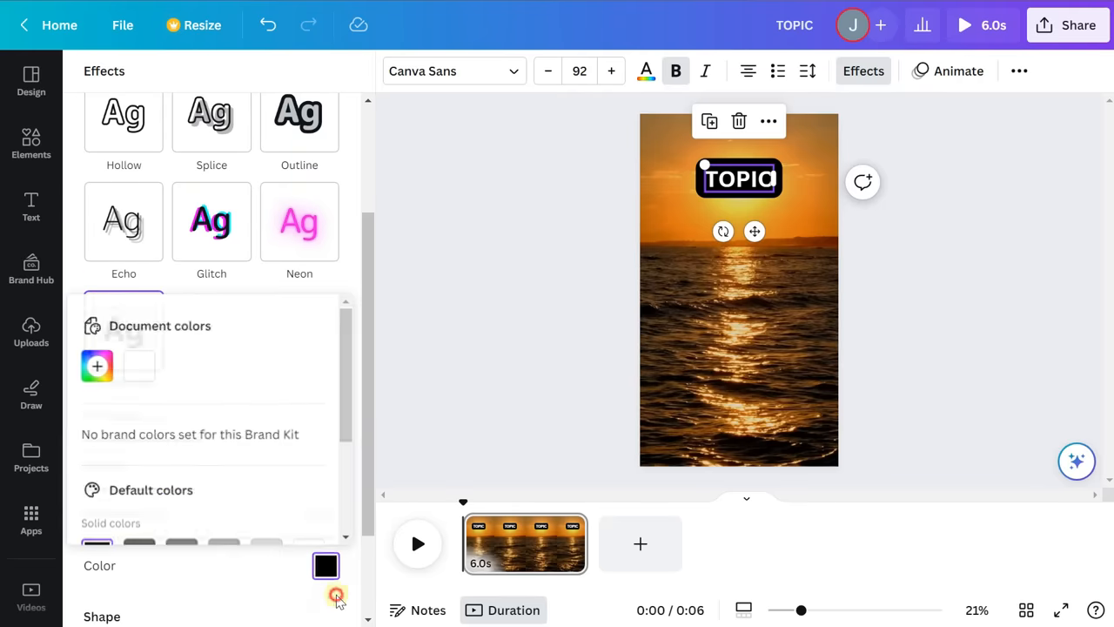
{"action": "left_click", "coordinate": [31, 207]}
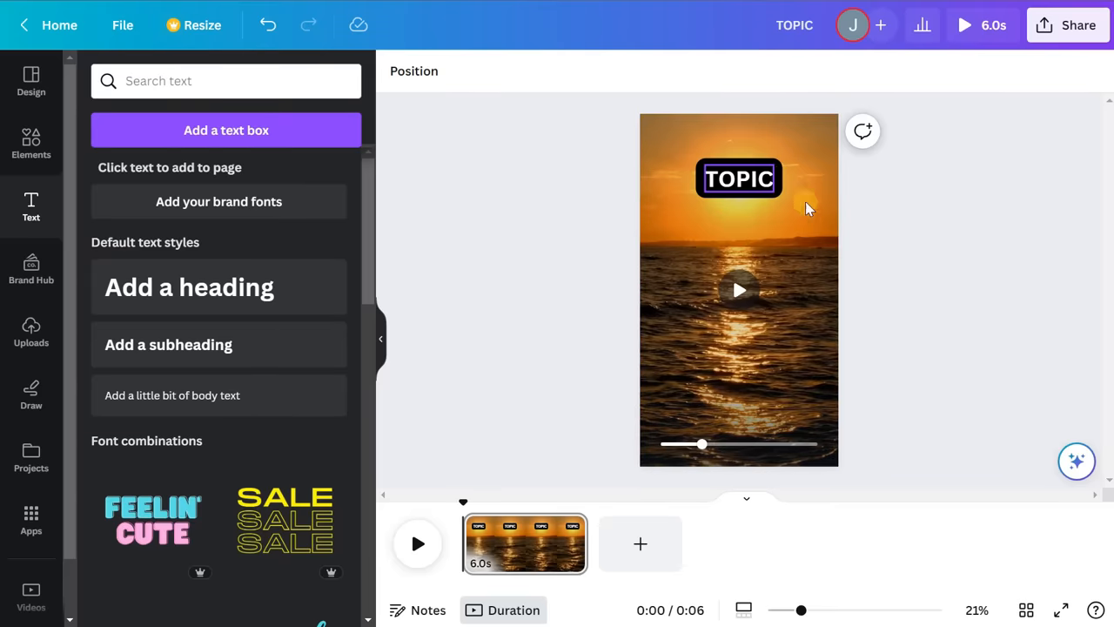
{"action": "mouse_move", "coordinate": [762, 183]}
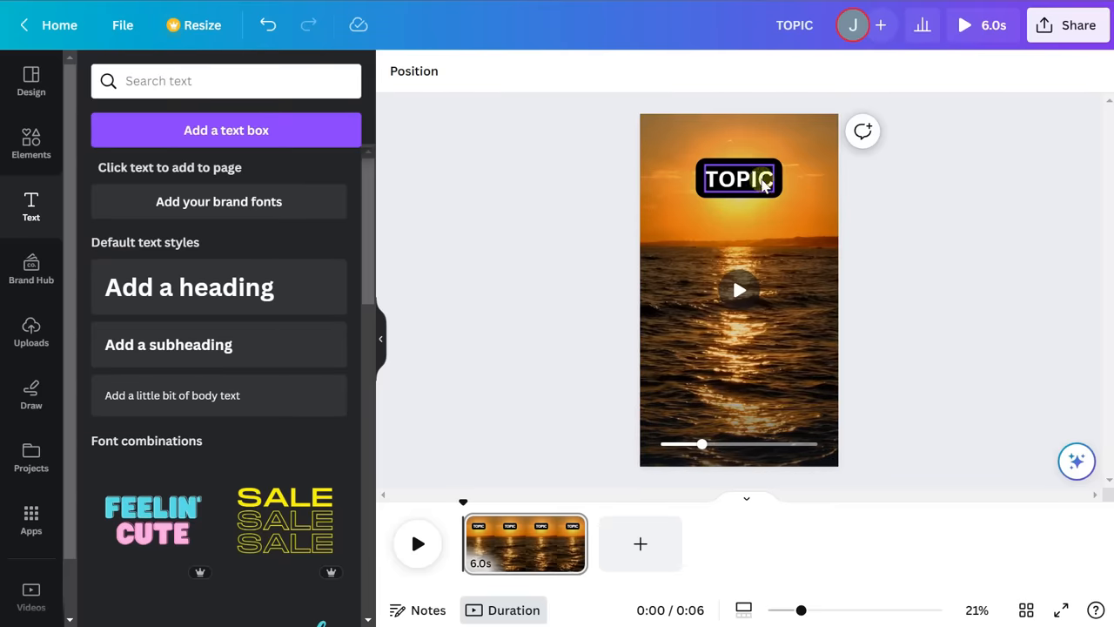
Change the TOPIC heading's font to Alatsi
{"action": "left_click", "coordinate": [739, 178]}
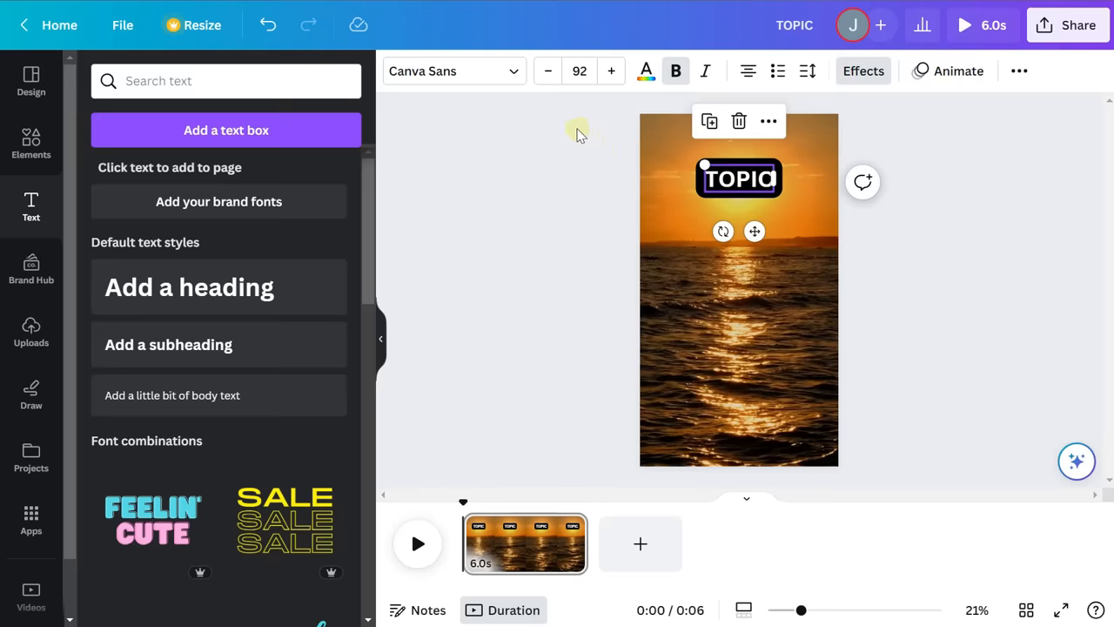
{"action": "left_click", "coordinate": [453, 71]}
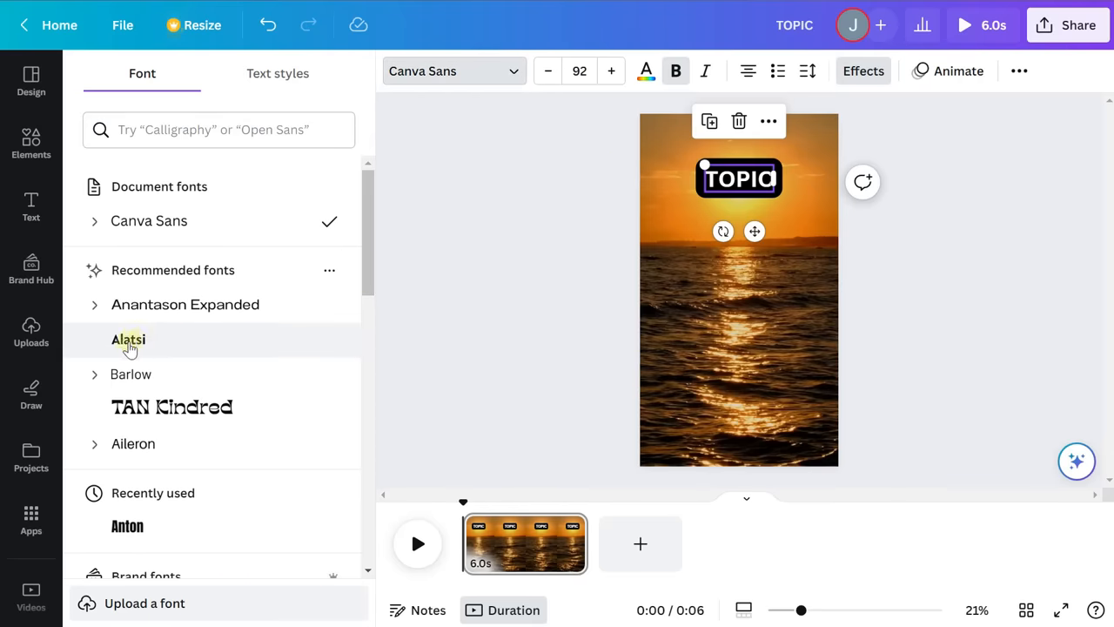
{"action": "left_click", "coordinate": [128, 339]}
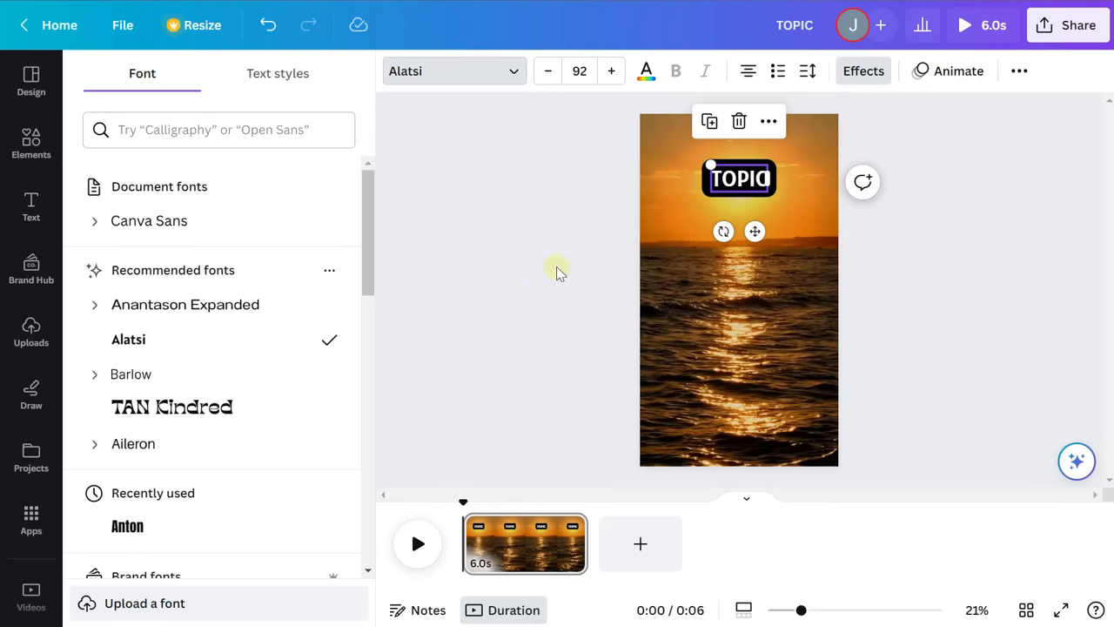
{"action": "left_click", "coordinate": [30, 207]}
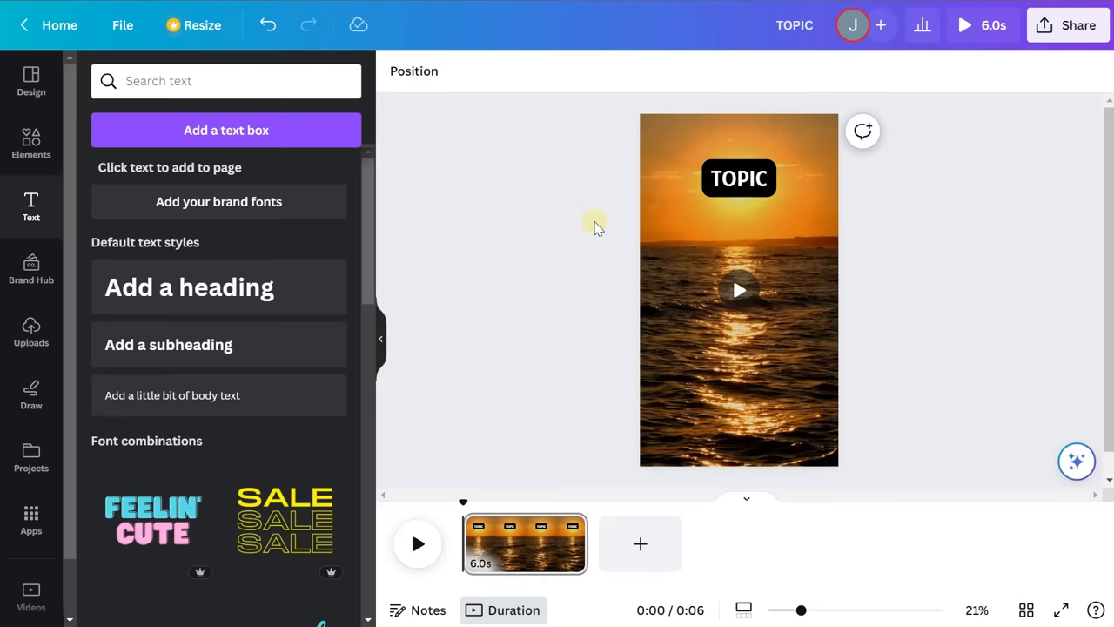
Browse and search the font list once more, keeping Alatsi for the label
{"action": "left_click", "coordinate": [739, 178]}
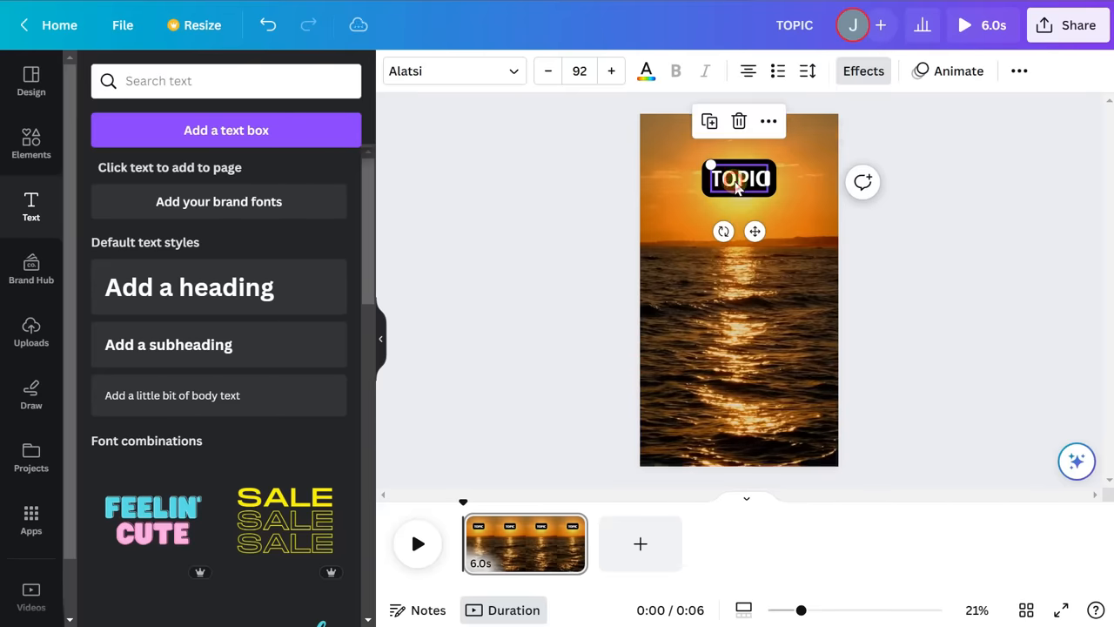
{"action": "left_click", "coordinate": [448, 70]}
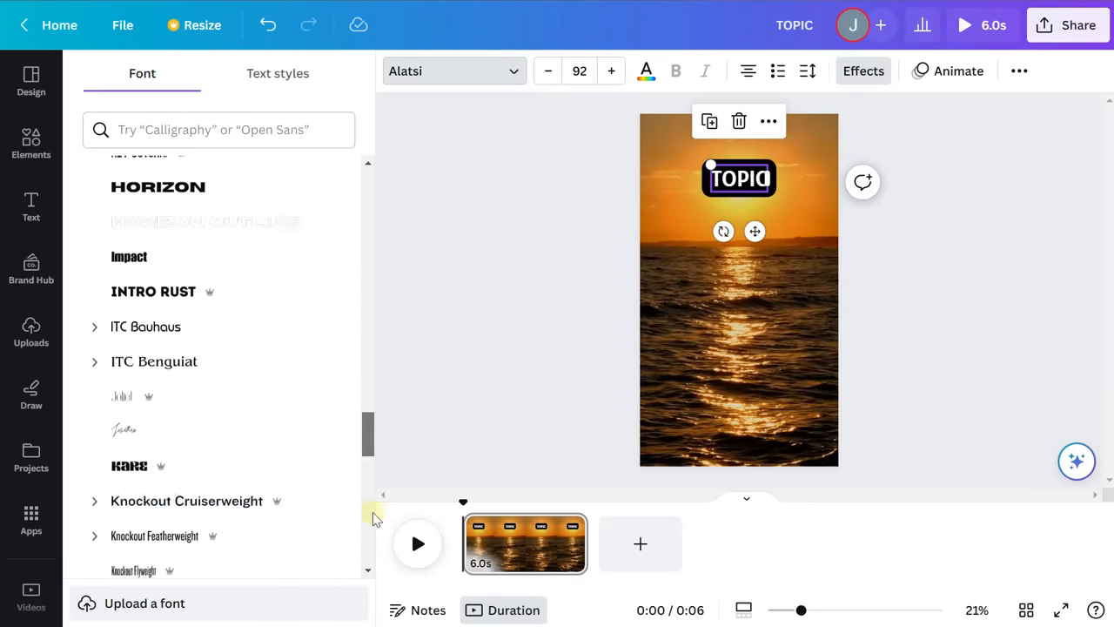
{"action": "scroll", "scroll_direction": "down", "scroll_amount": 3}
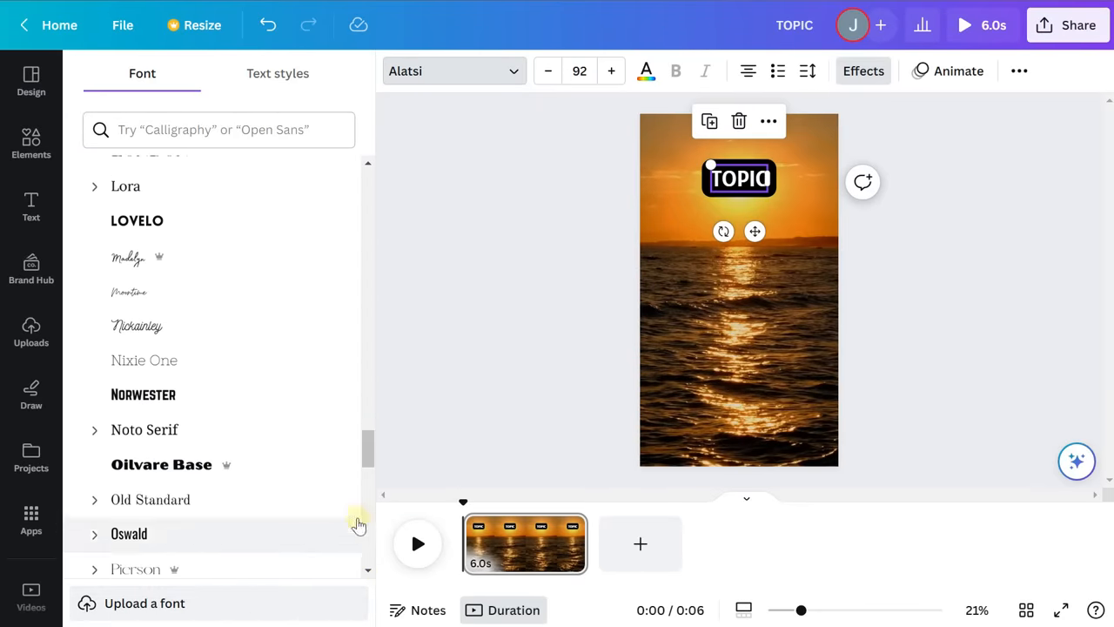
{"action": "left_click", "coordinate": [218, 129]}
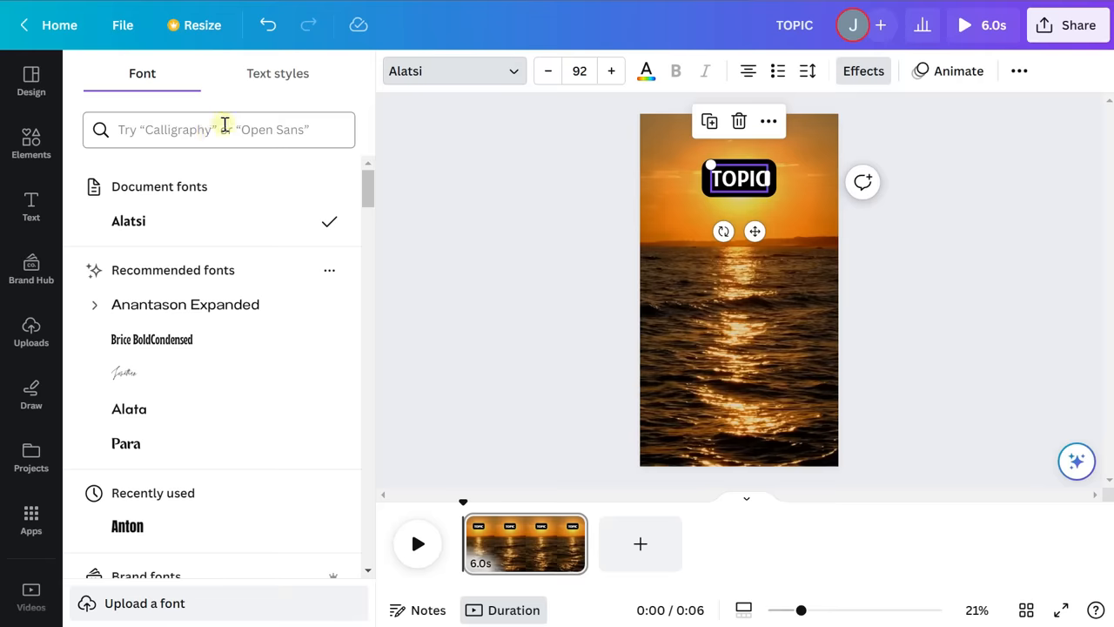
{"action": "mouse_move", "coordinate": [464, 312]}
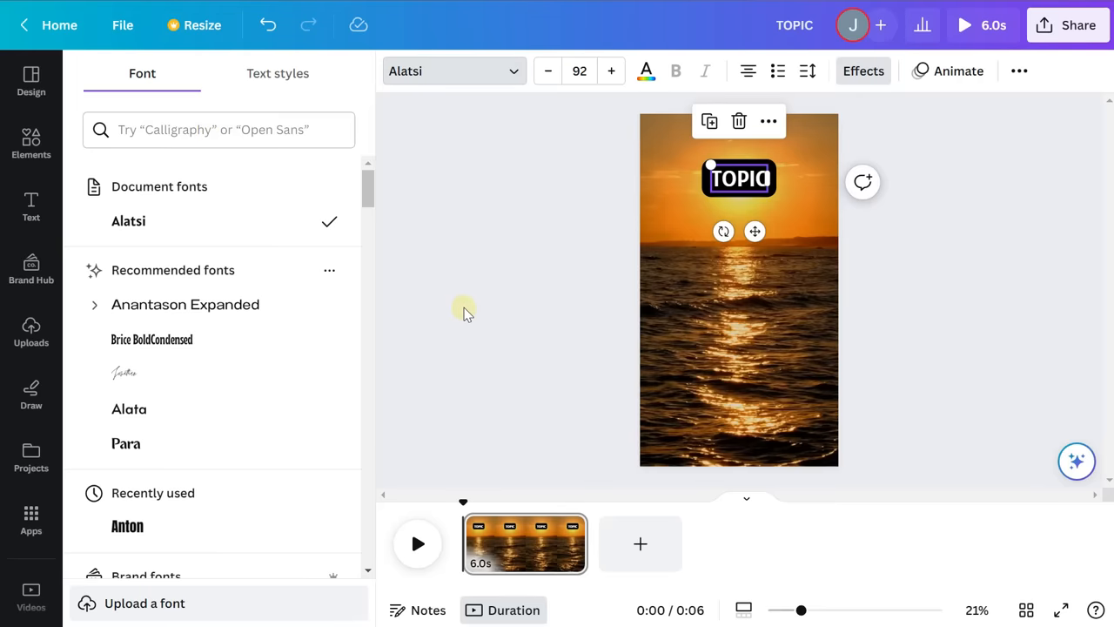
{"action": "left_click", "coordinate": [31, 207]}
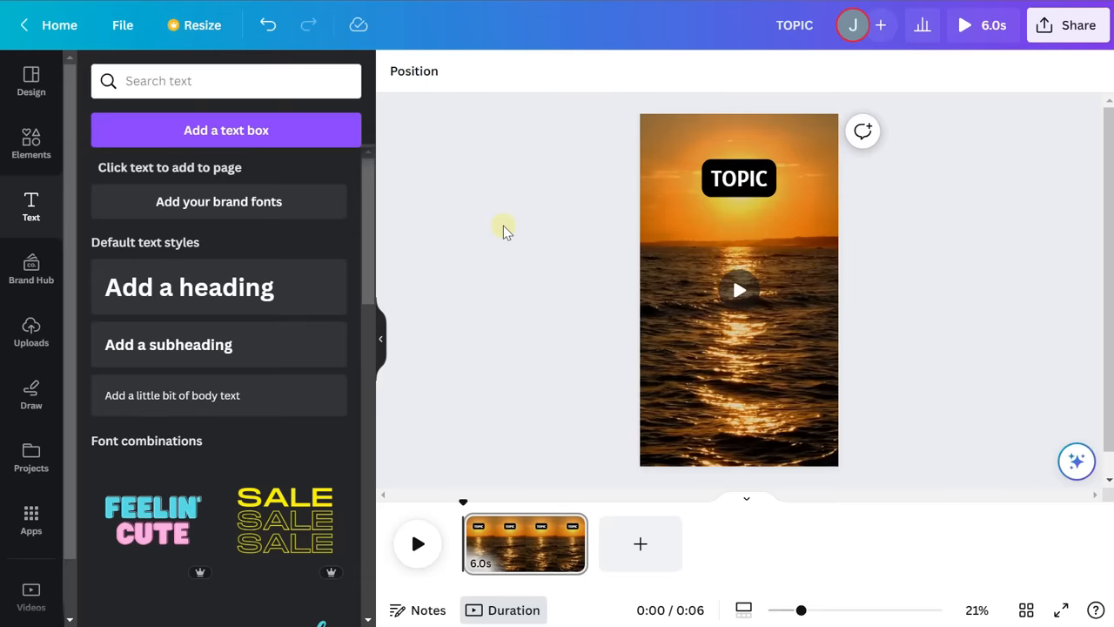
{"action": "mouse_move", "coordinate": [581, 233]}
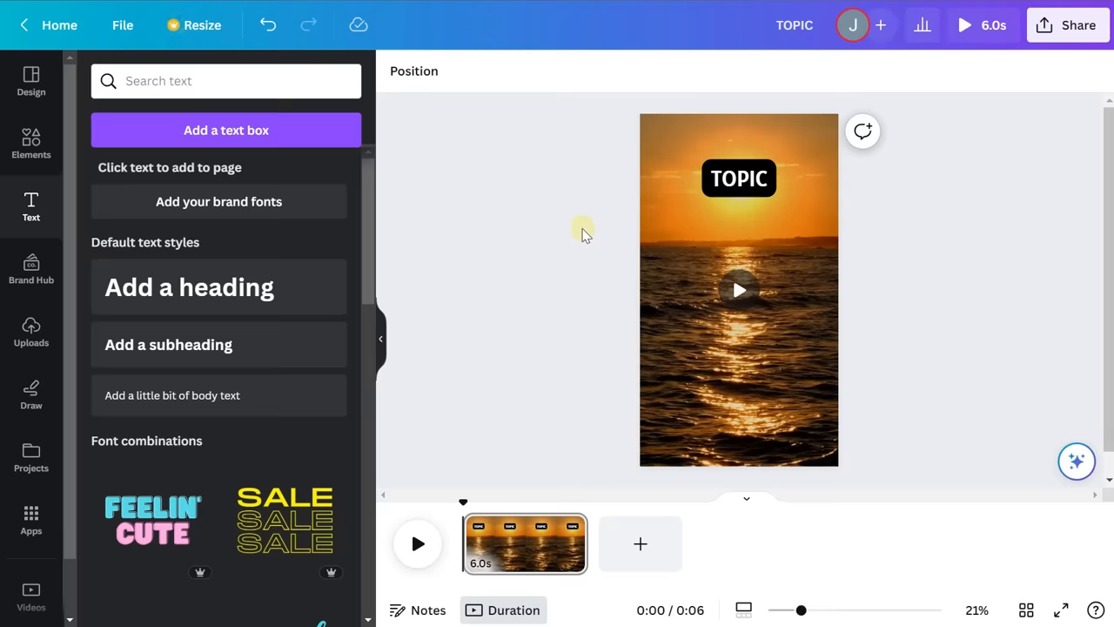
{"action": "left_click", "coordinate": [738, 290]}
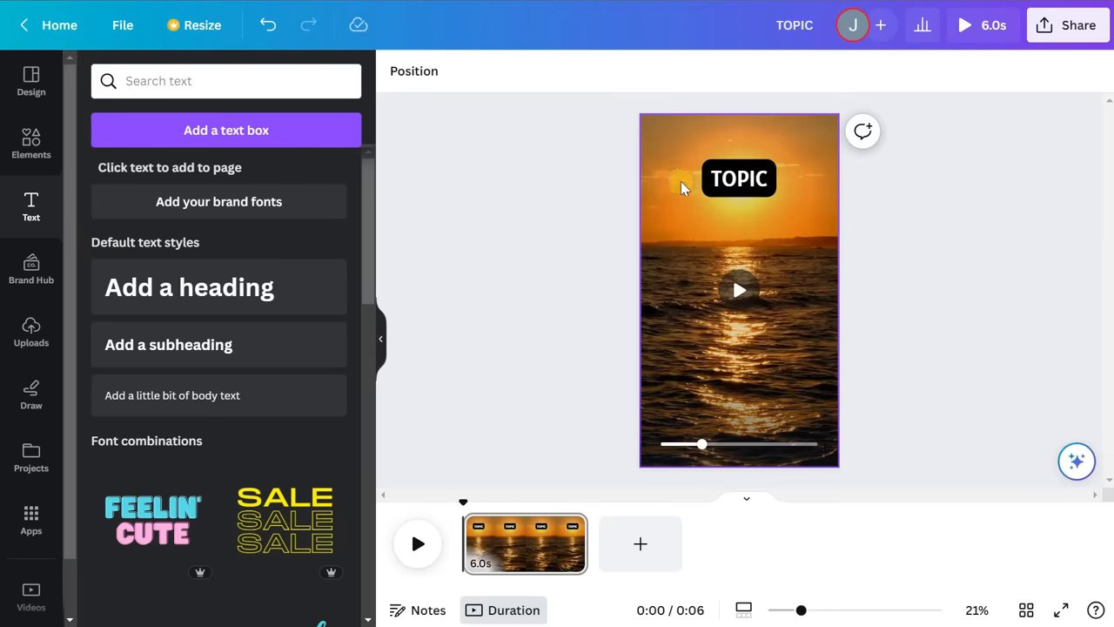
Duplicate the TOPIC label to mid-page over the water and retype it as Part 1
{"action": "left_click", "coordinate": [738, 179]}
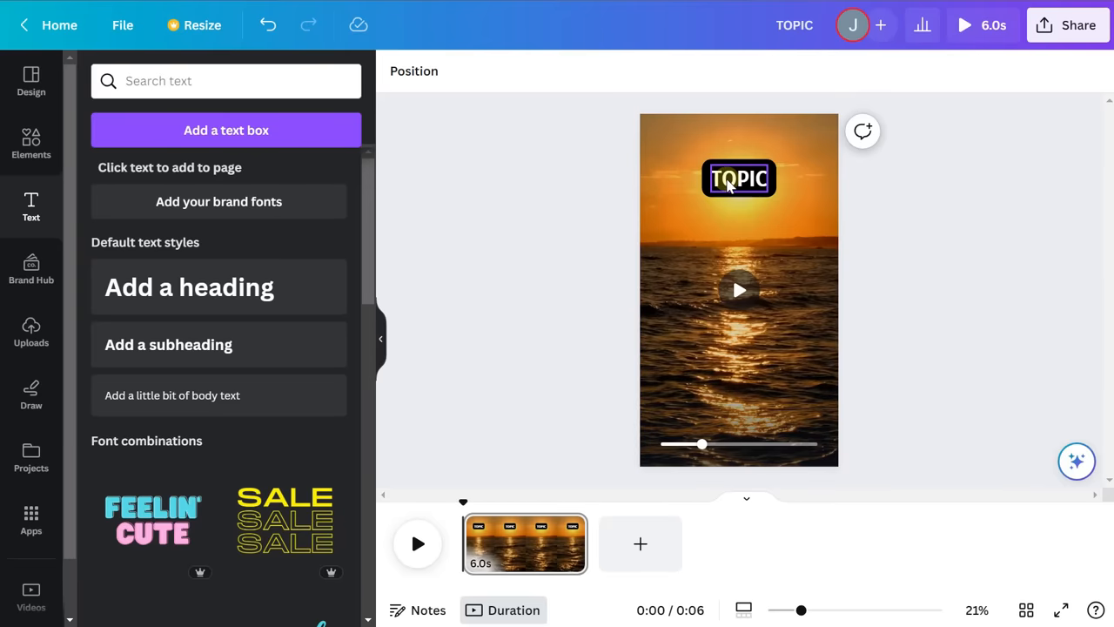
{"action": "left_click", "coordinate": [738, 178]}
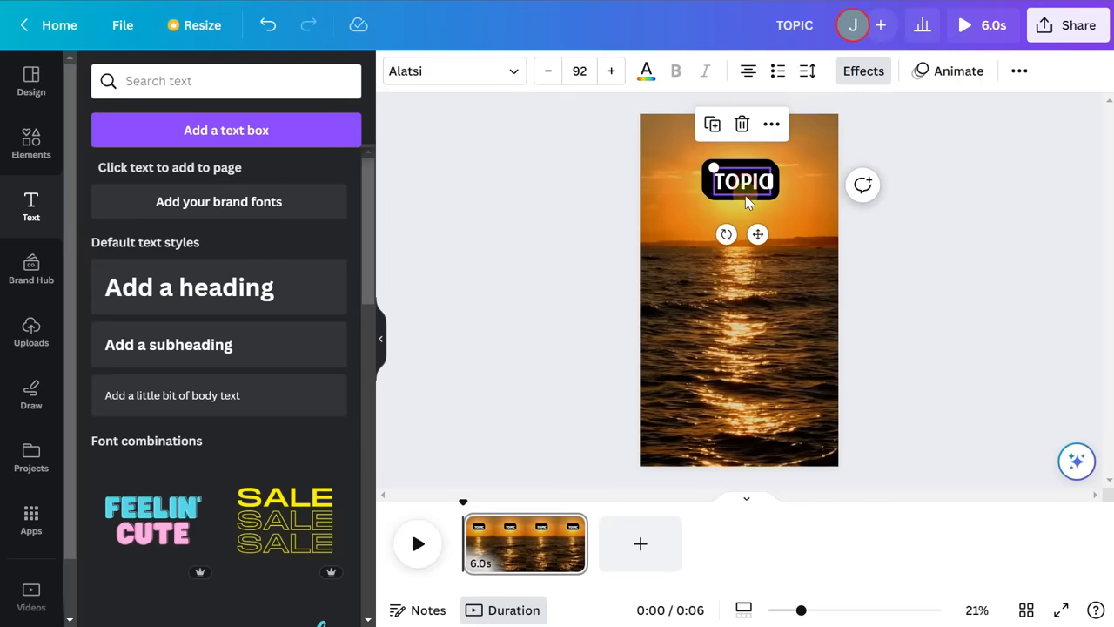
{"action": "left_click_drag", "start_coordinate": [740, 180], "coordinate": [739, 290]}
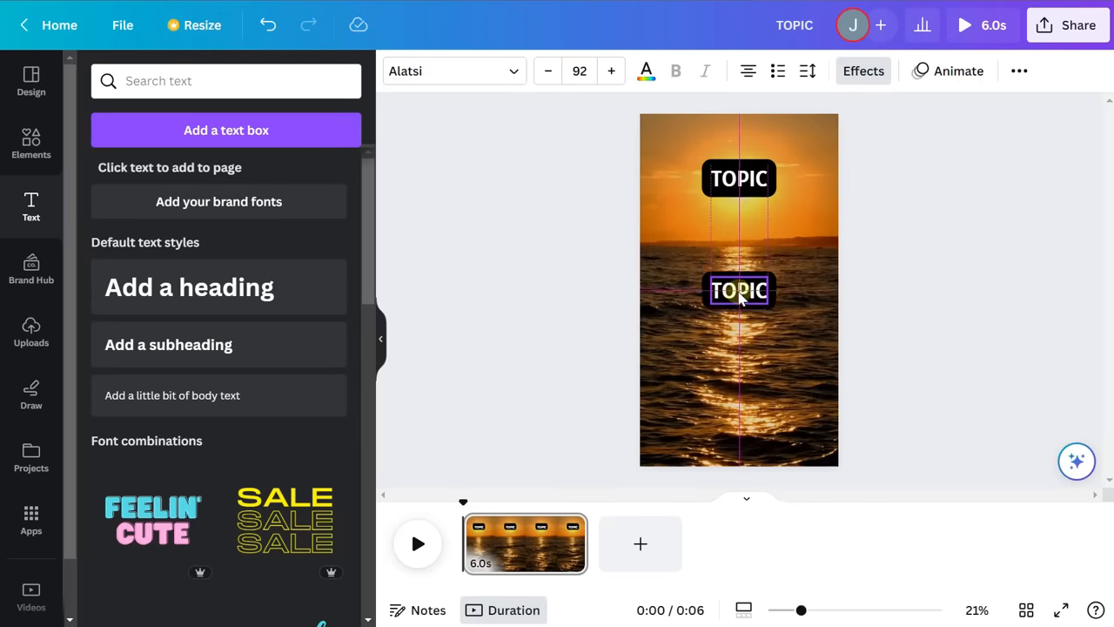
{"action": "left_click", "coordinate": [739, 289]}
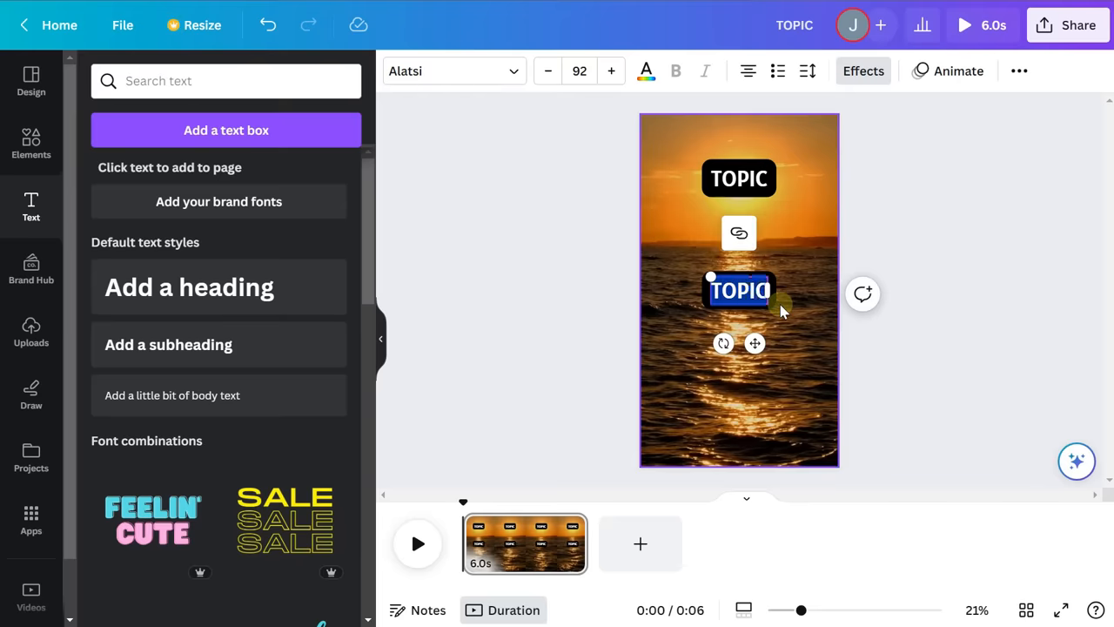
{"action": "type", "text": "Part 1"}
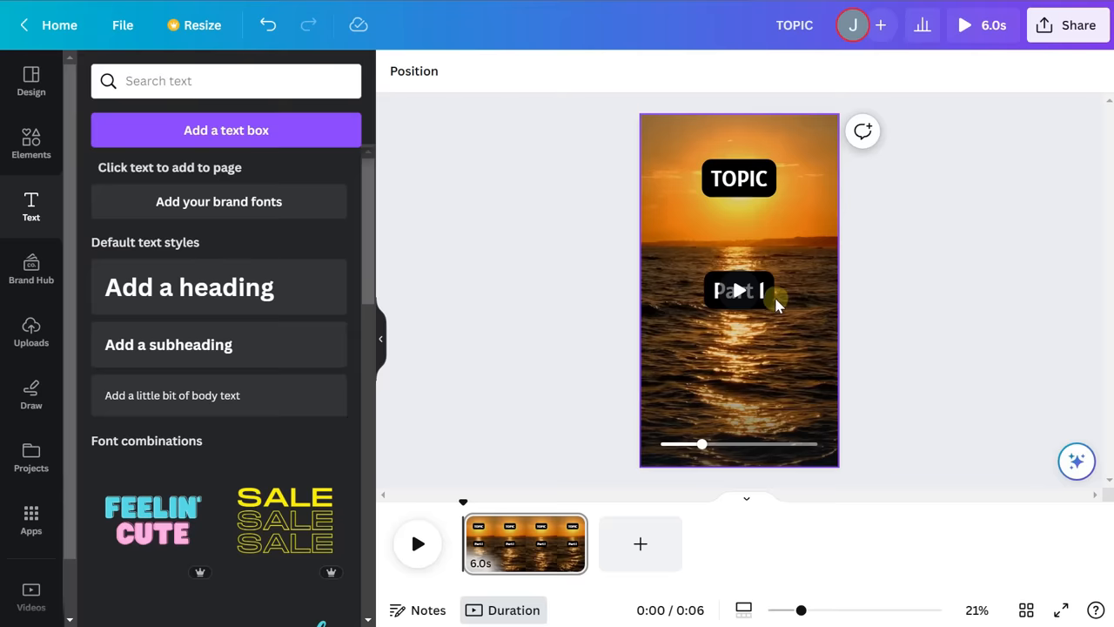
{"action": "left_click", "coordinate": [738, 291]}
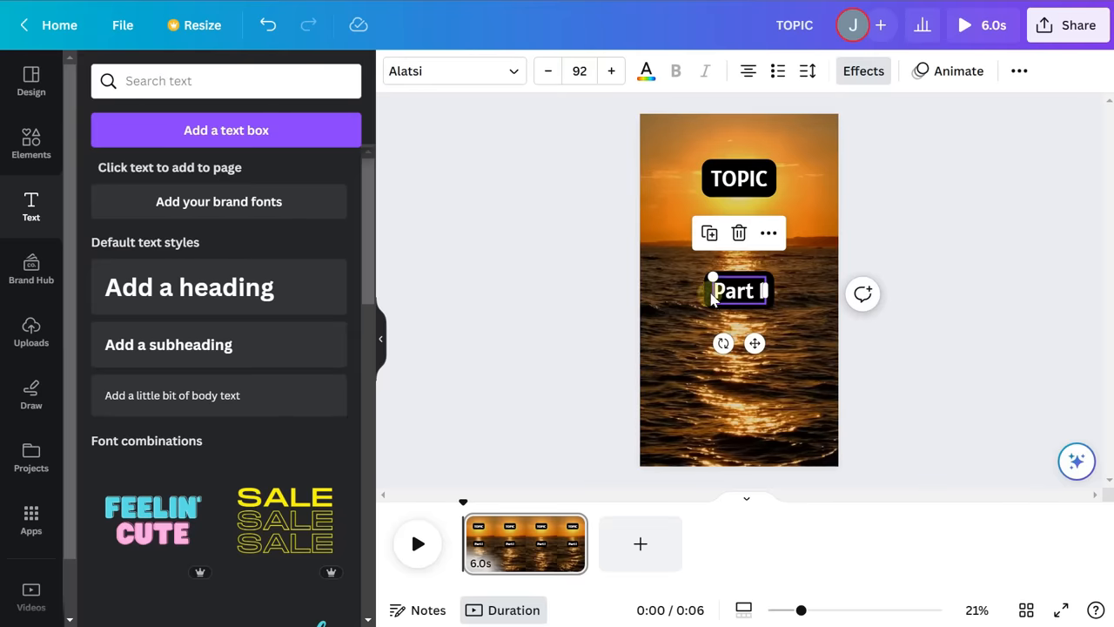
Swap Part 1's black background for an Outline effect with thickness about 86
{"action": "left_click", "coordinate": [863, 71]}
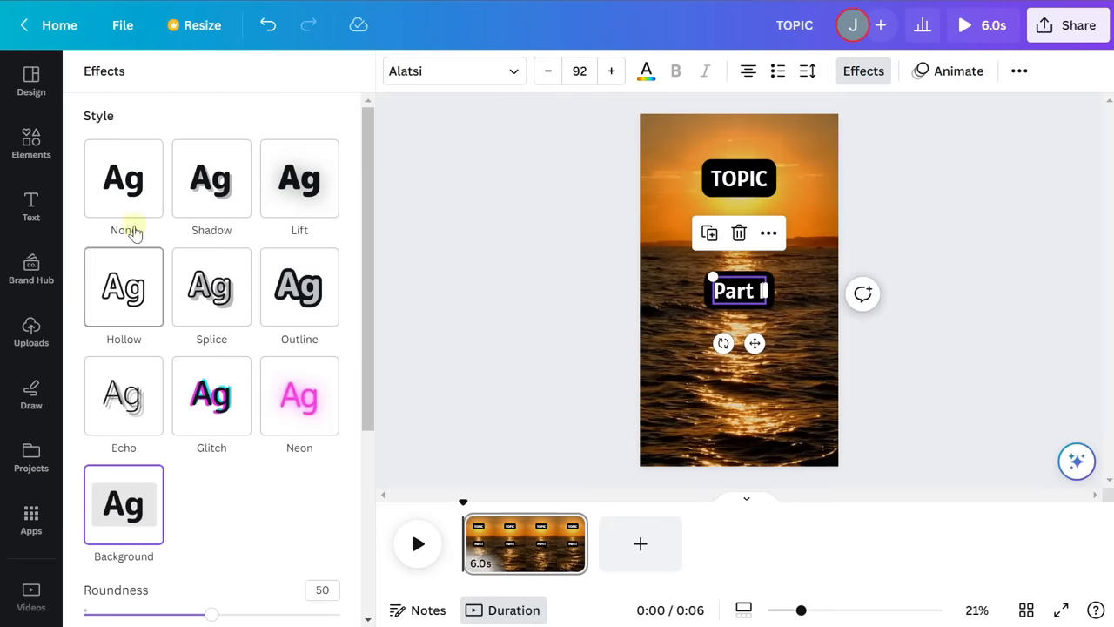
{"action": "left_click", "coordinate": [124, 177]}
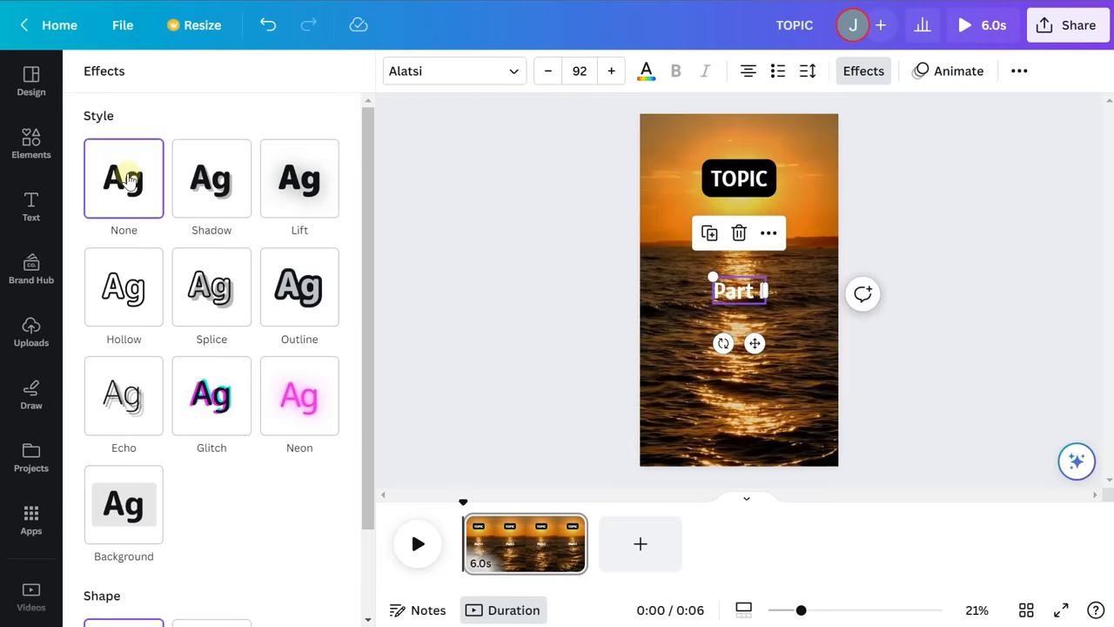
{"action": "left_click", "coordinate": [124, 179]}
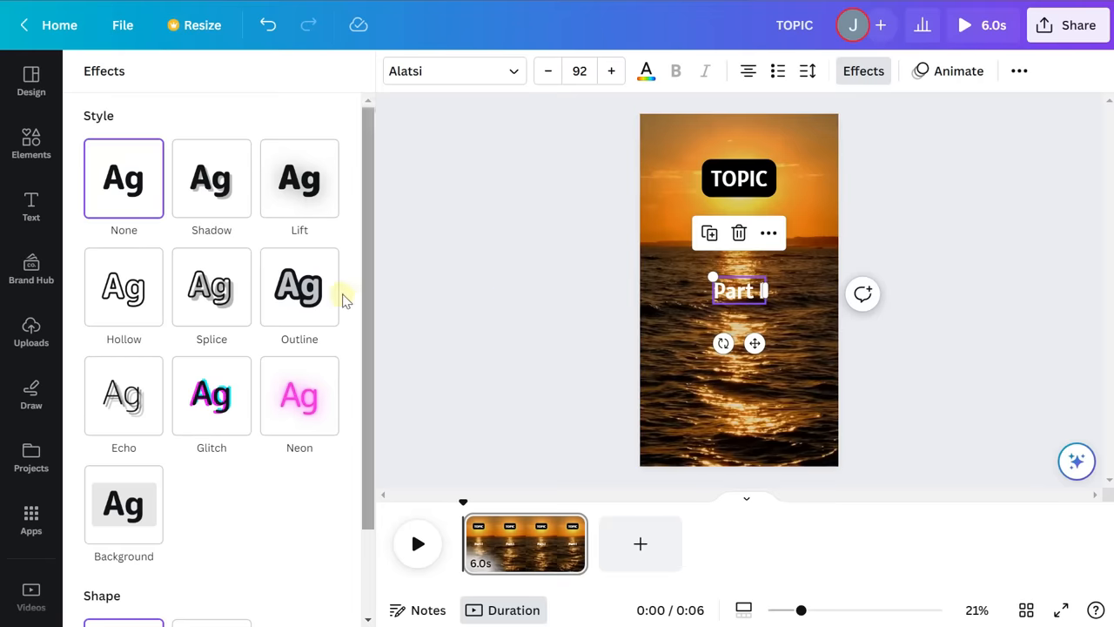
{"action": "left_click", "coordinate": [299, 286]}
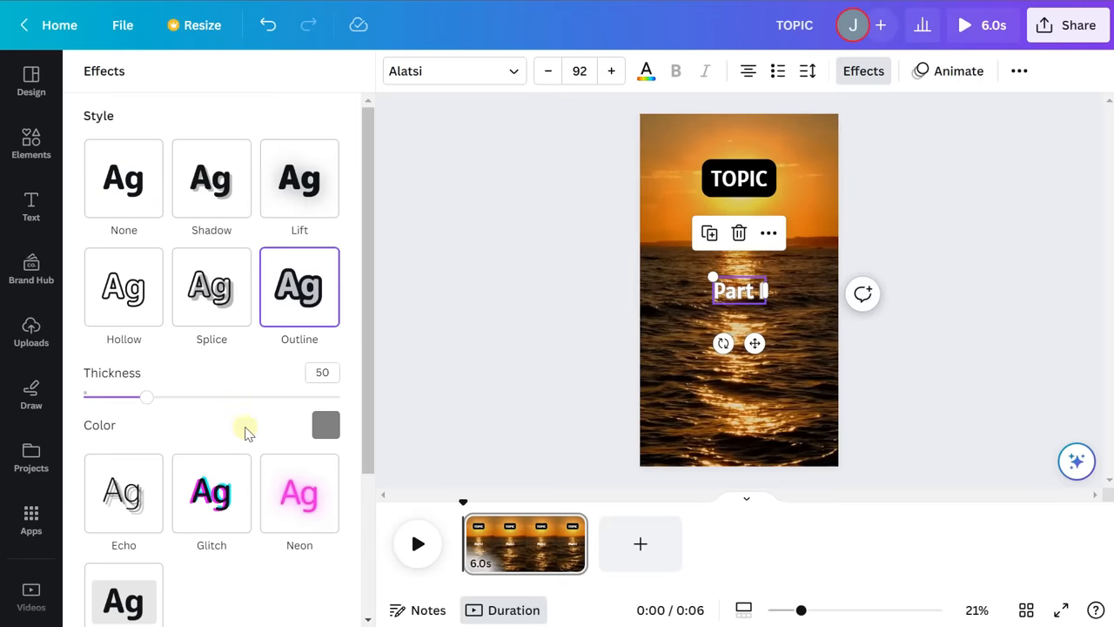
{"action": "left_click", "coordinate": [326, 425]}
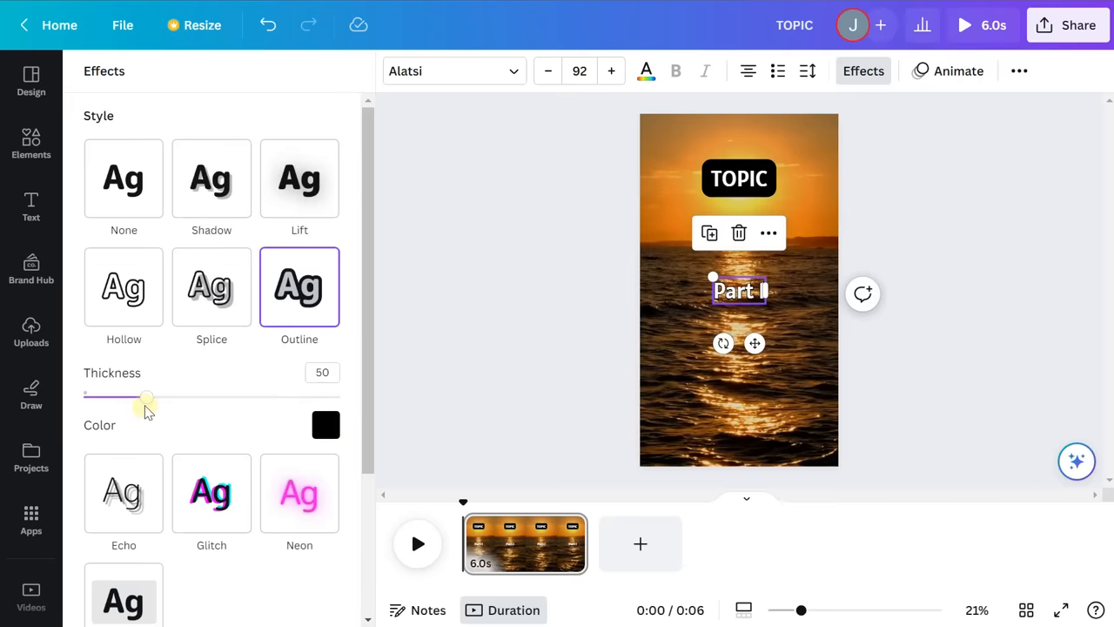
{"action": "left_click_drag", "start_coordinate": [146, 397], "coordinate": [193, 397]}
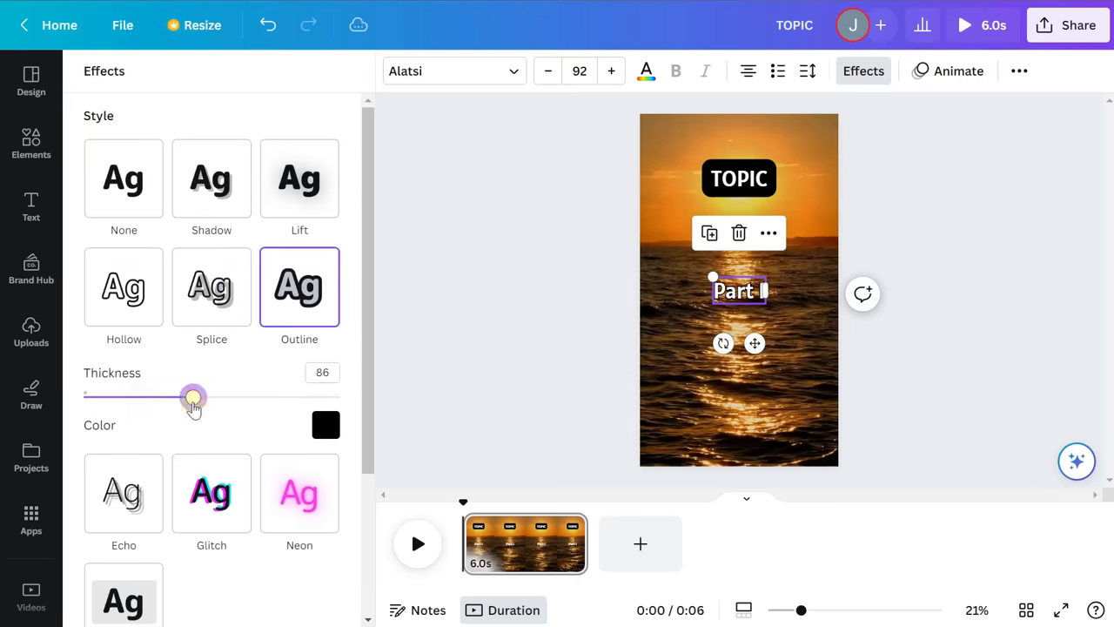
{"action": "left_click_drag", "start_coordinate": [193, 397], "coordinate": [192, 397]}
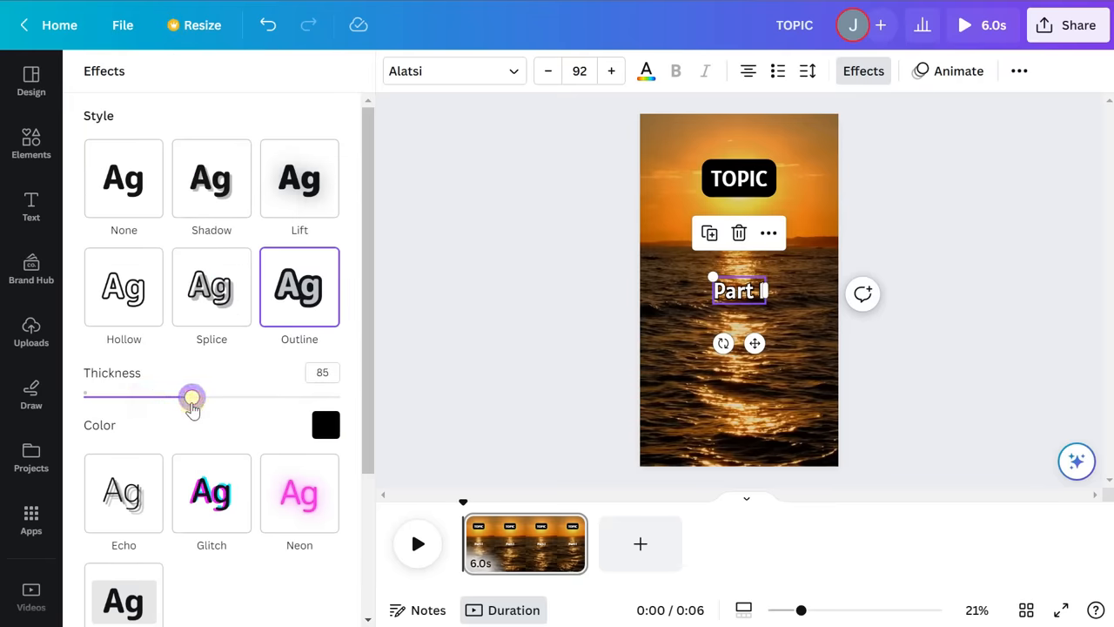
{"action": "left_click_drag", "start_coordinate": [192, 397], "coordinate": [189, 397]}
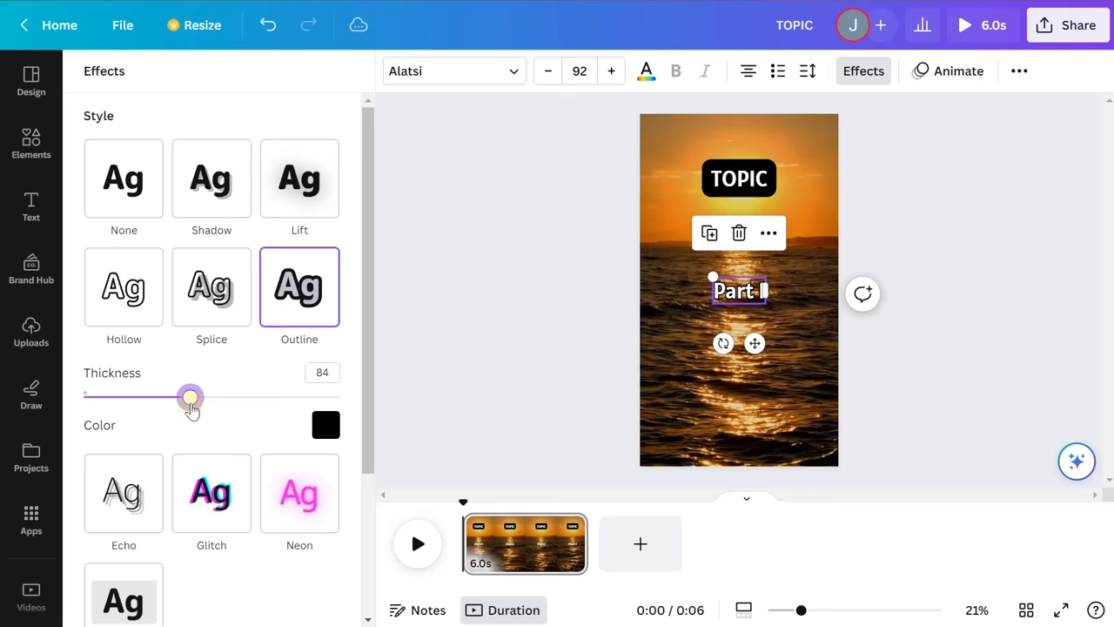
{"action": "left_click_drag", "start_coordinate": [190, 396], "coordinate": [193, 397]}
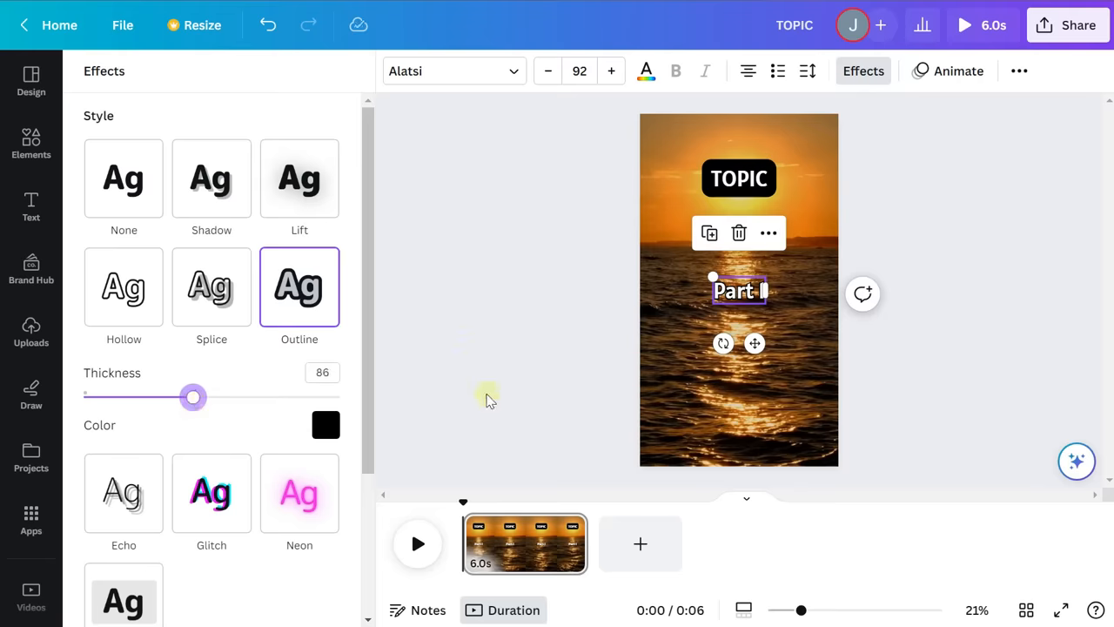
{"action": "mouse_move", "coordinate": [529, 376]}
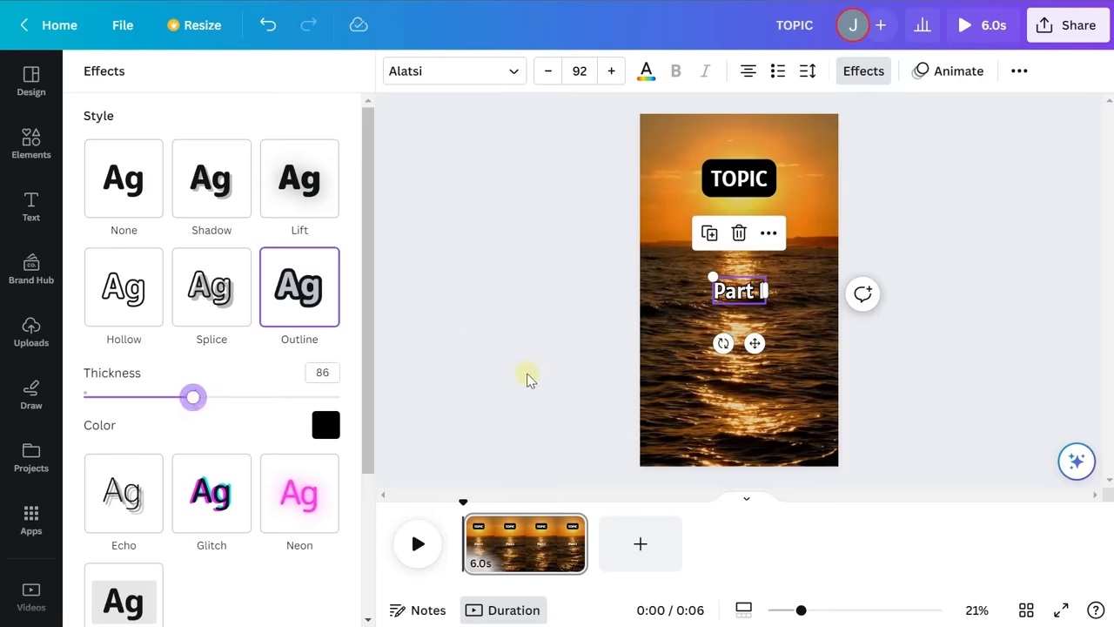
{"action": "mouse_move", "coordinate": [740, 313]}
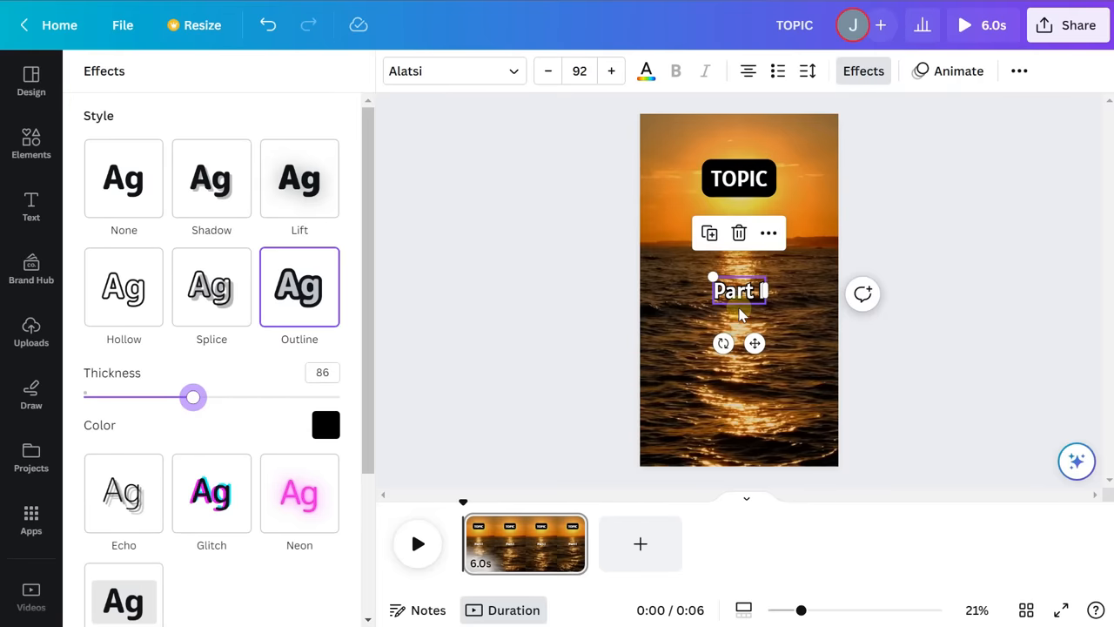
{"action": "mouse_move", "coordinate": [564, 291]}
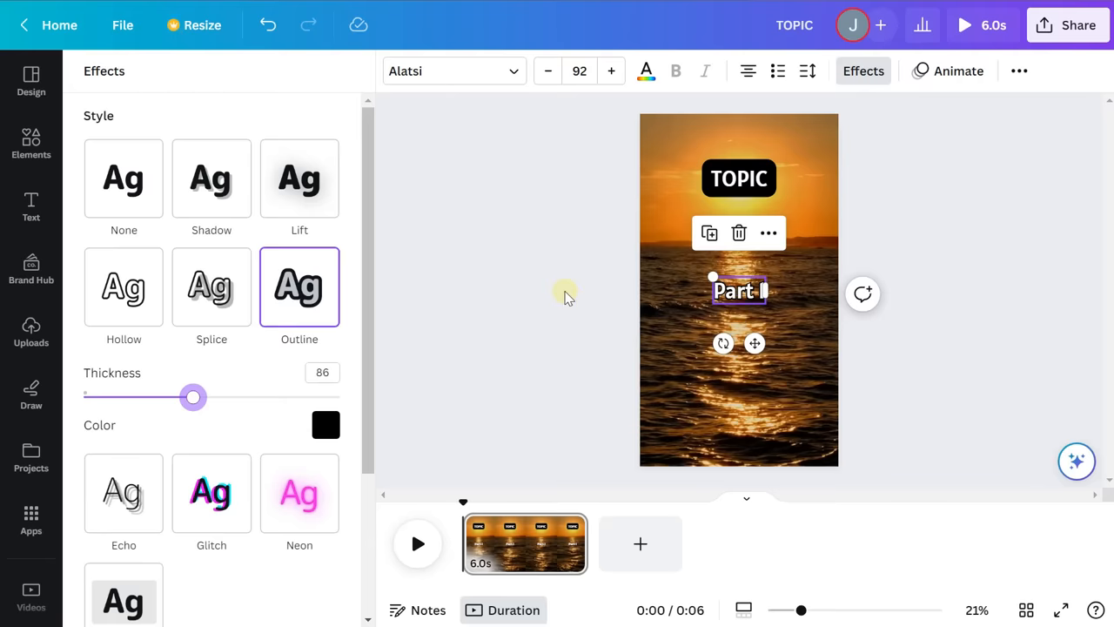
{"action": "left_click", "coordinate": [30, 206]}
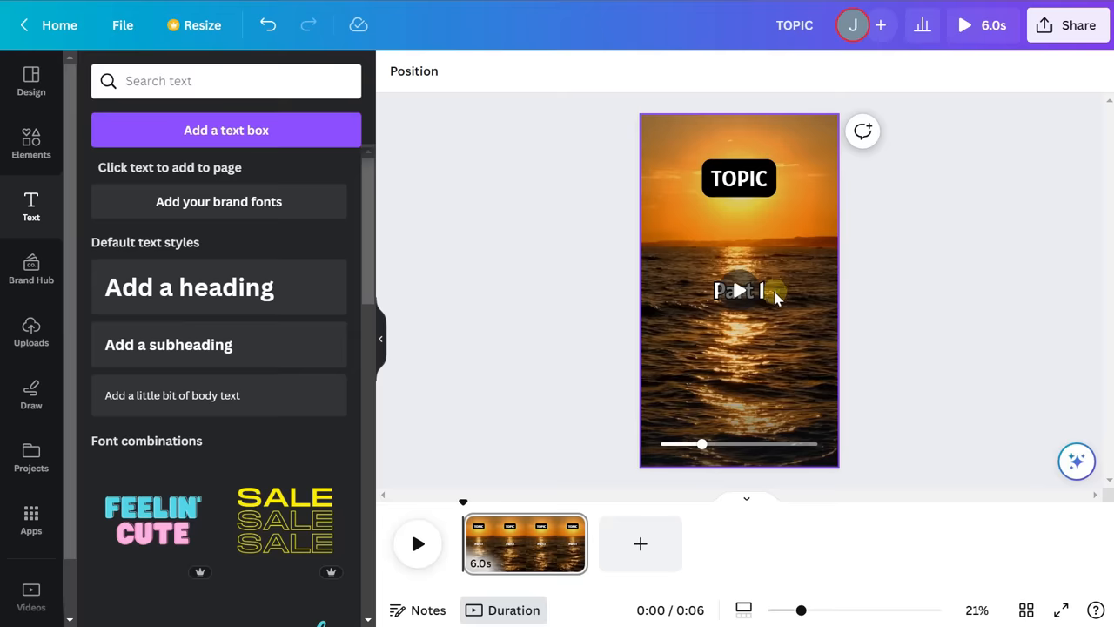
Duplicate Part 1 as a Part 2 label just below it and widen the Part 1 box
{"action": "left_click", "coordinate": [739, 290]}
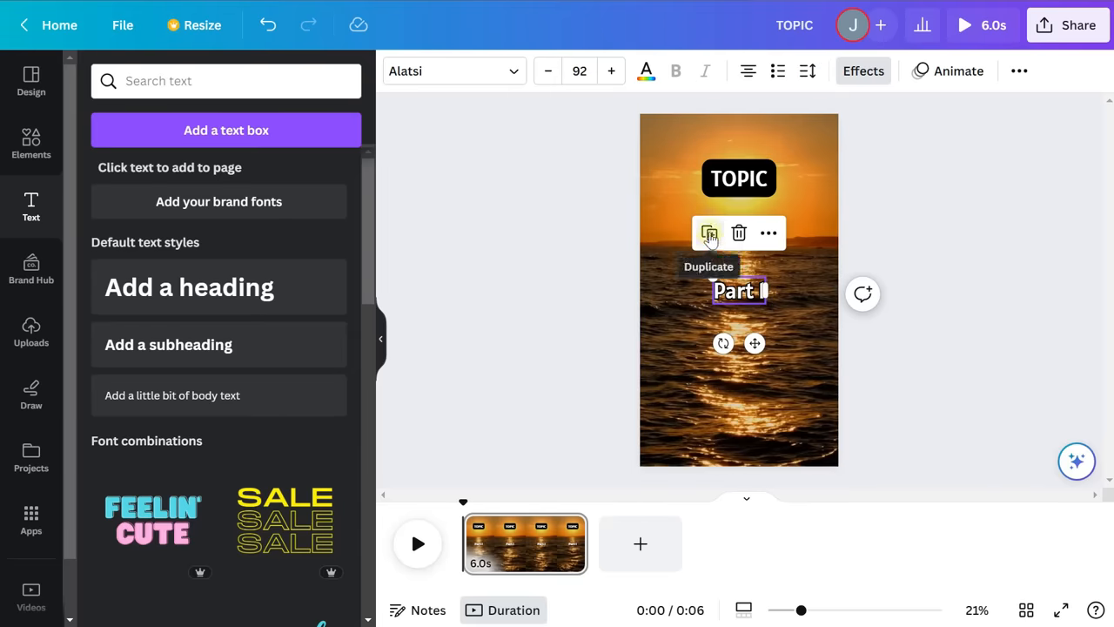
{"action": "left_click", "coordinate": [709, 234]}
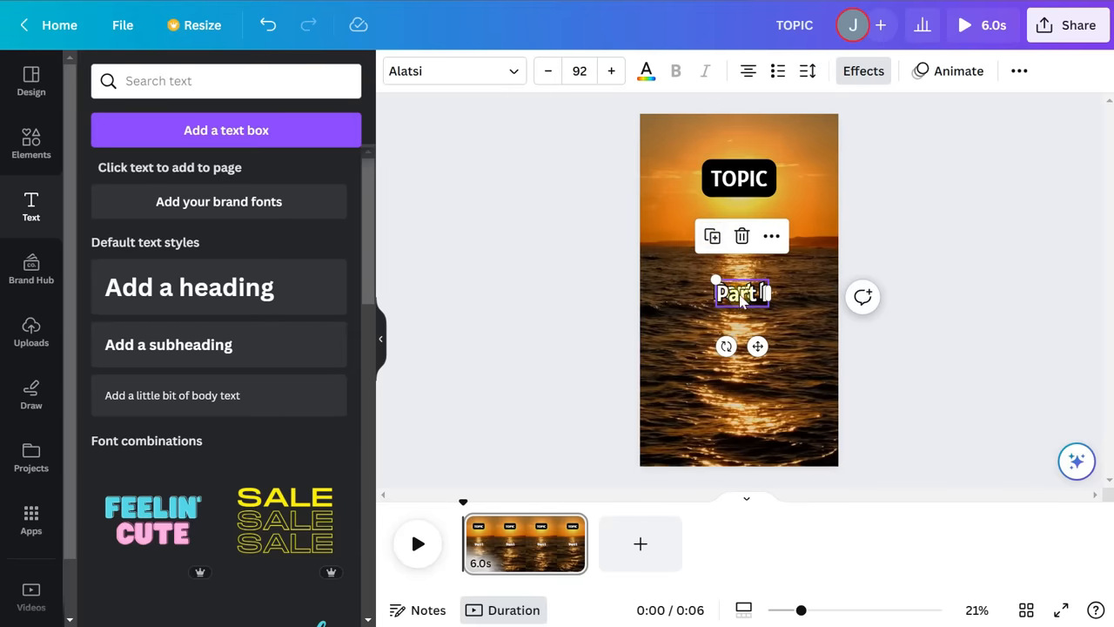
{"action": "left_click", "coordinate": [712, 236]}
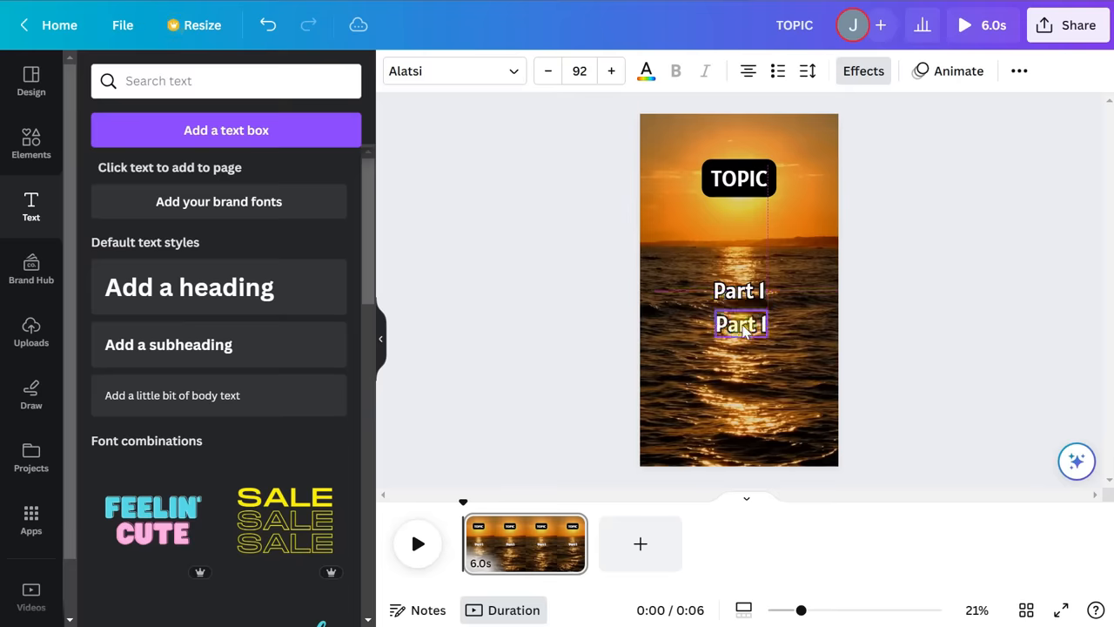
{"action": "left_click", "coordinate": [741, 323]}
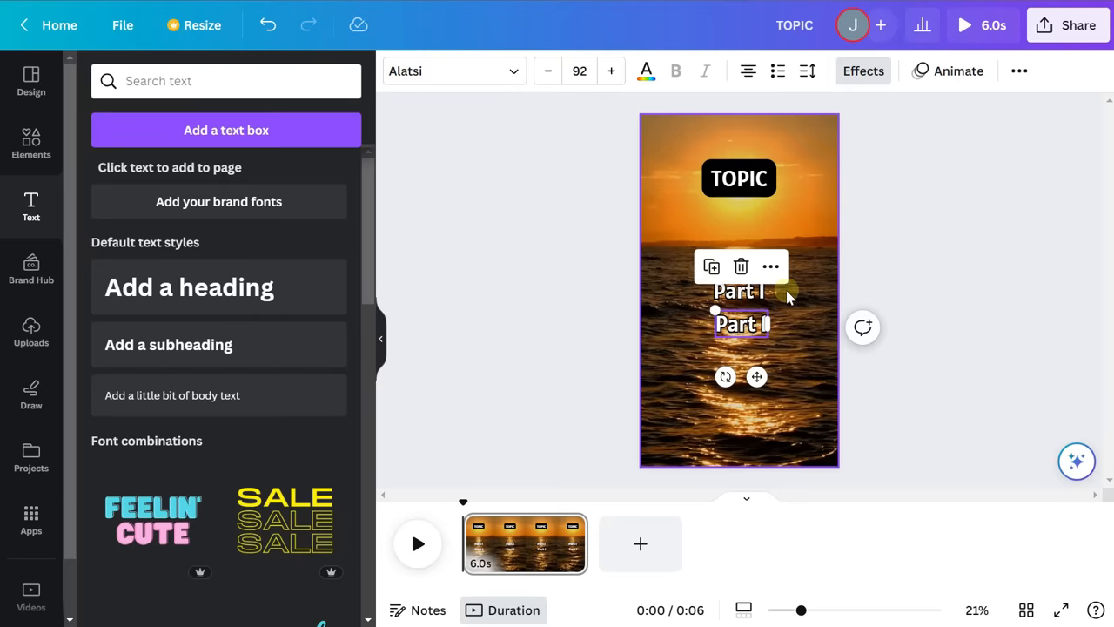
{"action": "mouse_move", "coordinate": [790, 302]}
{"action": "type", "text": "2"}
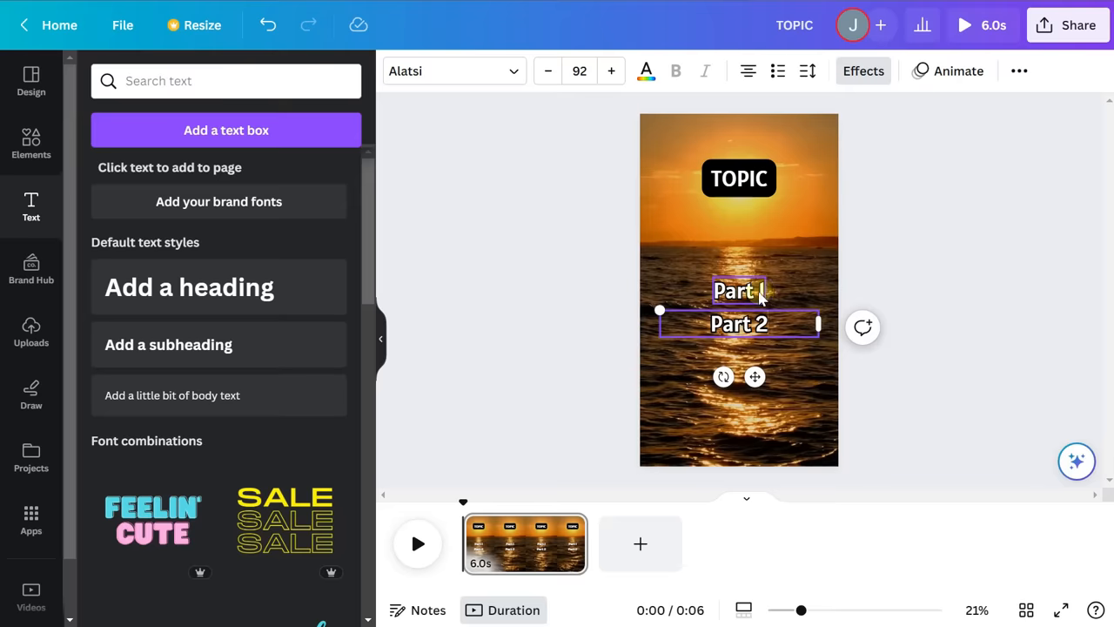
{"action": "left_click", "coordinate": [739, 291]}
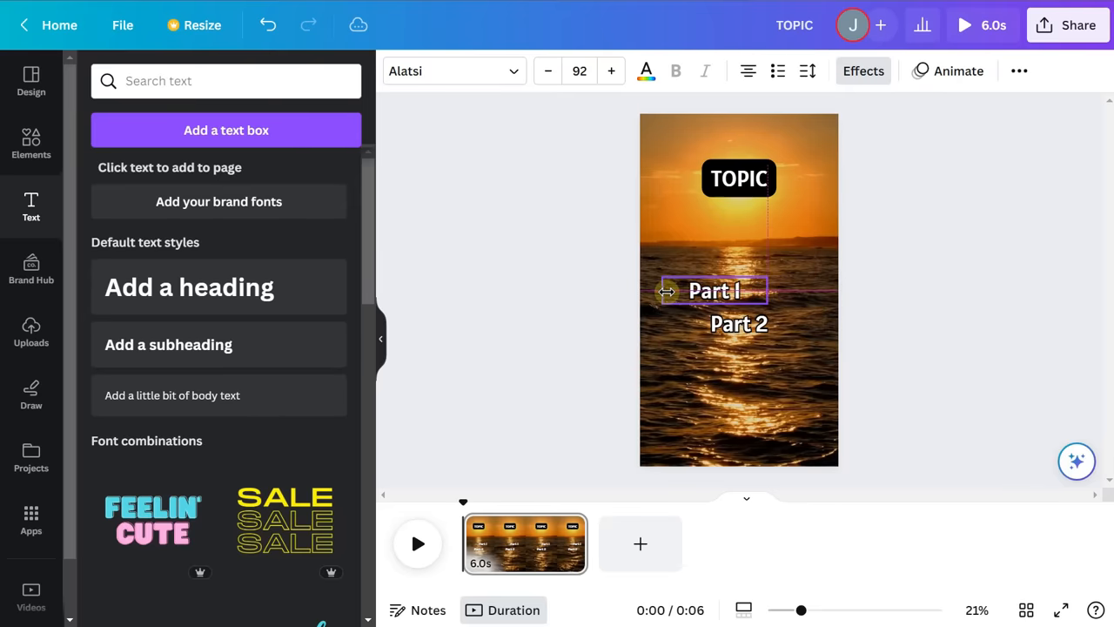
{"action": "left_click", "coordinate": [738, 291]}
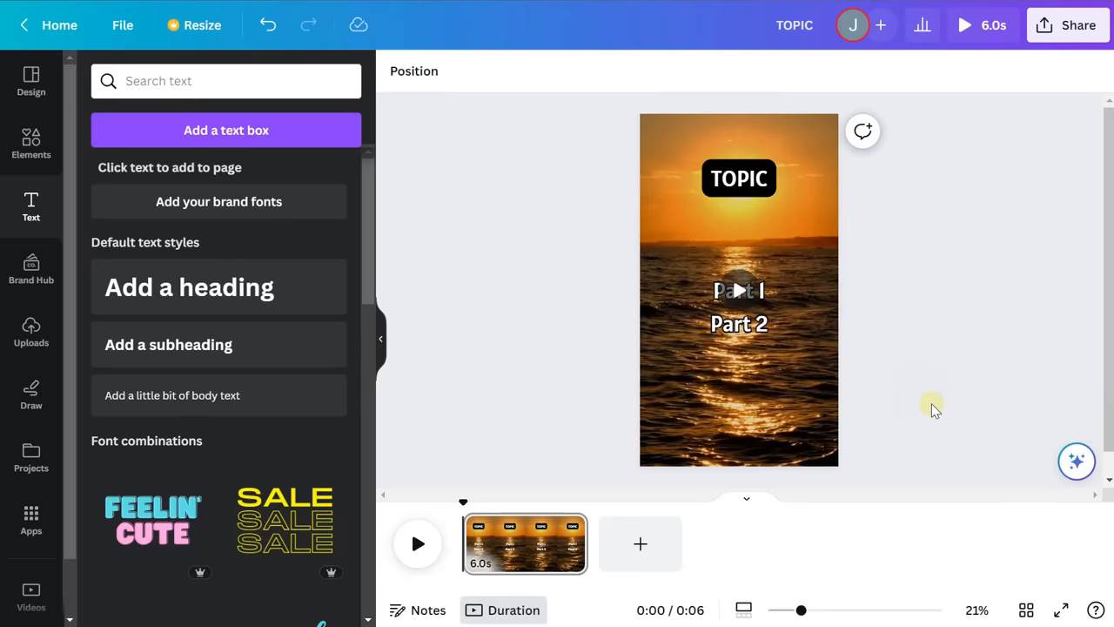
{"action": "mouse_move", "coordinate": [936, 399]}
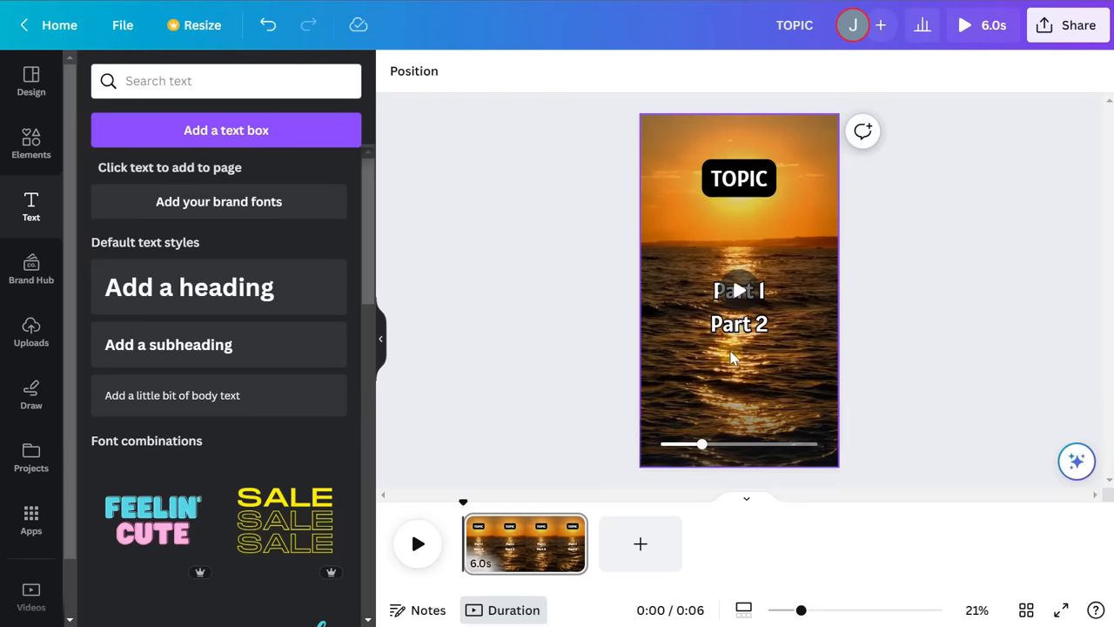
Show element timing and shorten Part 1 to end near 3 seconds of the 6-second page
{"action": "left_click", "coordinate": [739, 323]}
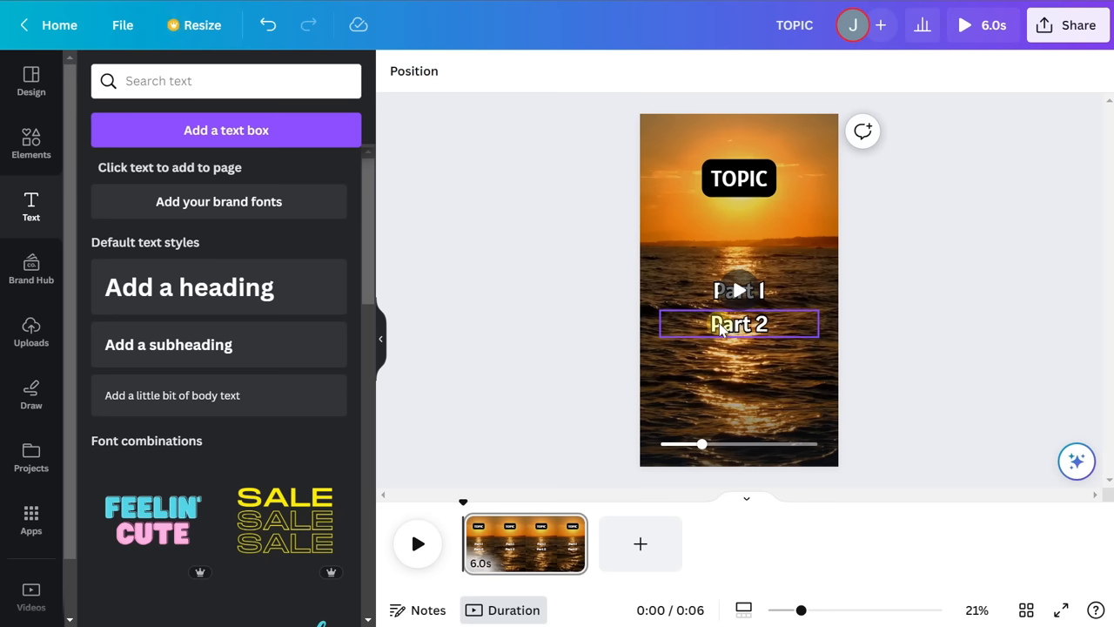
{"action": "left_click", "coordinate": [738, 290]}
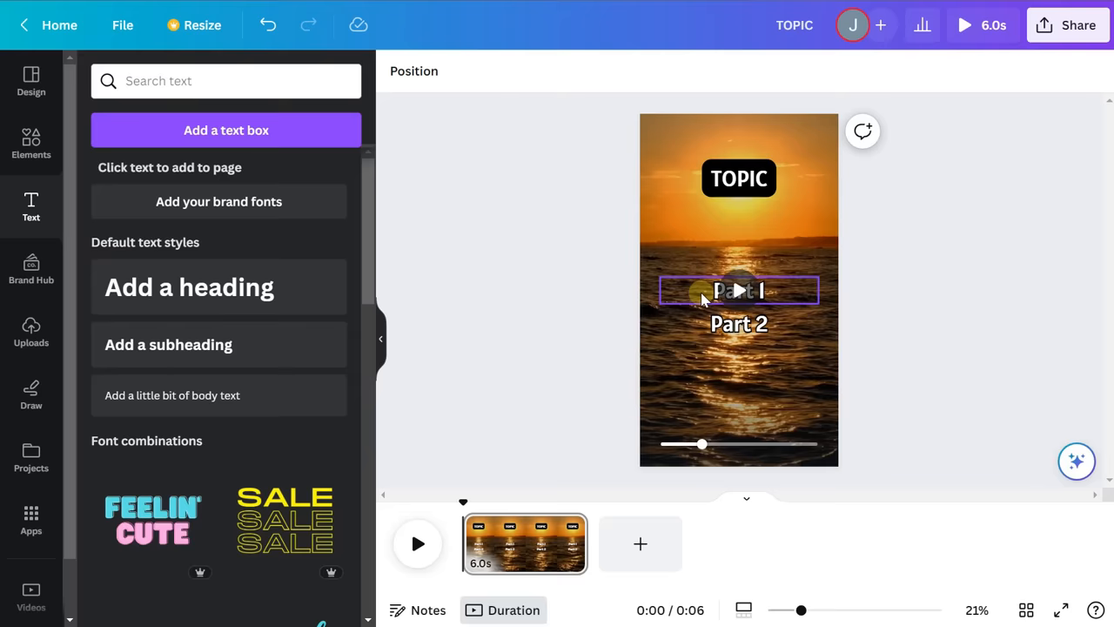
{"action": "left_click", "coordinate": [739, 323]}
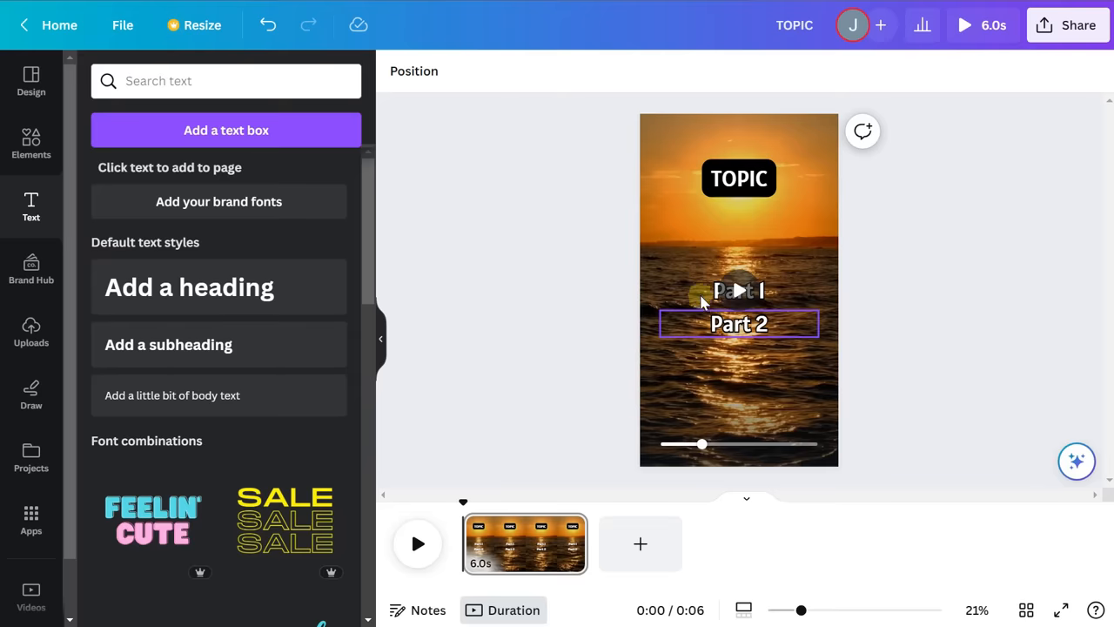
{"action": "left_click", "coordinate": [739, 291]}
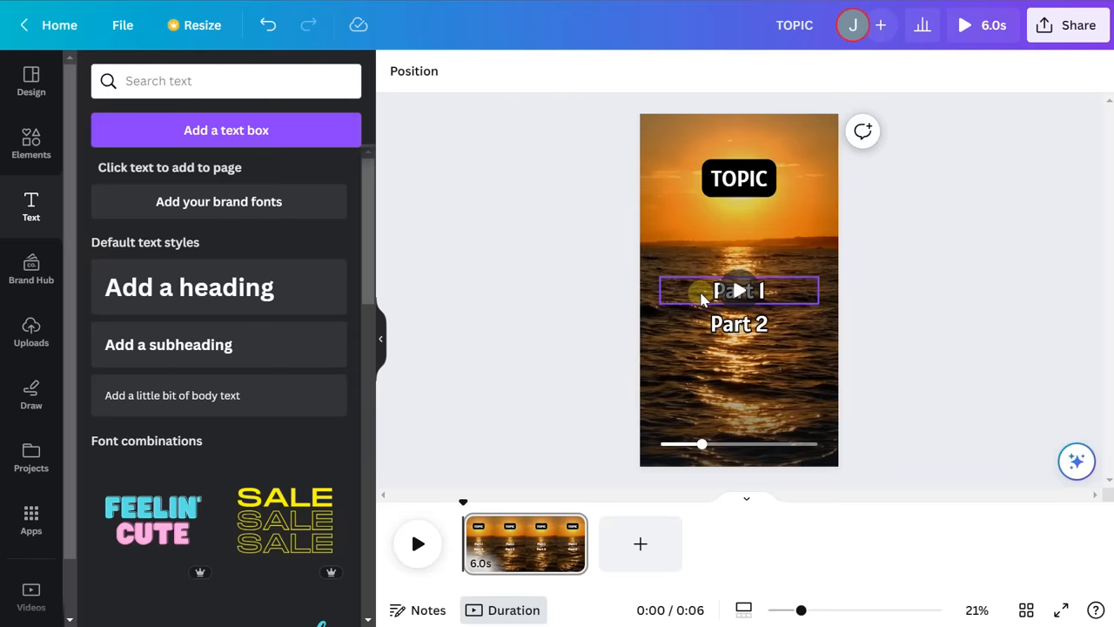
{"action": "right_click", "coordinate": [739, 290]}
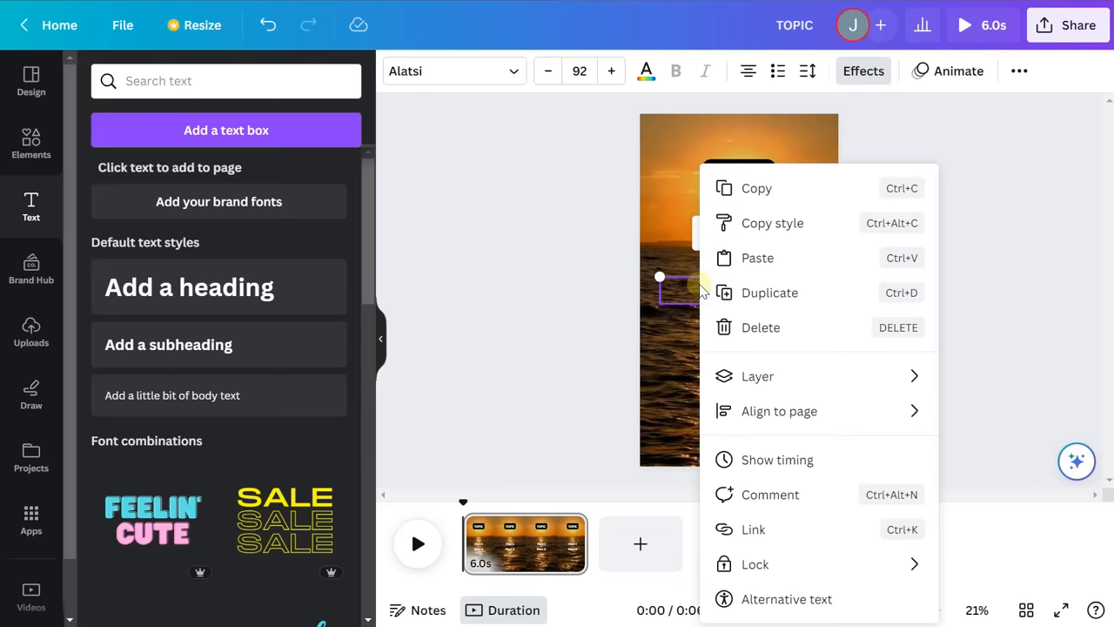
{"action": "mouse_move", "coordinate": [690, 292]}
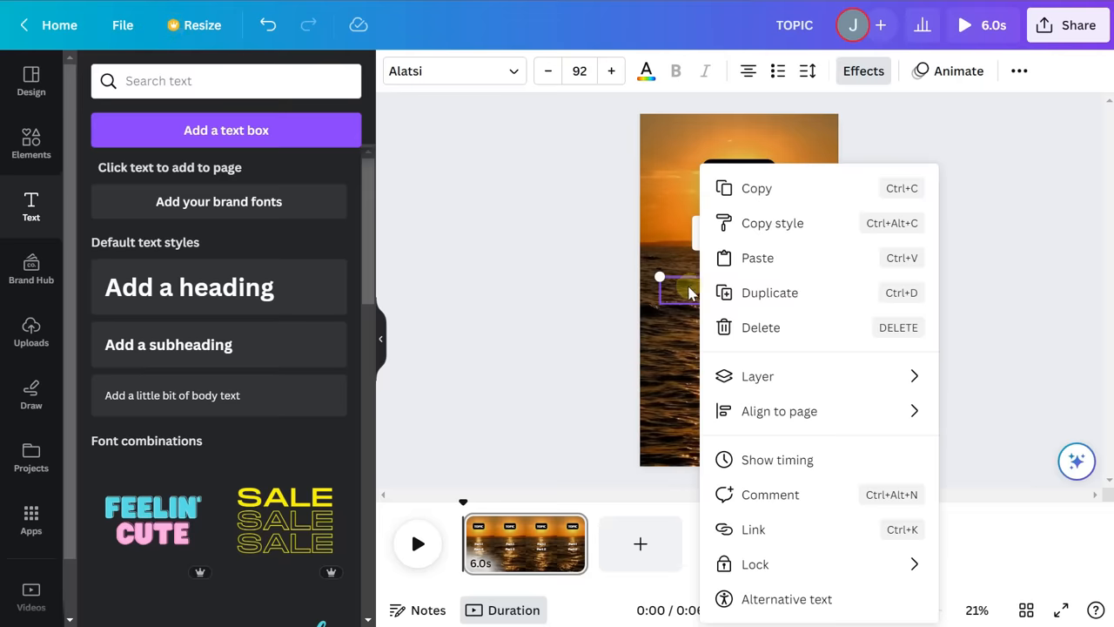
{"action": "mouse_move", "coordinate": [777, 460]}
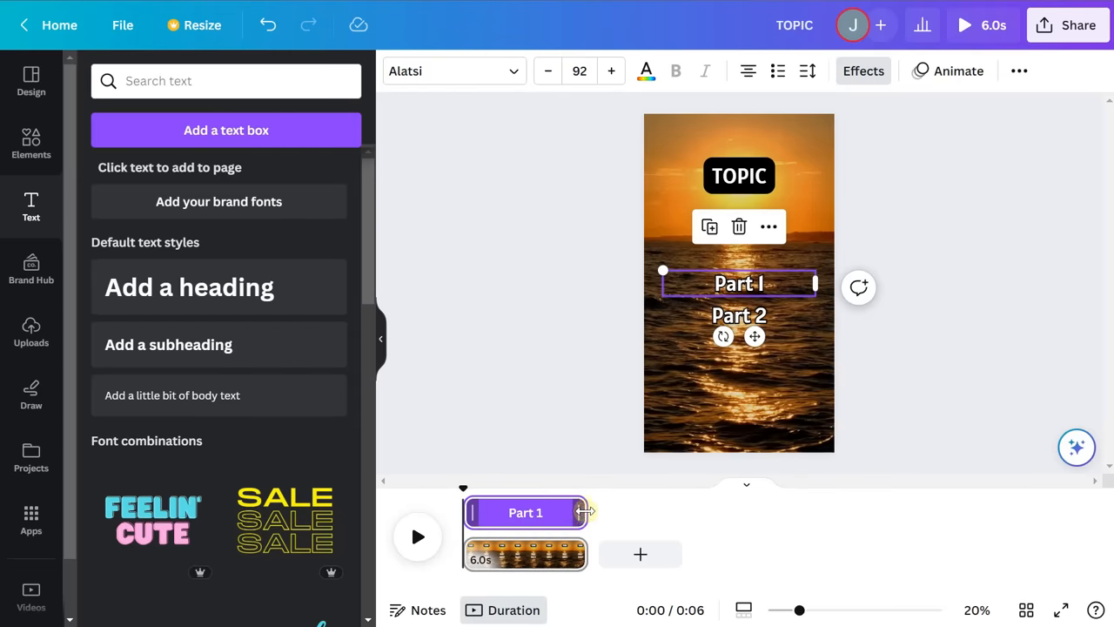
{"action": "left_click_drag", "start_coordinate": [583, 512], "coordinate": [565, 512]}
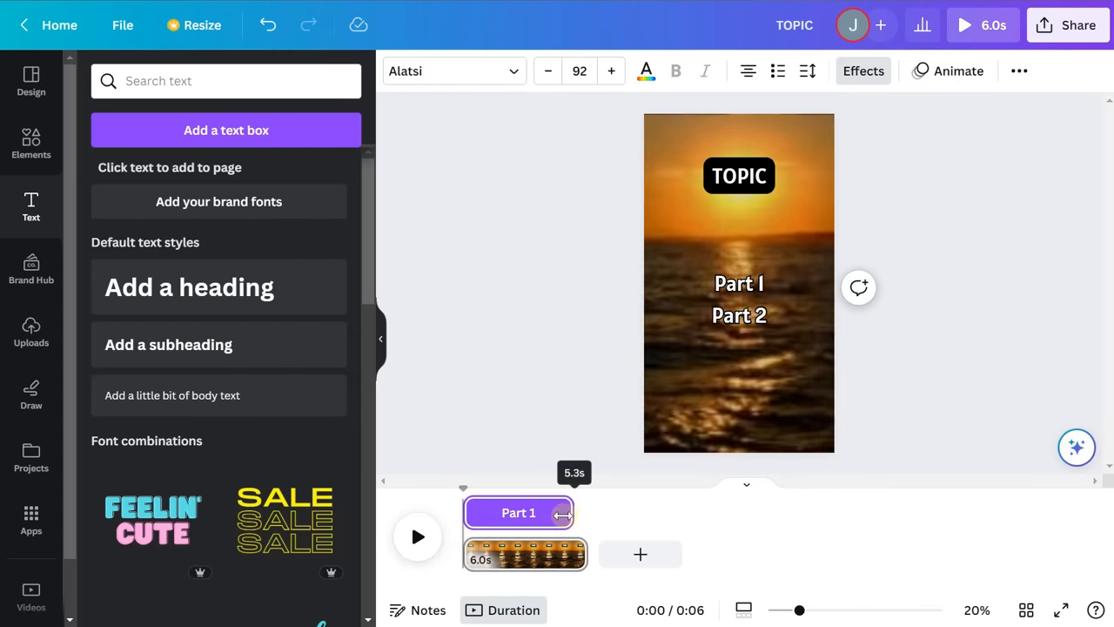
{"action": "left_click_drag", "start_coordinate": [571, 513], "coordinate": [538, 513]}
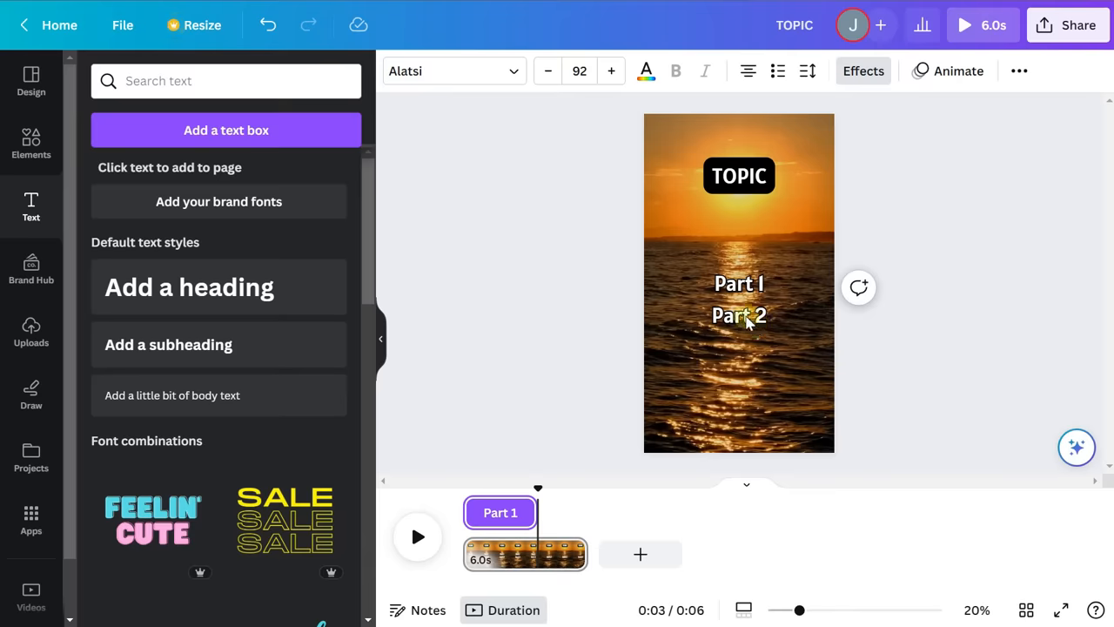
Time Part 2 to appear from about three seconds
{"action": "left_click", "coordinate": [739, 315]}
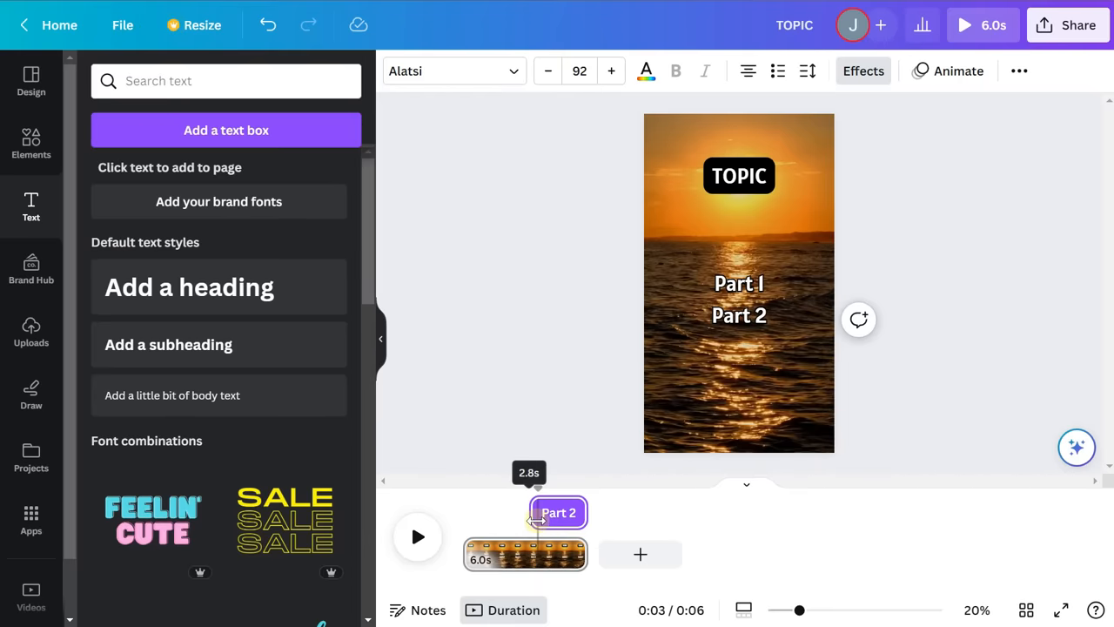
{"action": "left_click_drag", "start_coordinate": [529, 512], "coordinate": [534, 512]}
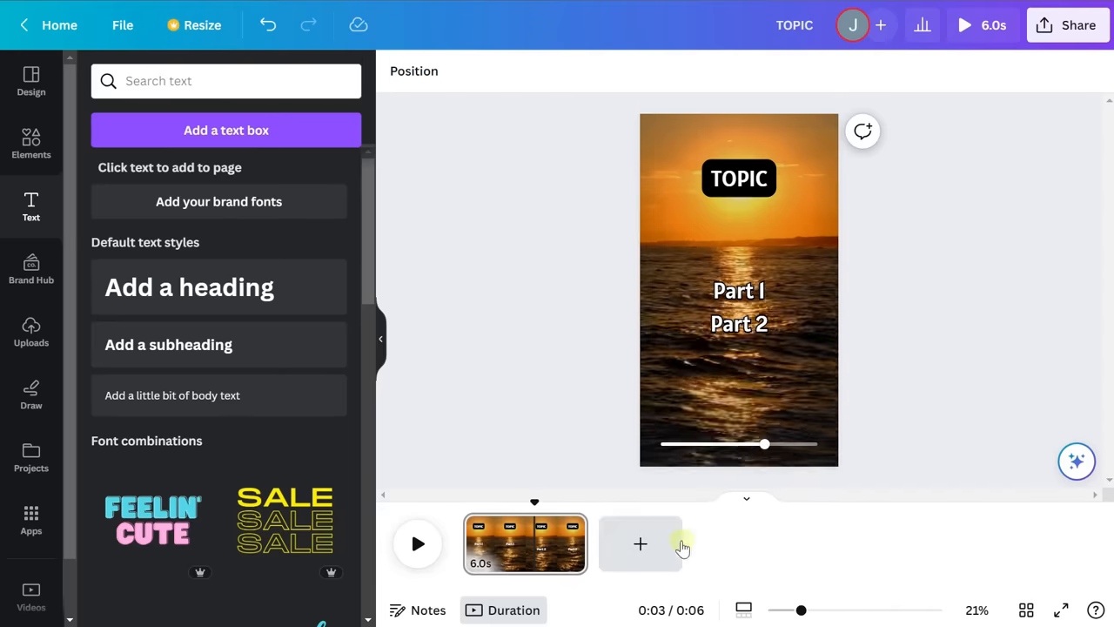
{"action": "right_click", "coordinate": [739, 307]}
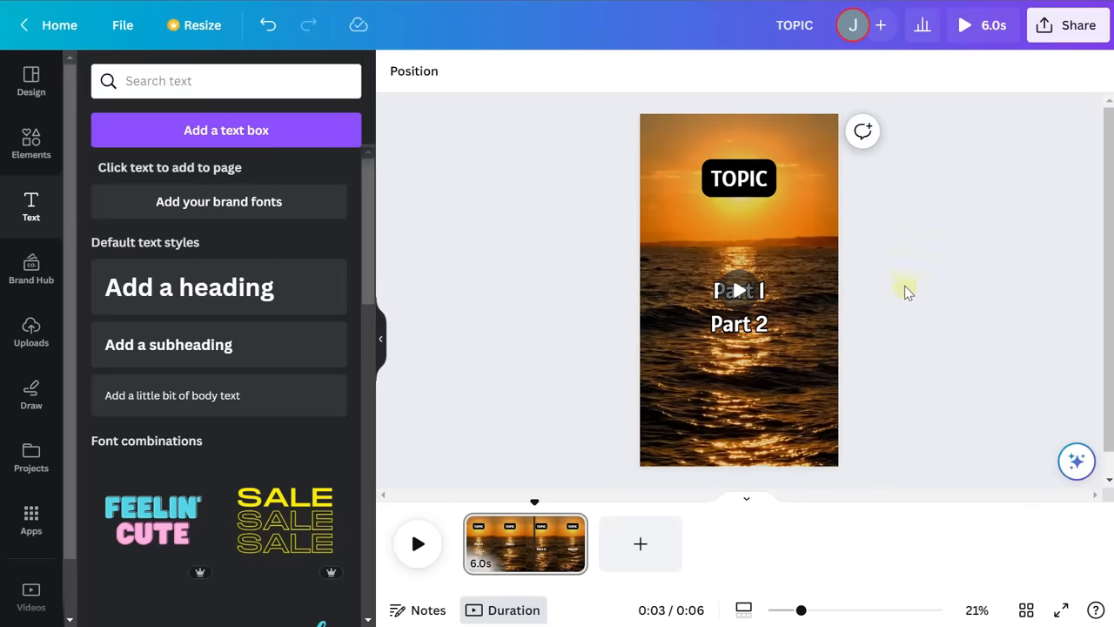
{"action": "left_click", "coordinate": [554, 544]}
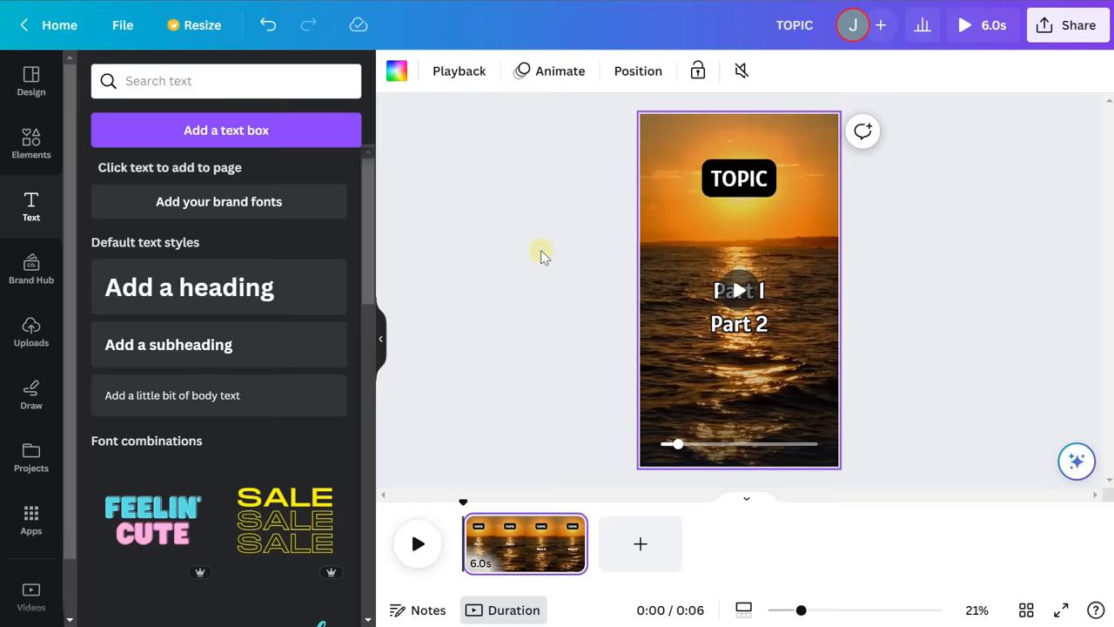
{"action": "mouse_move", "coordinate": [549, 261]}
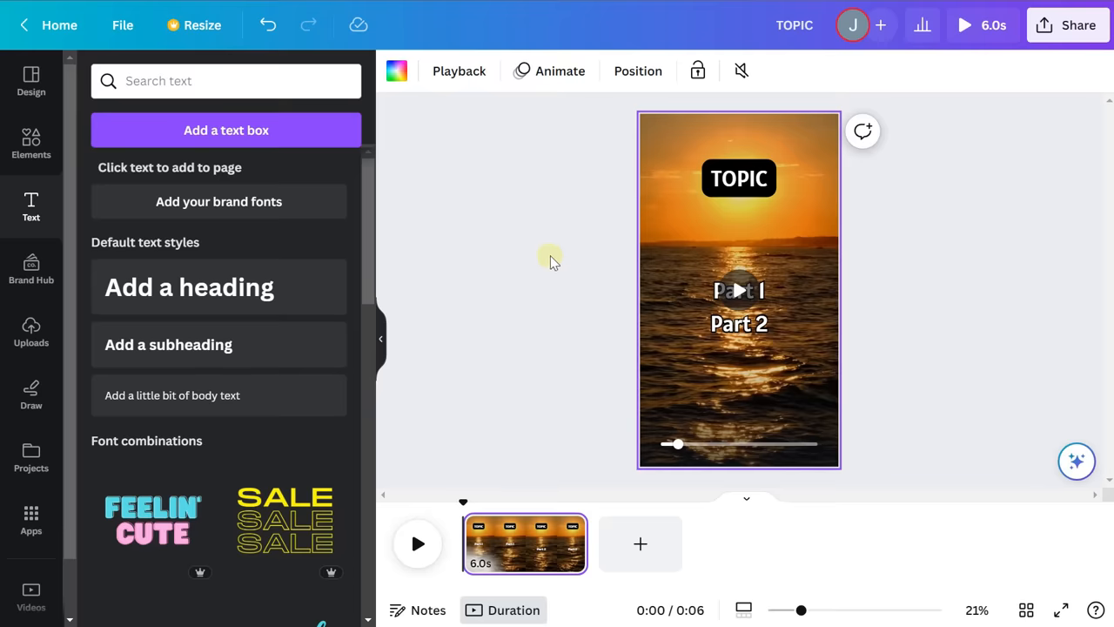
{"action": "mouse_move", "coordinate": [548, 258]}
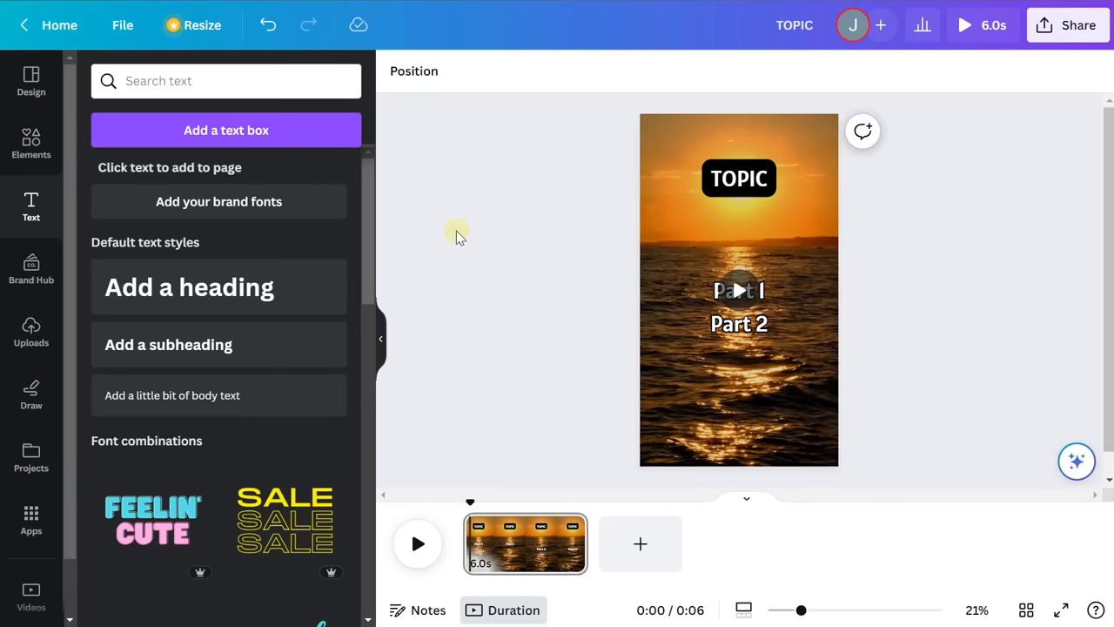
{"action": "mouse_move", "coordinate": [464, 247]}
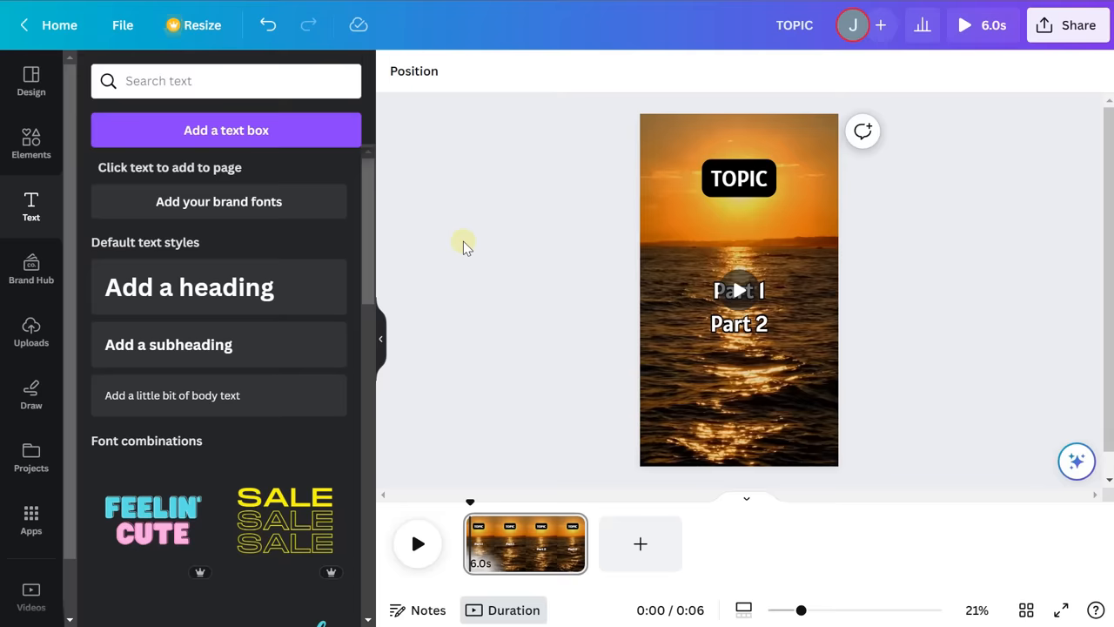
{"action": "mouse_move", "coordinate": [470, 242]}
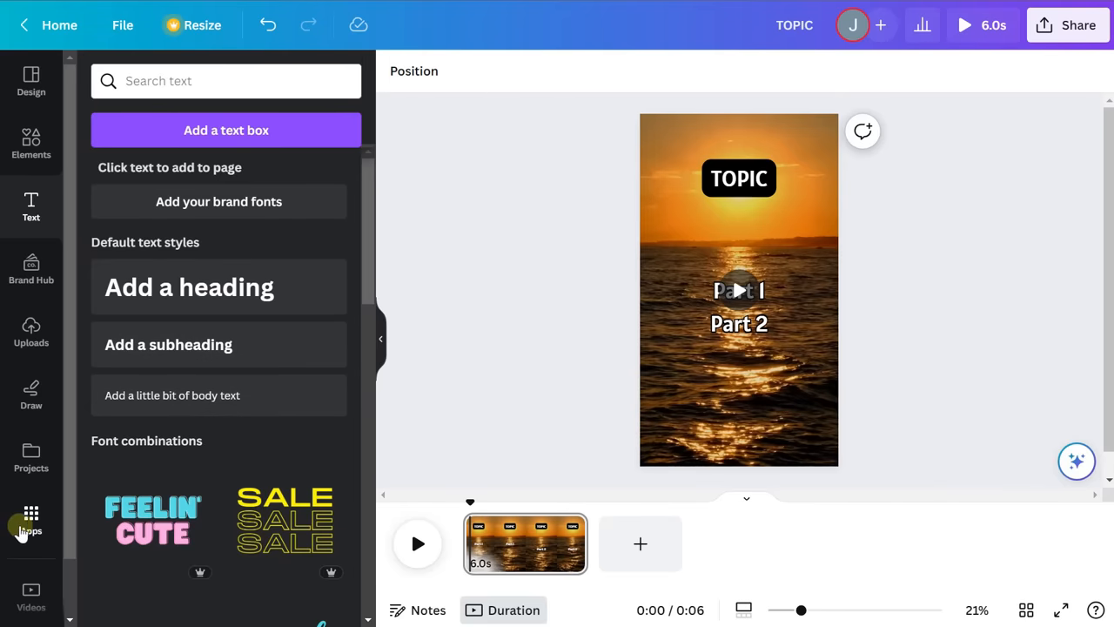
Launch Bulk create from the Apps collection
{"action": "left_click", "coordinate": [30, 519]}
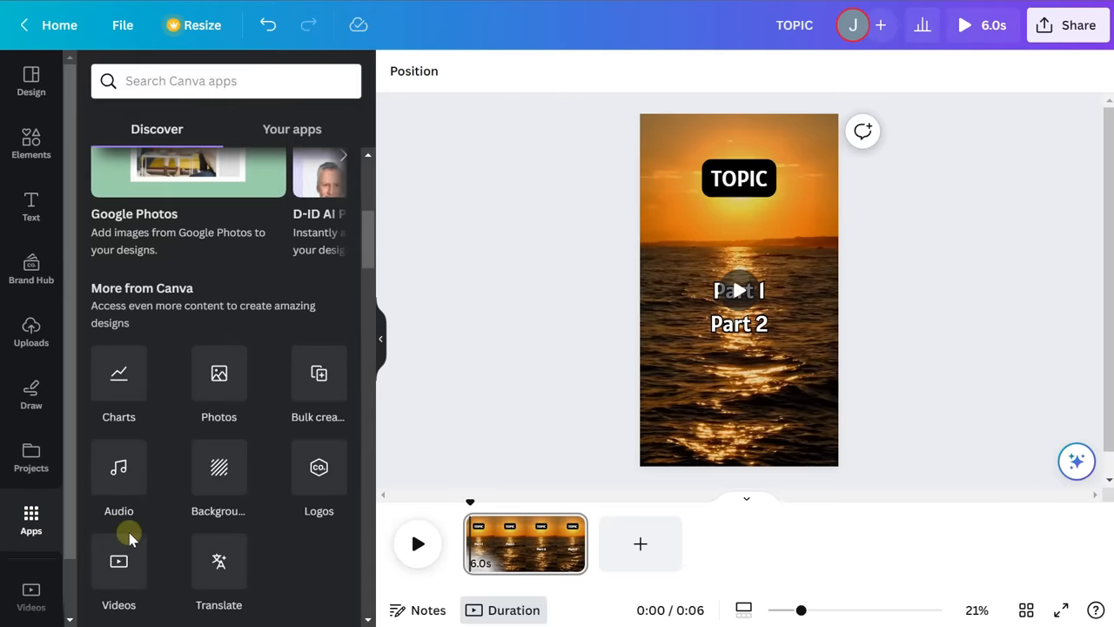
{"action": "mouse_move", "coordinate": [319, 374]}
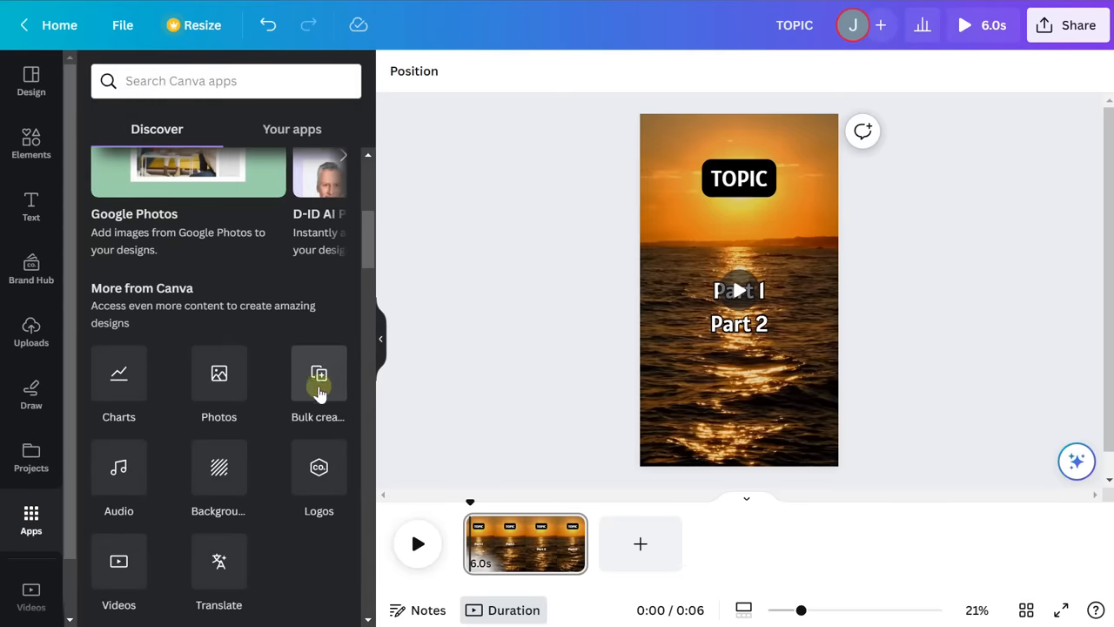
{"action": "mouse_move", "coordinate": [329, 405]}
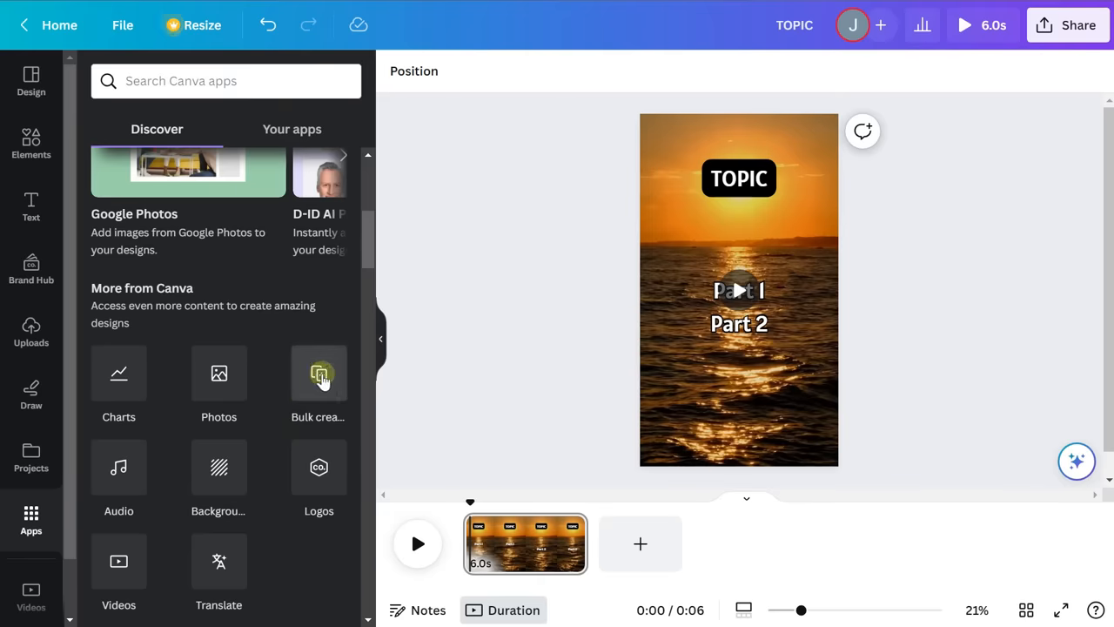
{"action": "left_click", "coordinate": [318, 373]}
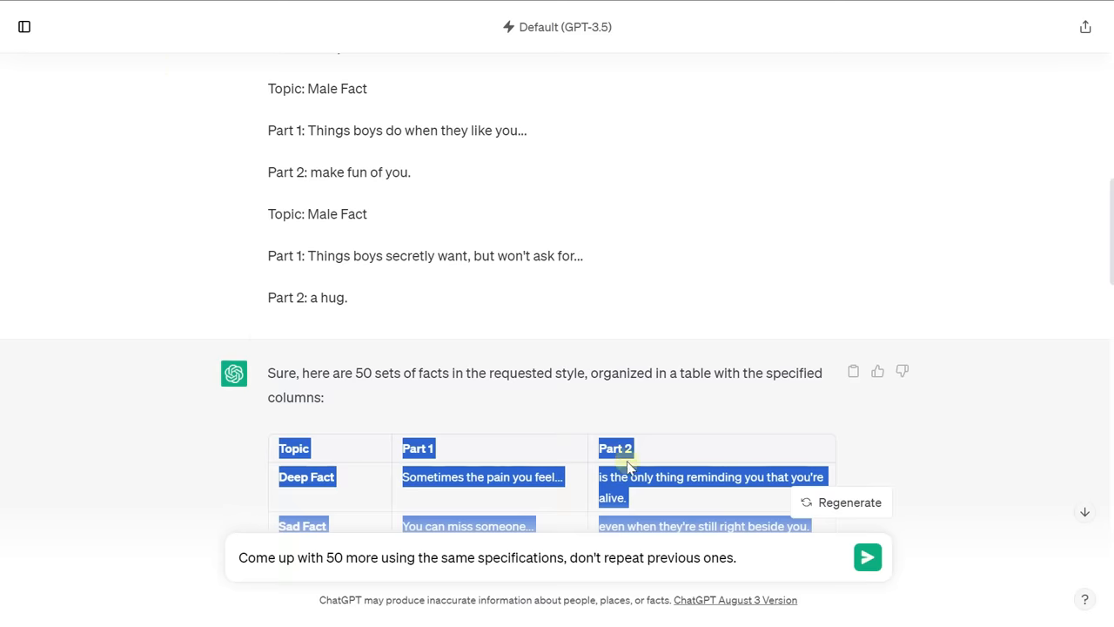
Copy the Topic, Part 1 and Part 2 facts table from the ChatGPT response
{"action": "scroll", "scroll_direction": "down", "scroll_amount": 3}
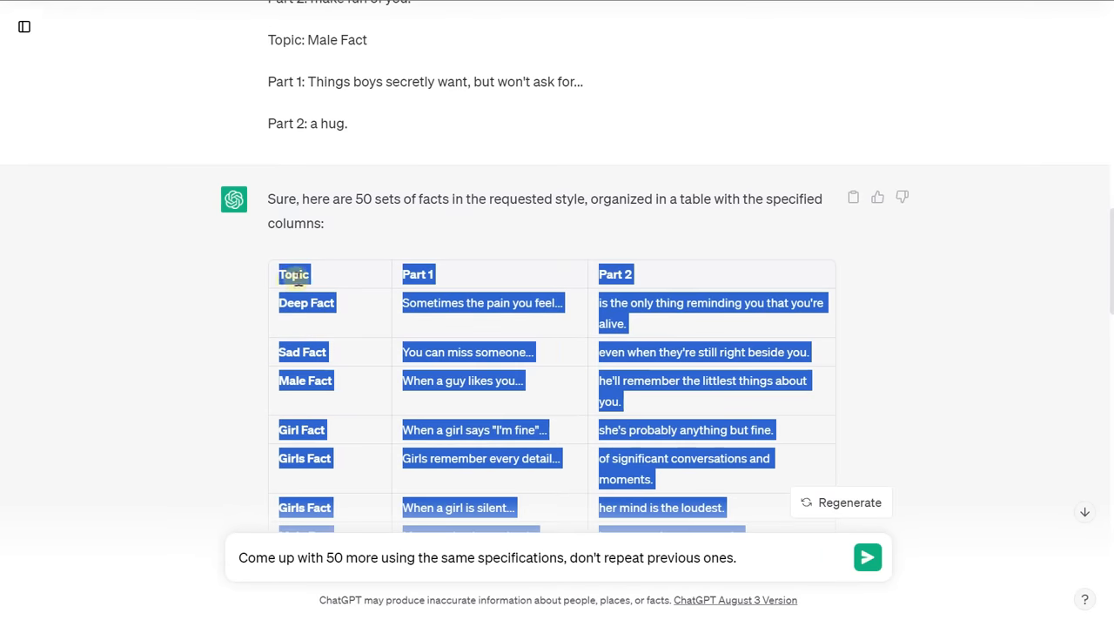
{"action": "mouse_move", "coordinate": [302, 262]}
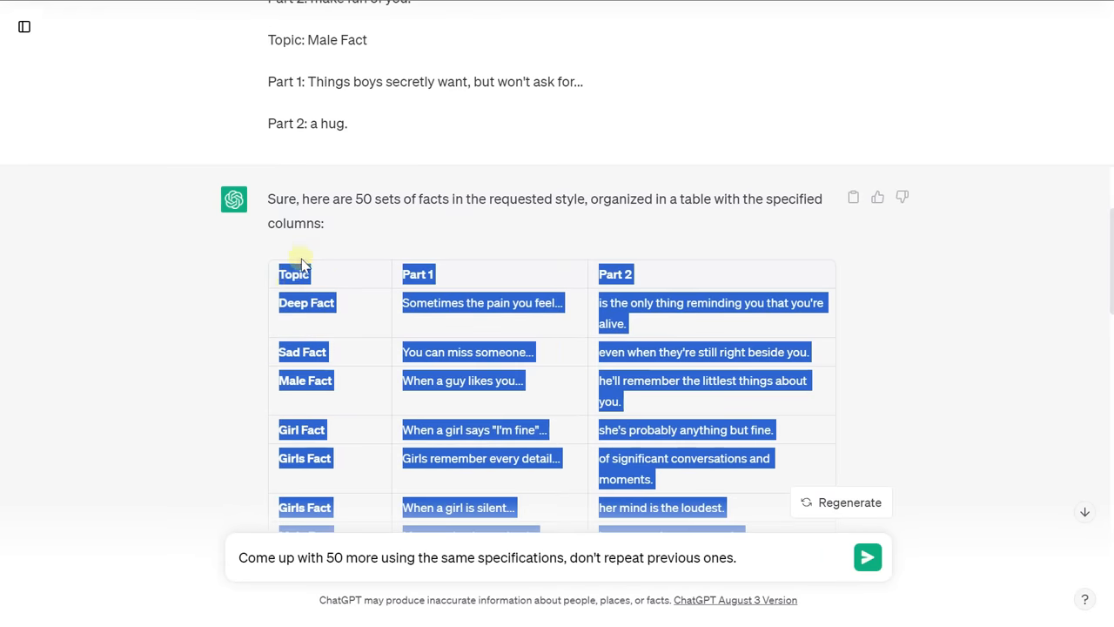
{"action": "mouse_move", "coordinate": [289, 470]}
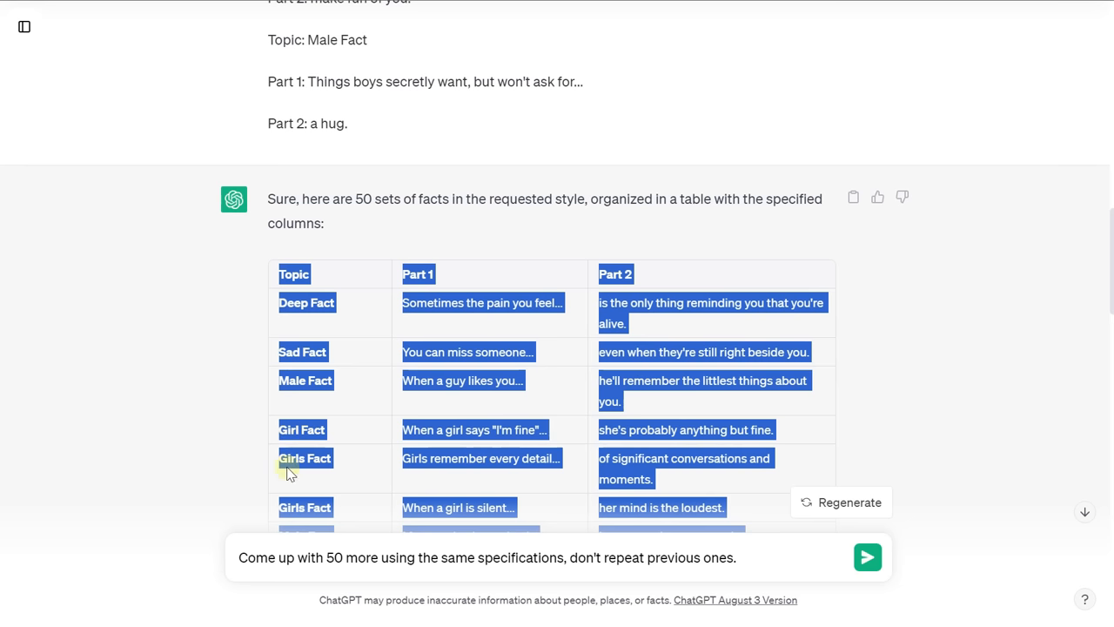
{"action": "mouse_move", "coordinate": [480, 477]}
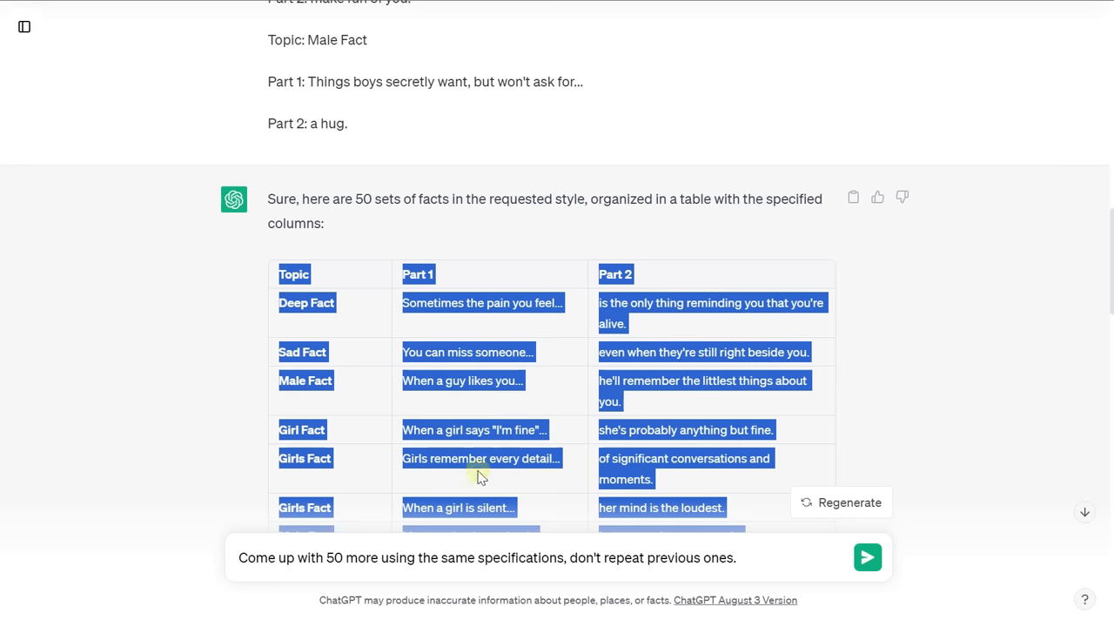
{"action": "mouse_move", "coordinate": [684, 443]}
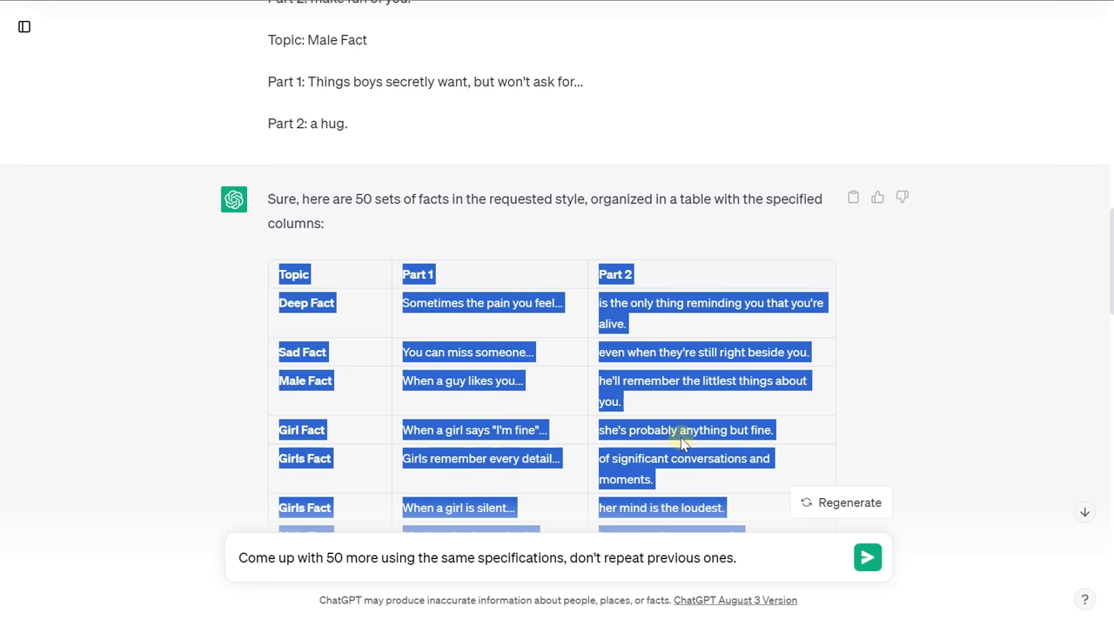
{"action": "right_click", "coordinate": [306, 285]}
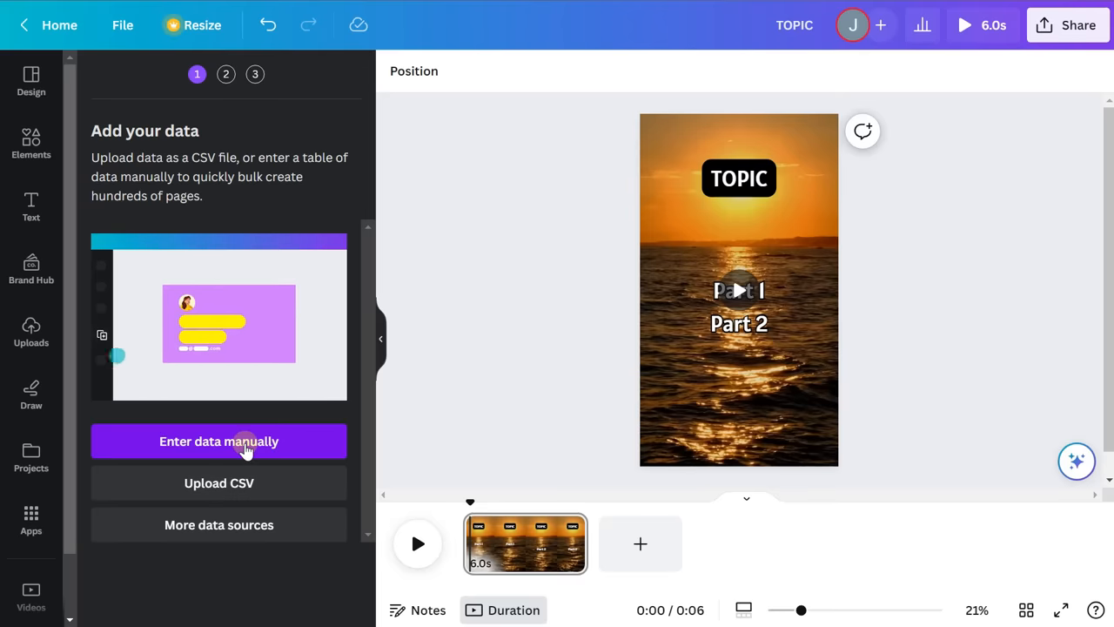
Paste the facts table into bulk create's manual data table, yielding fields Topic, Part 1, Part 2
{"action": "left_click", "coordinate": [219, 442]}
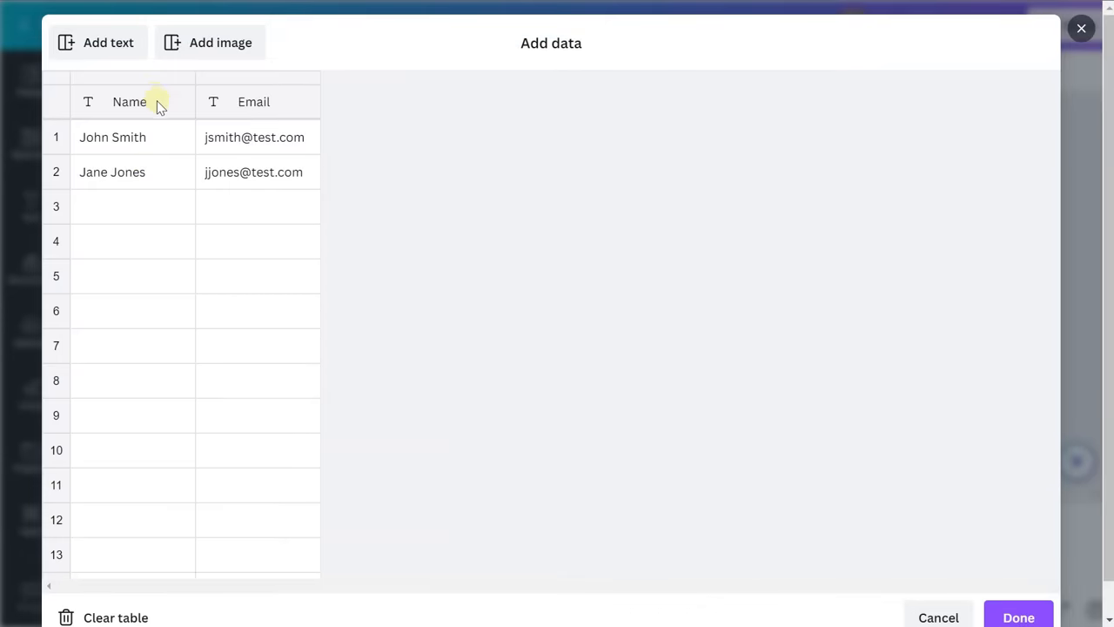
{"action": "left_click", "coordinate": [129, 102]}
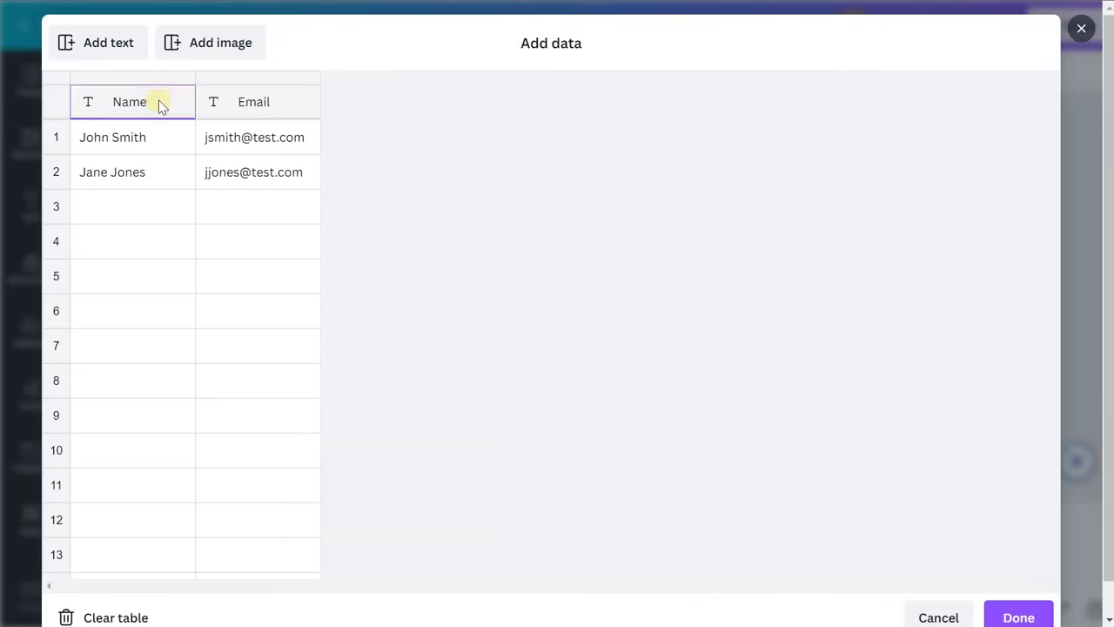
{"action": "right_click", "coordinate": [159, 102]}
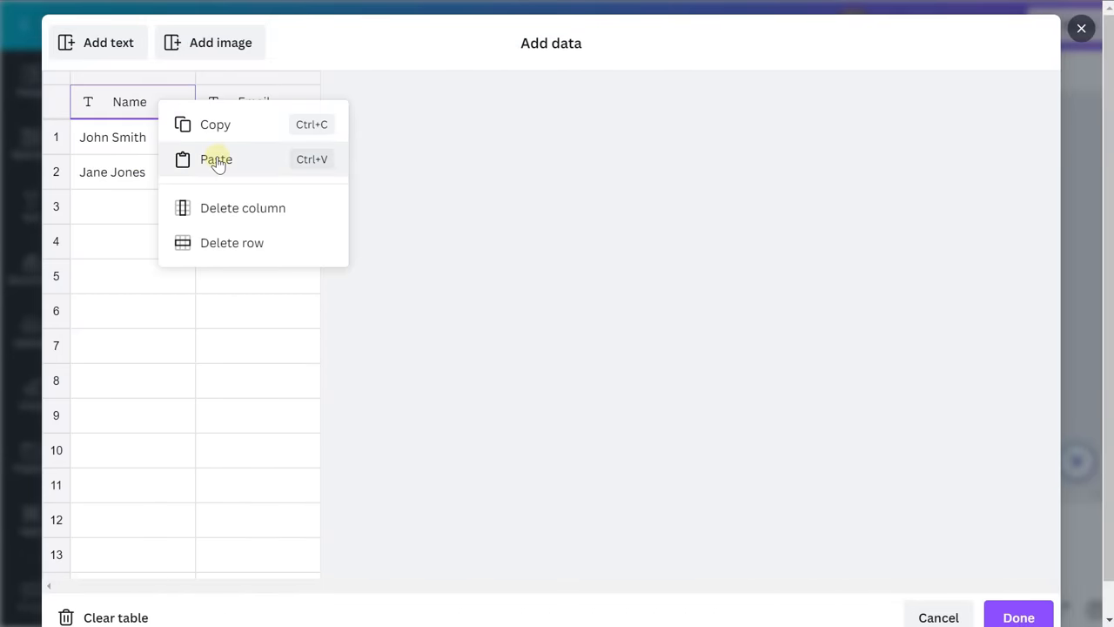
{"action": "left_click", "coordinate": [216, 159]}
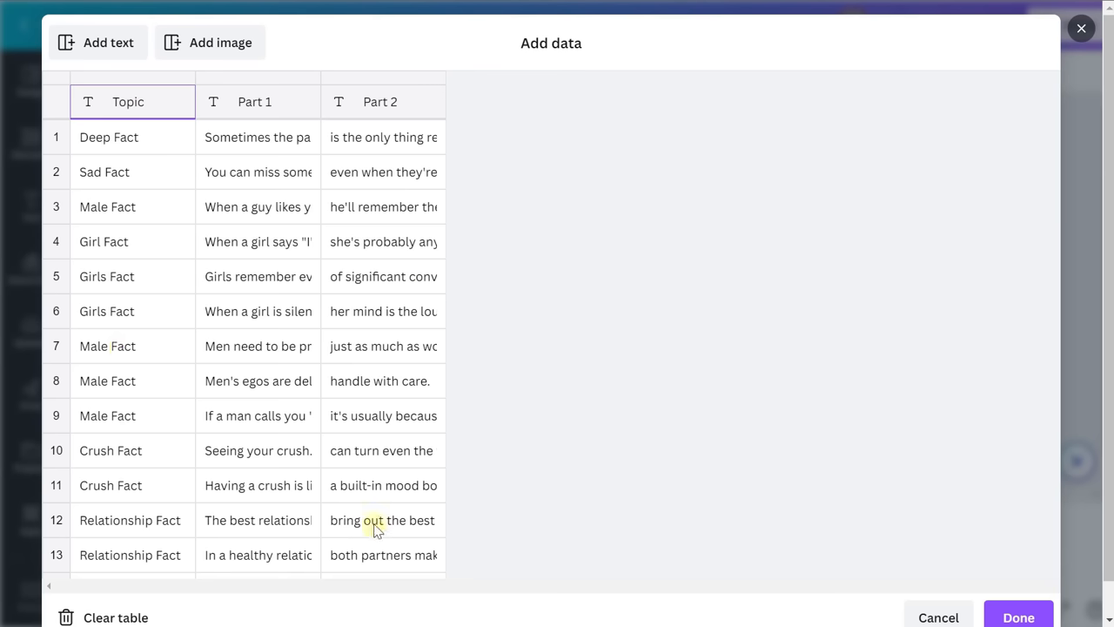
{"action": "left_click", "coordinate": [1017, 617]}
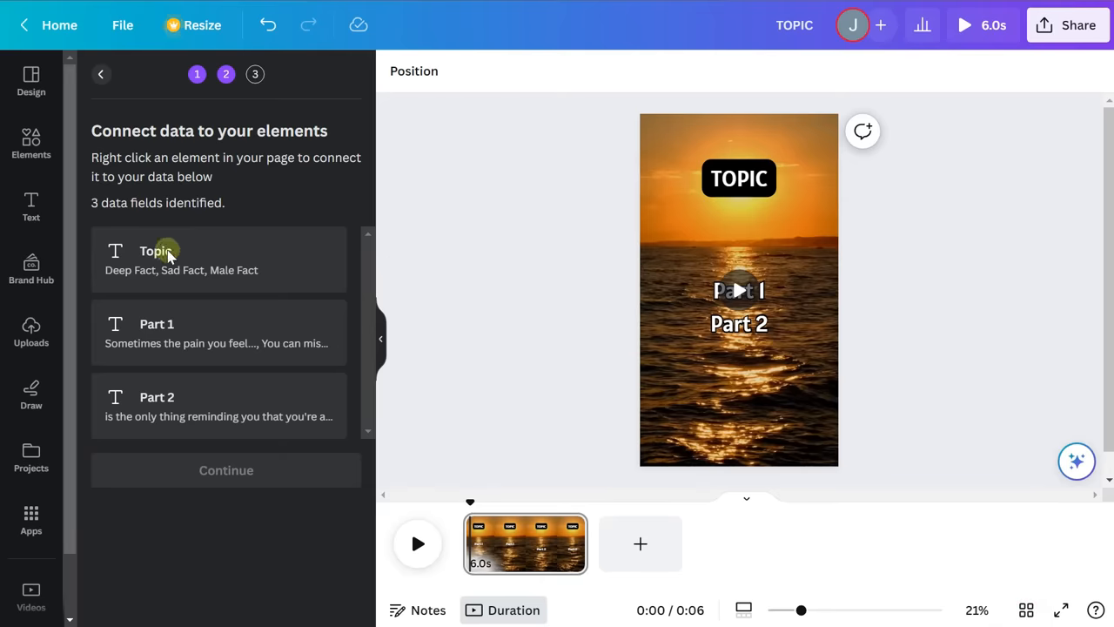
Link the TOPIC text box to the Topic data field via Connect data
{"action": "left_click", "coordinate": [739, 178]}
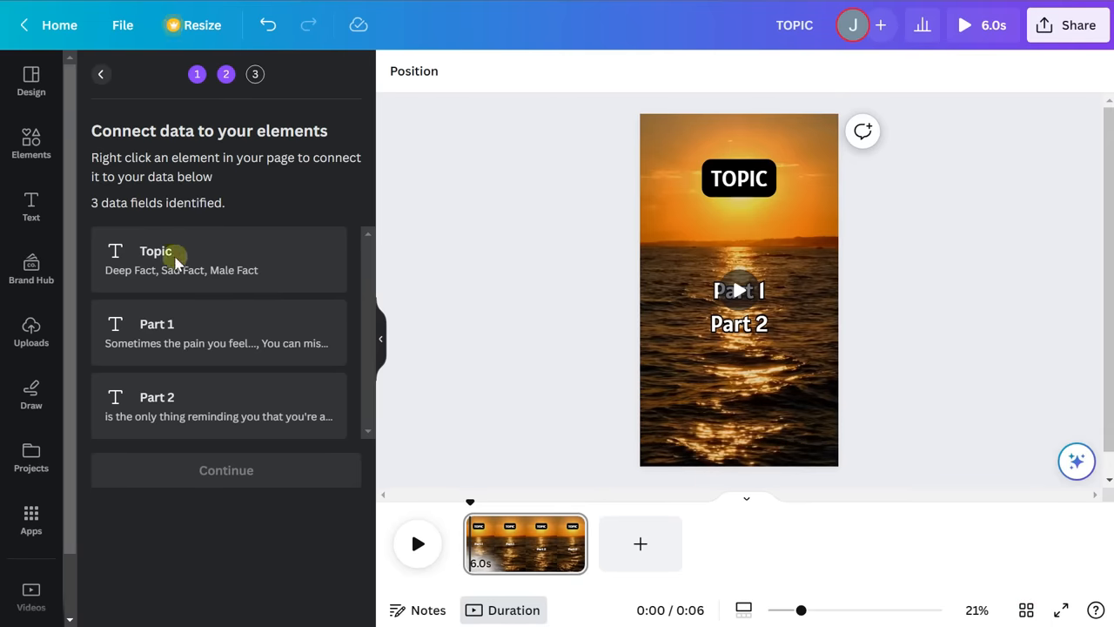
{"action": "left_click", "coordinate": [738, 178]}
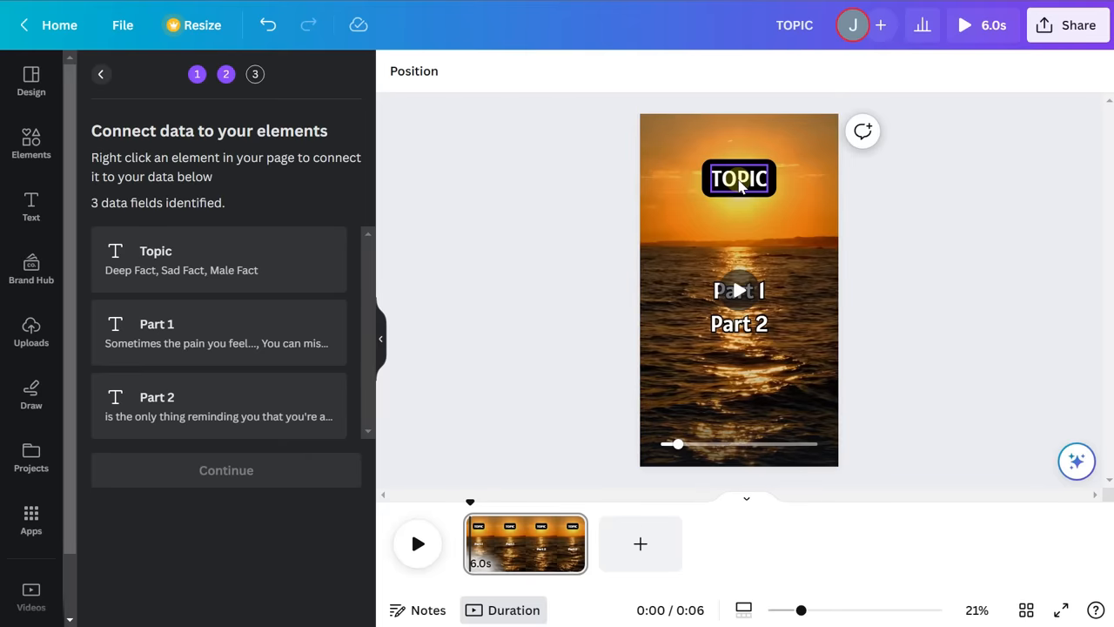
{"action": "right_click", "coordinate": [739, 178]}
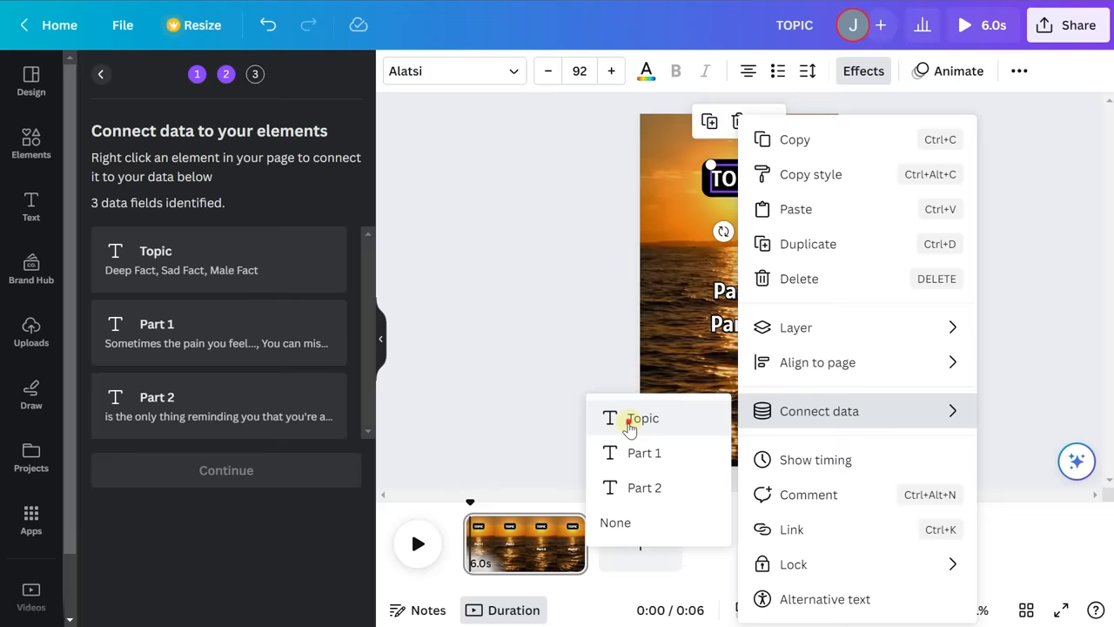
{"action": "left_click", "coordinate": [643, 418]}
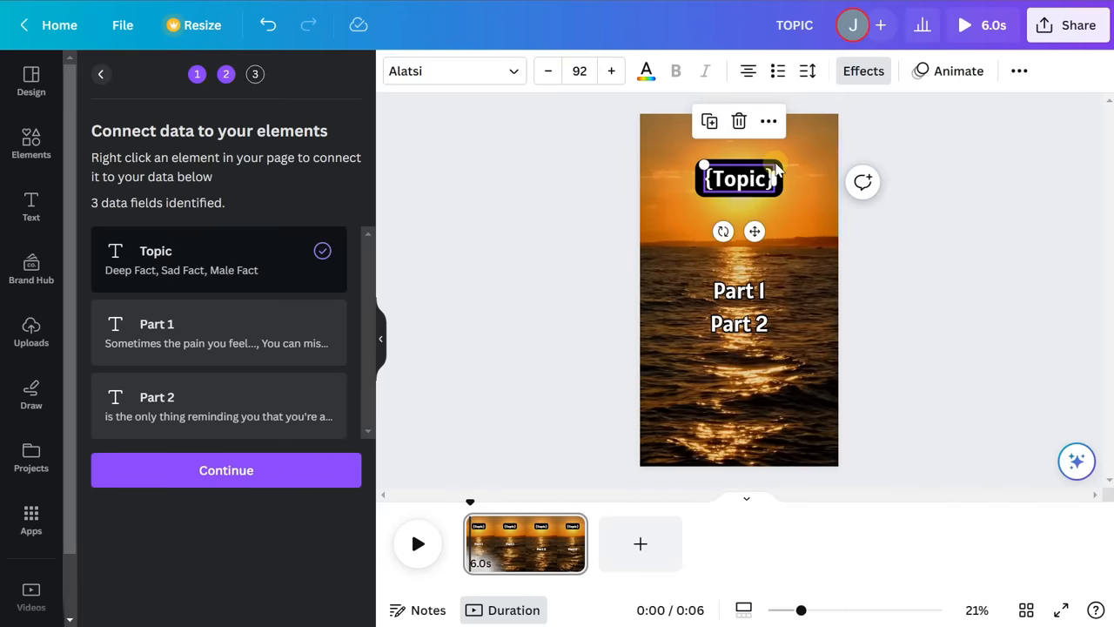
{"action": "mouse_move", "coordinate": [402, 306]}
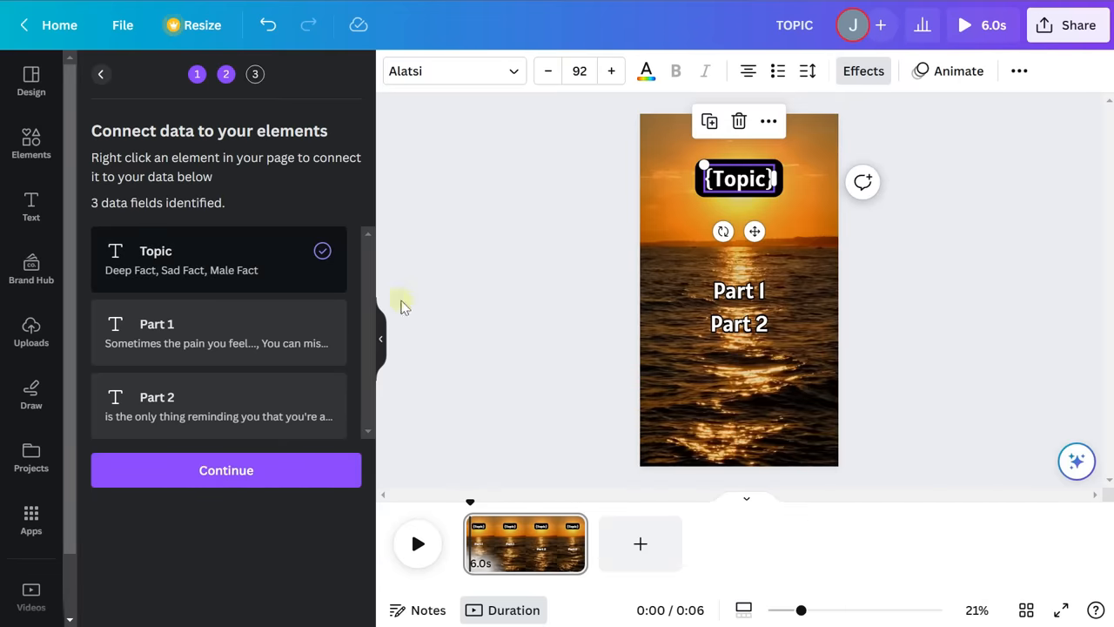
Link the Part 1 and Part 2 text boxes to their matching data fields
{"action": "right_click", "coordinate": [739, 290]}
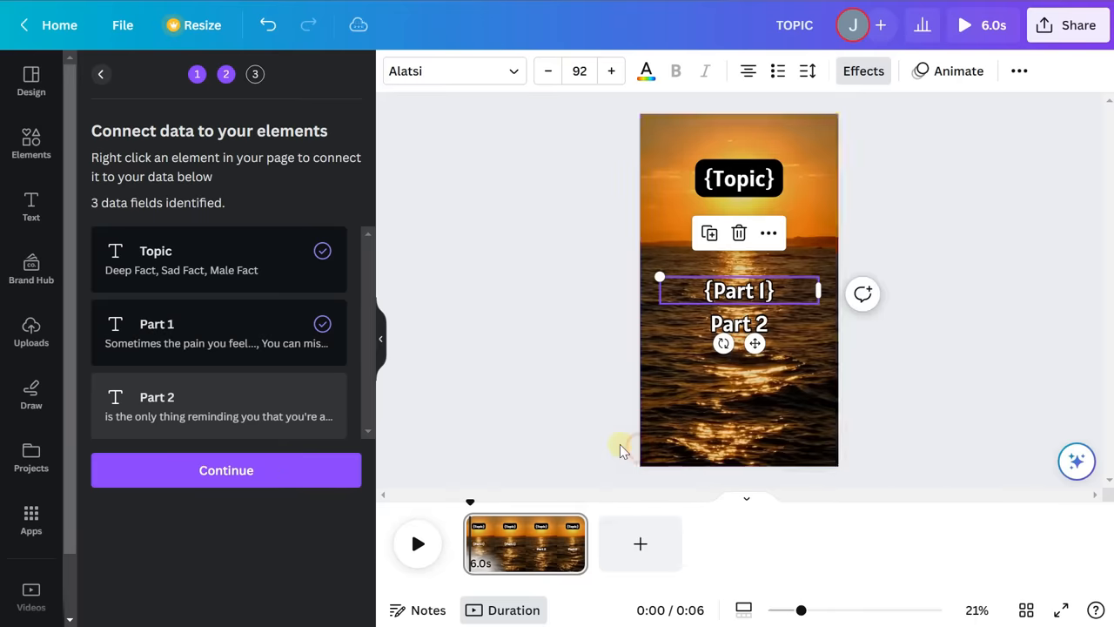
{"action": "right_click", "coordinate": [739, 290]}
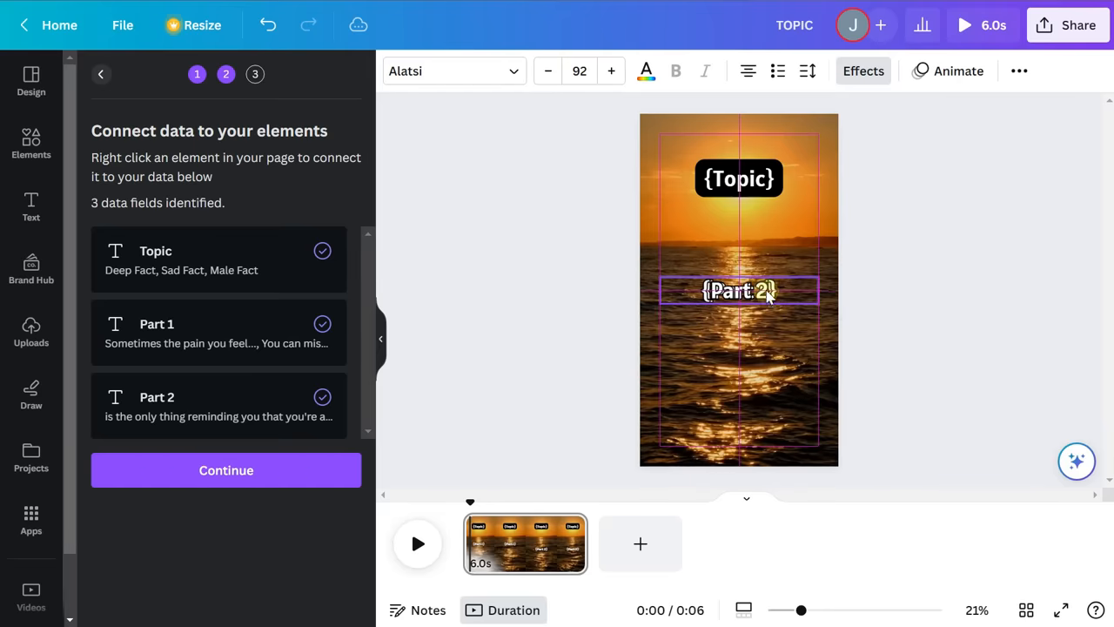
{"action": "left_click", "coordinate": [739, 290]}
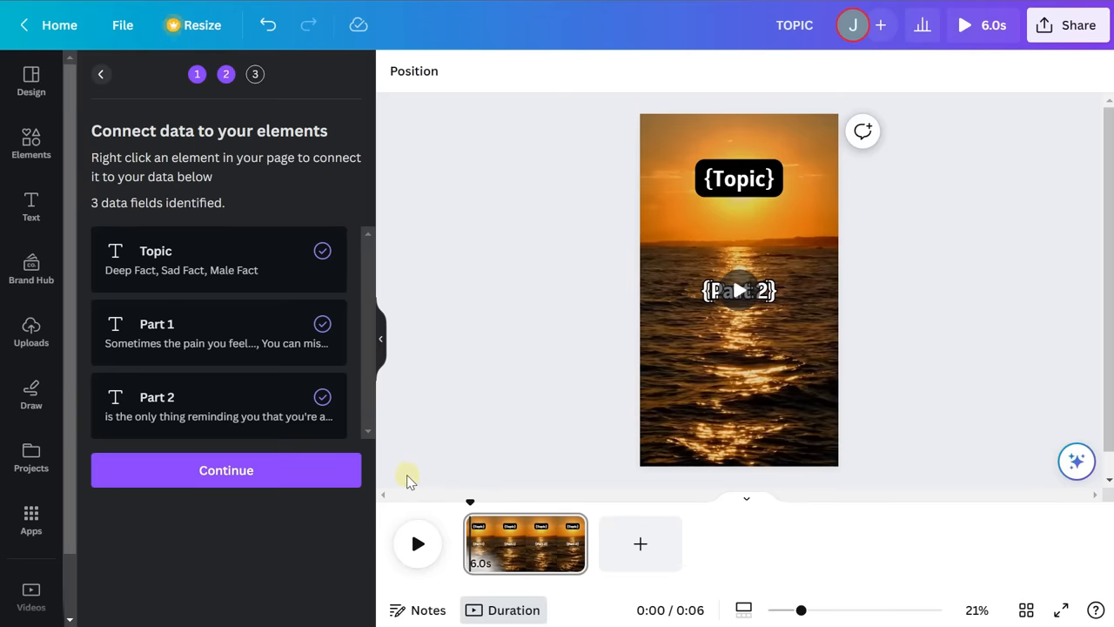
{"action": "mouse_move", "coordinate": [279, 470]}
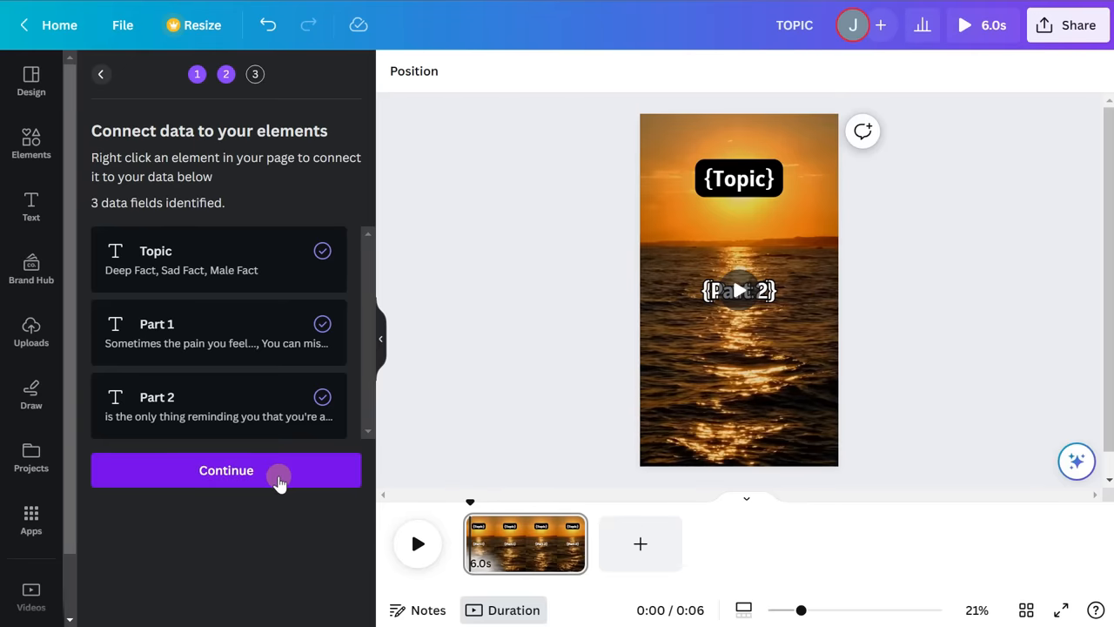
Keep all 49 fact rows selected and generate one sunset page per row
{"action": "left_click", "coordinate": [226, 470]}
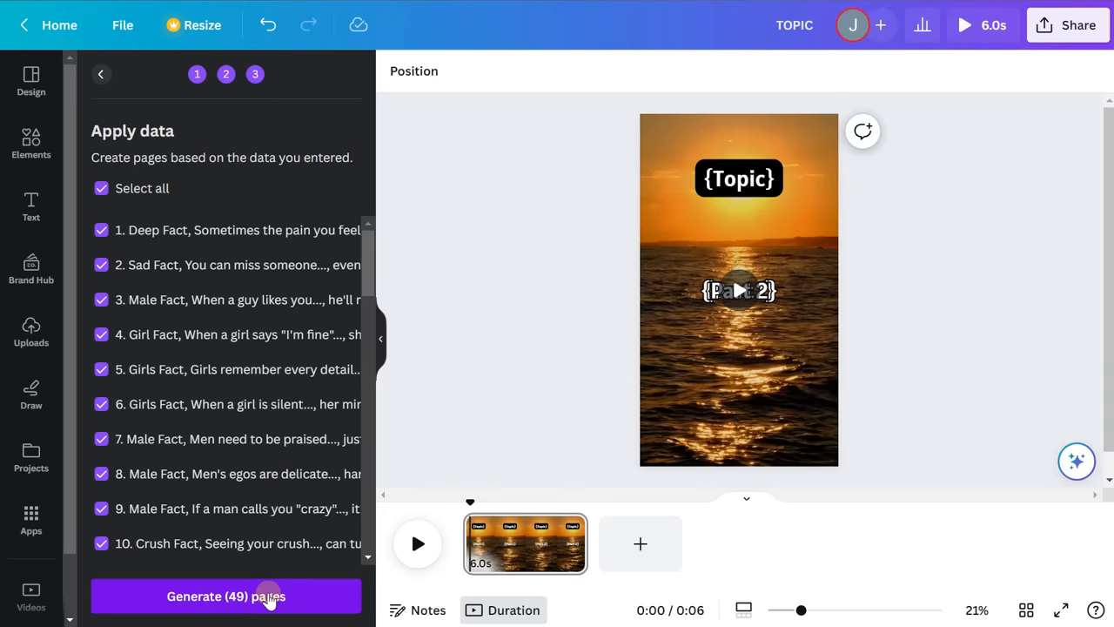
{"action": "mouse_move", "coordinate": [435, 7]}
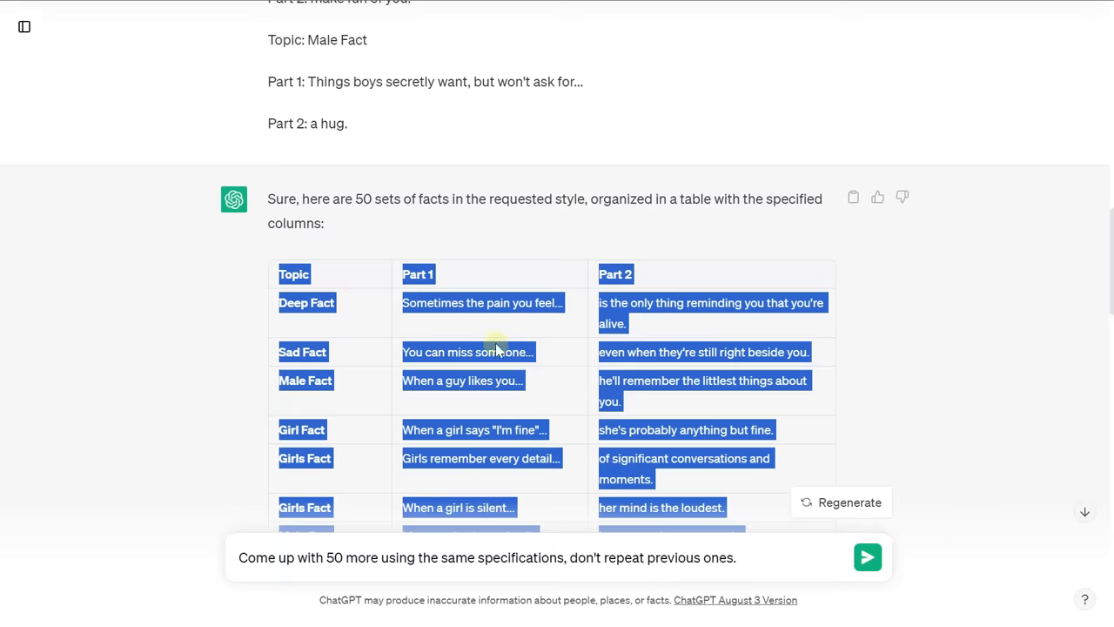
{"action": "scroll", "scroll_direction": "down", "scroll_amount": 3}
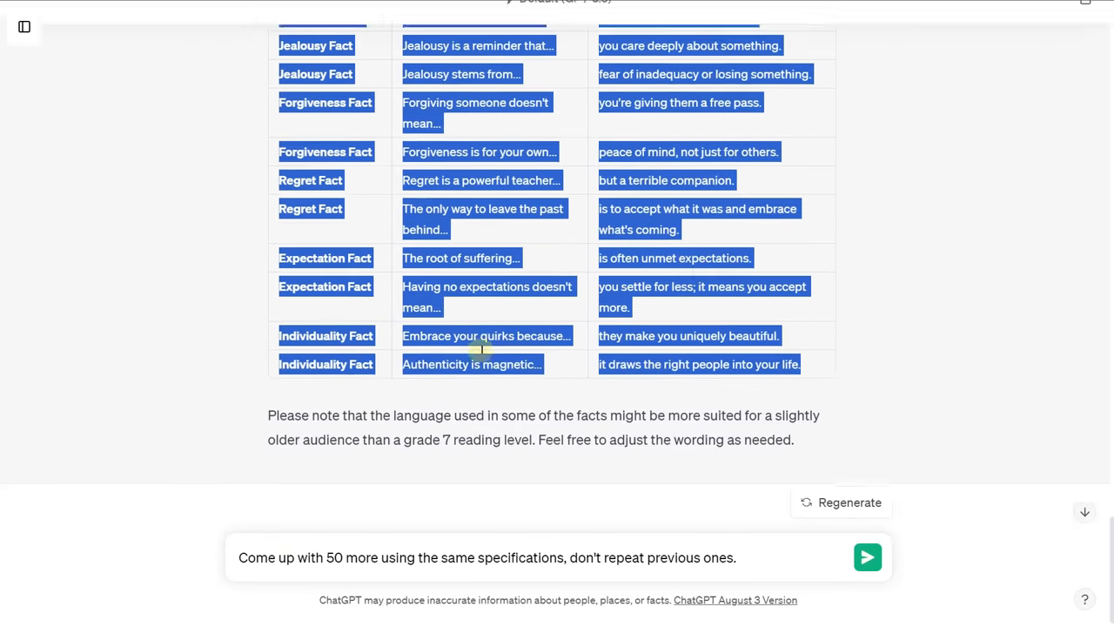
{"action": "scroll", "scroll_direction": "down", "scroll_amount": 3}
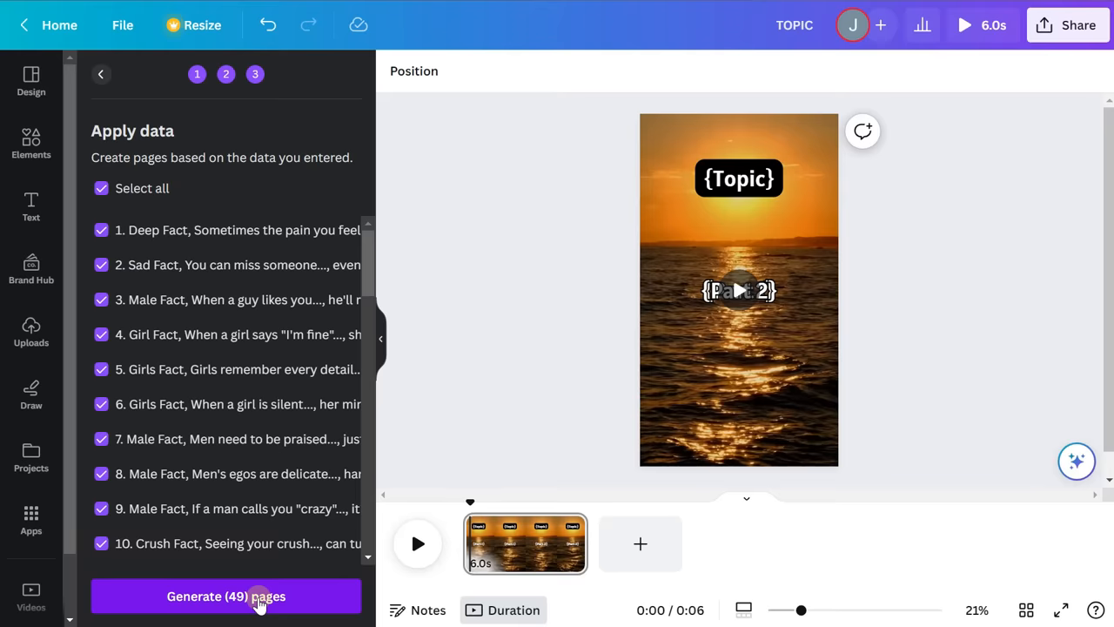
{"action": "left_click", "coordinate": [226, 595]}
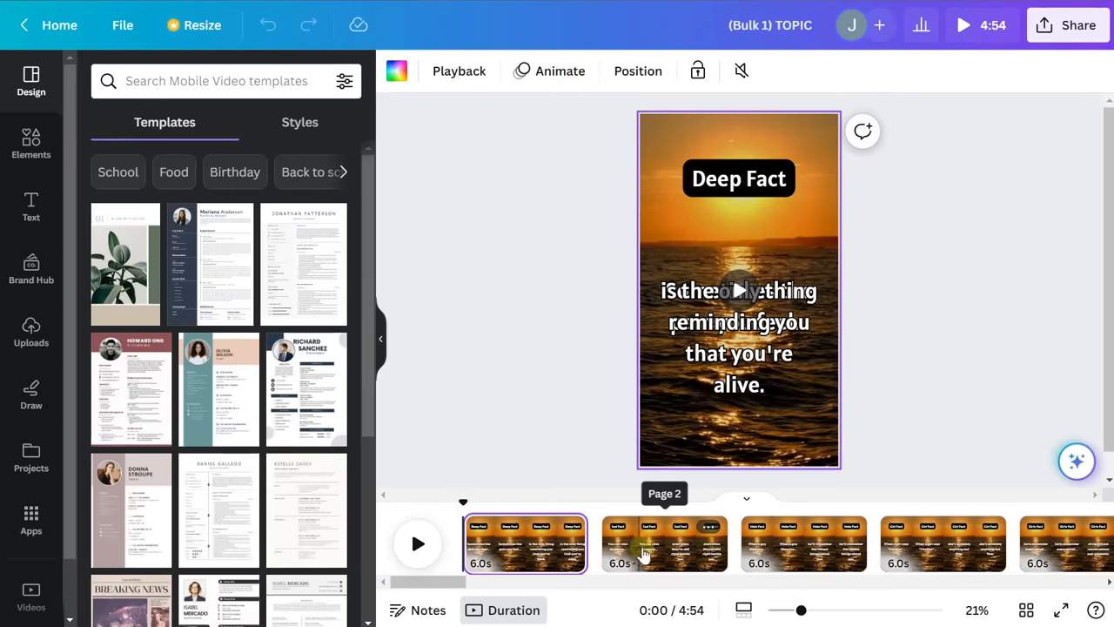
Preview the generated 4:54 fact video, check the second page, and bring up sharing options
{"action": "left_click", "coordinate": [418, 543]}
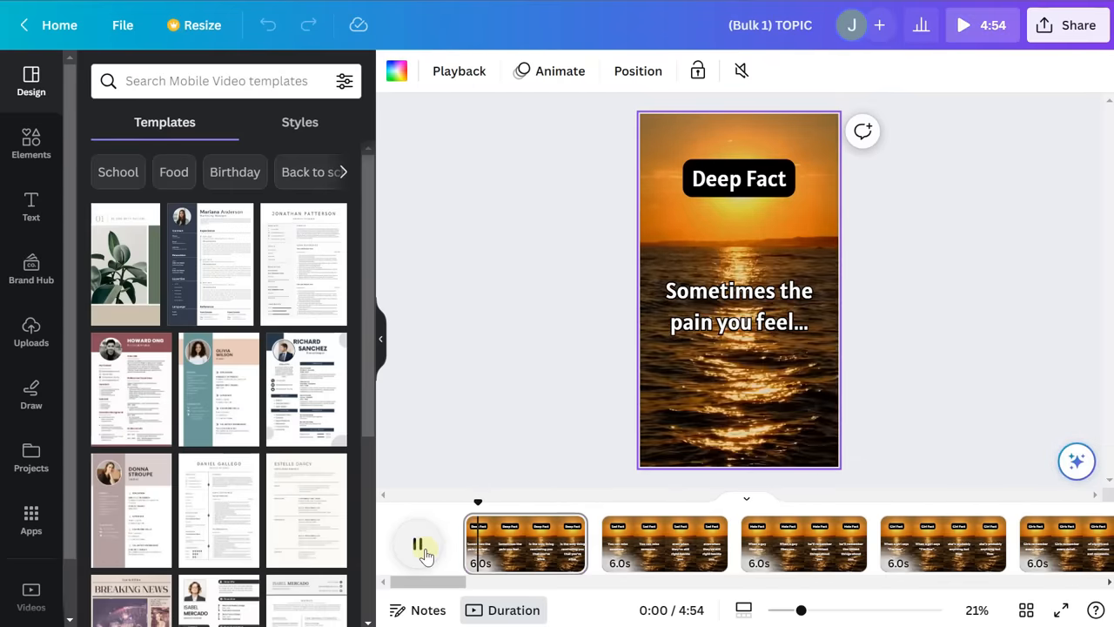
{"action": "left_click", "coordinate": [418, 544]}
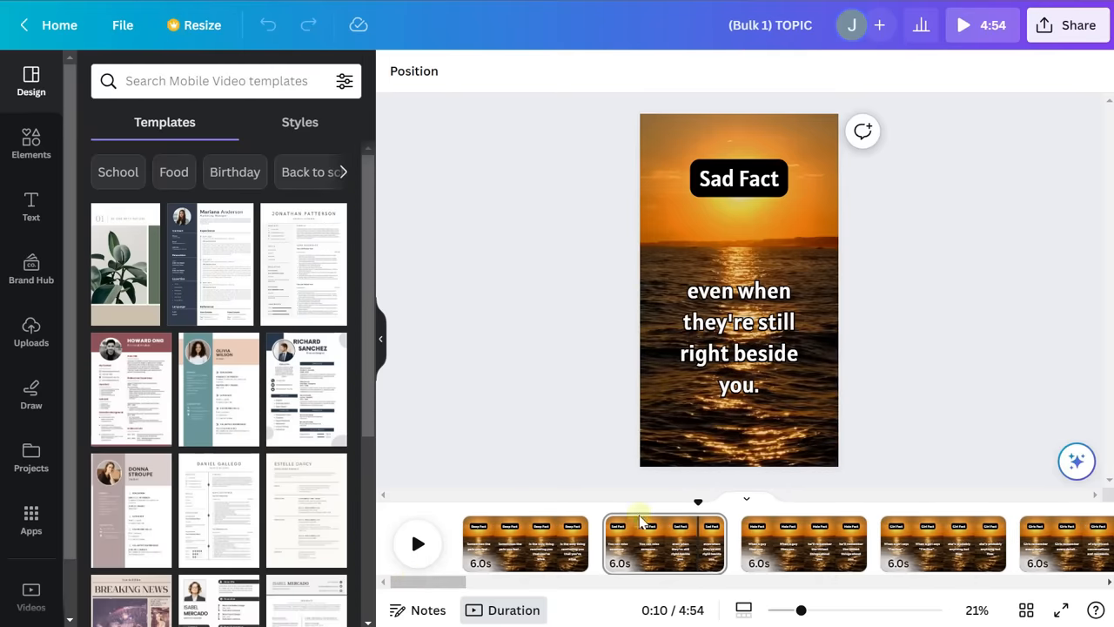
{"action": "left_click", "coordinate": [1078, 24]}
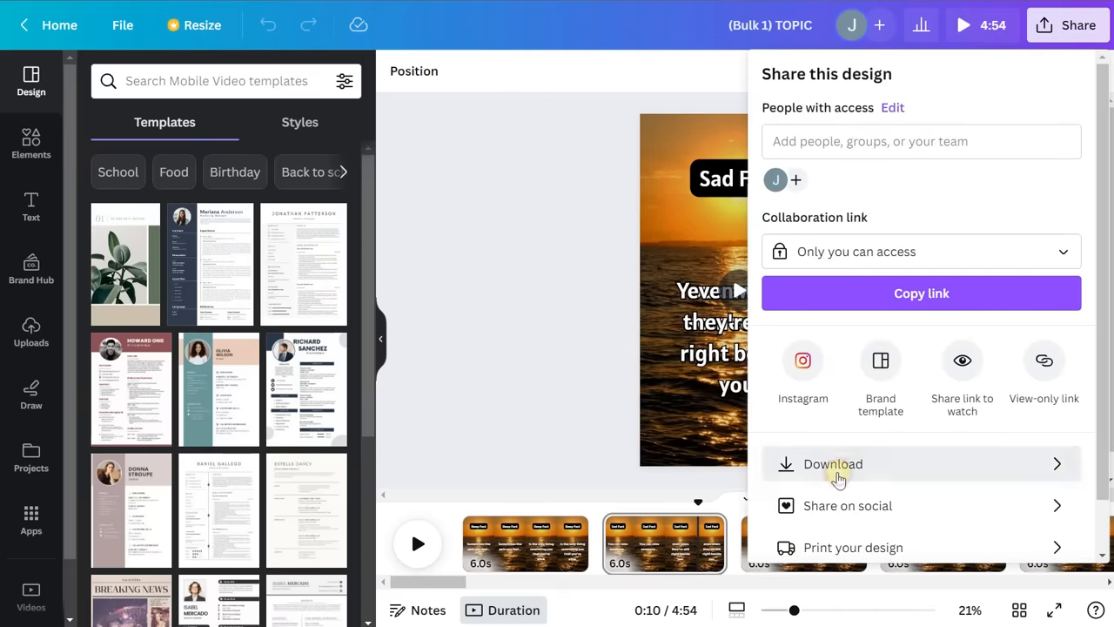
Set the download to MP4 video of all 49 pages saved as separate files
{"action": "left_click", "coordinate": [832, 464]}
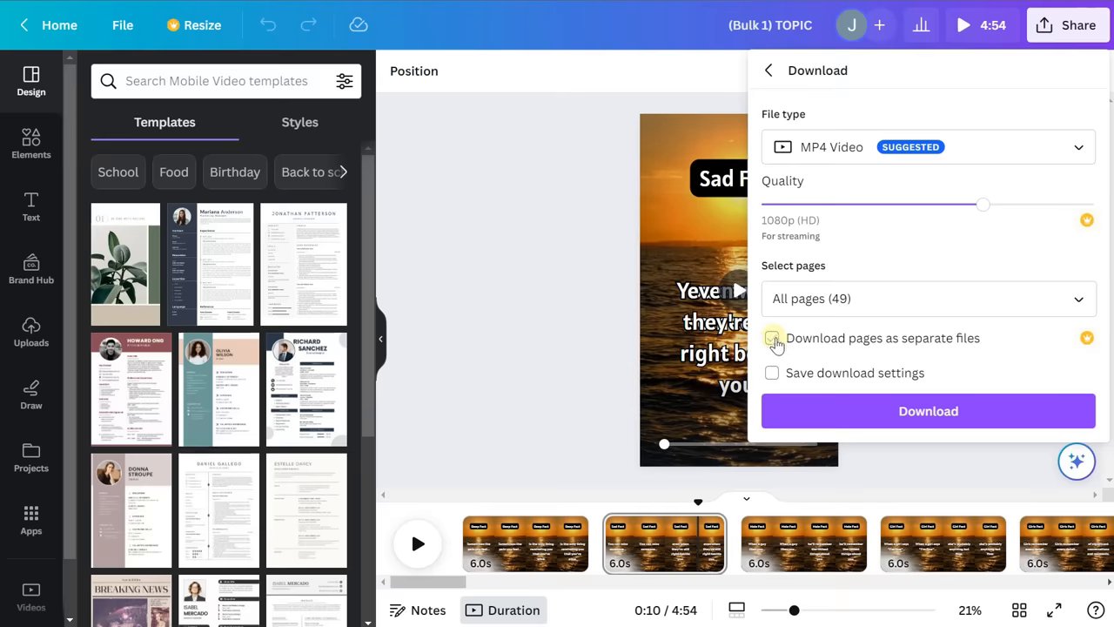
{"action": "left_click", "coordinate": [772, 338]}
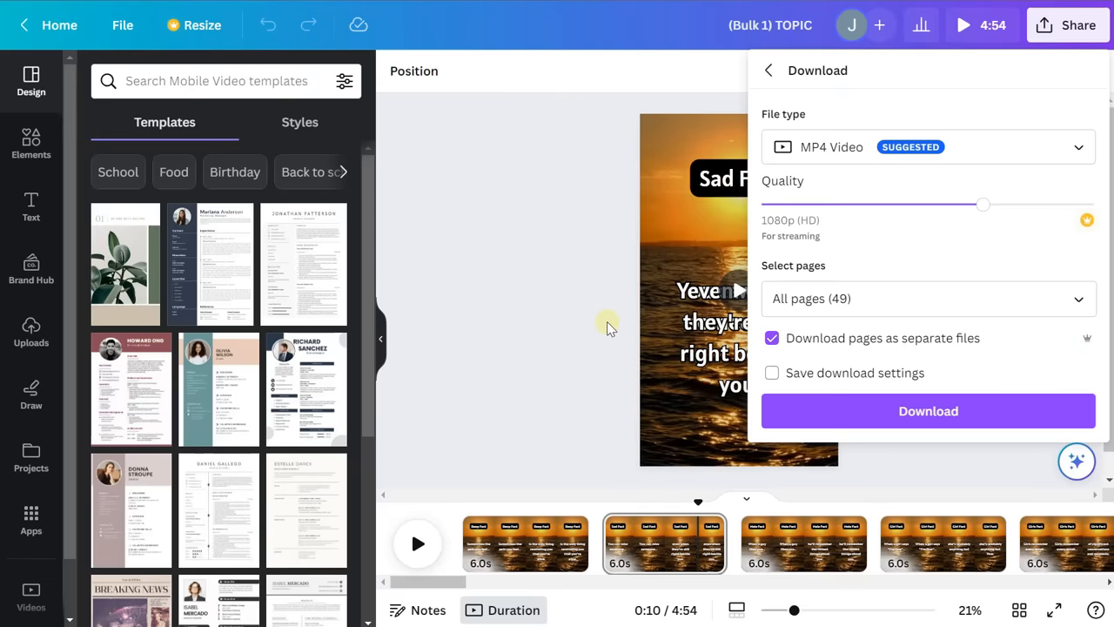